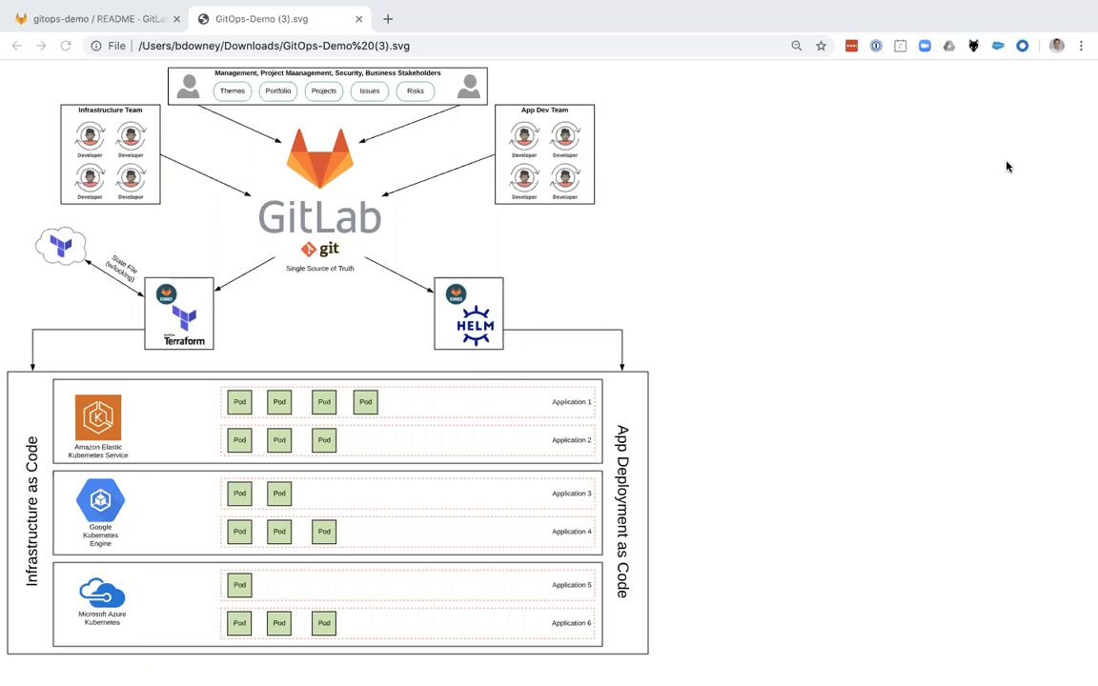
mouse_move(1014, 191)
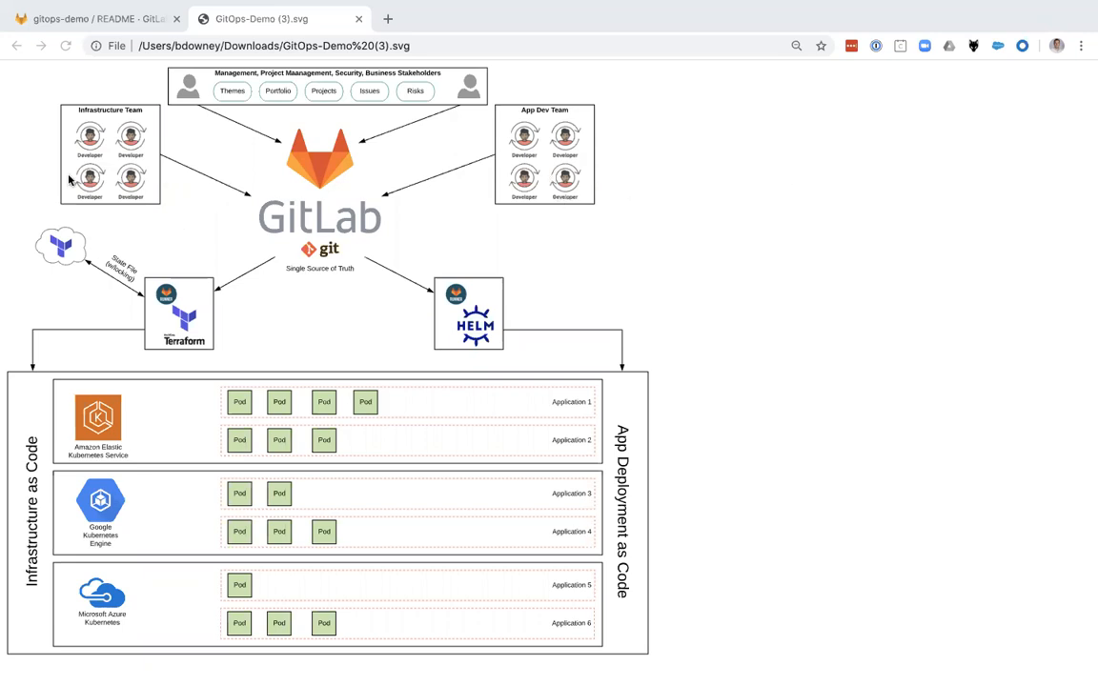
mouse_move(157, 176)
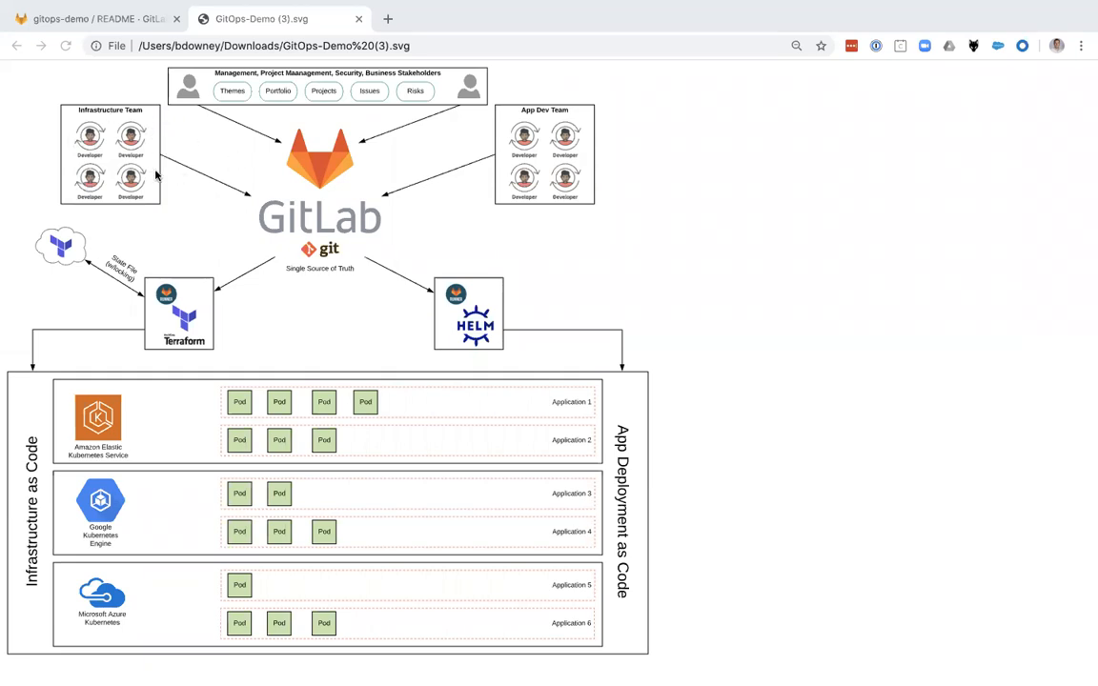
mouse_move(307, 259)
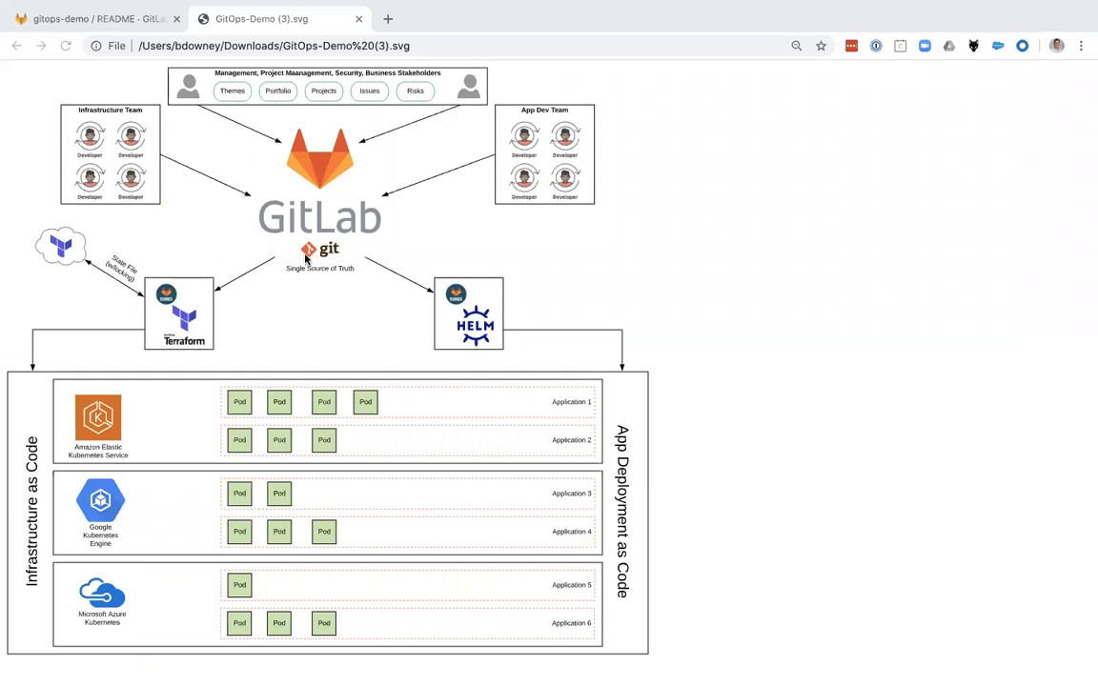
mouse_move(169, 328)
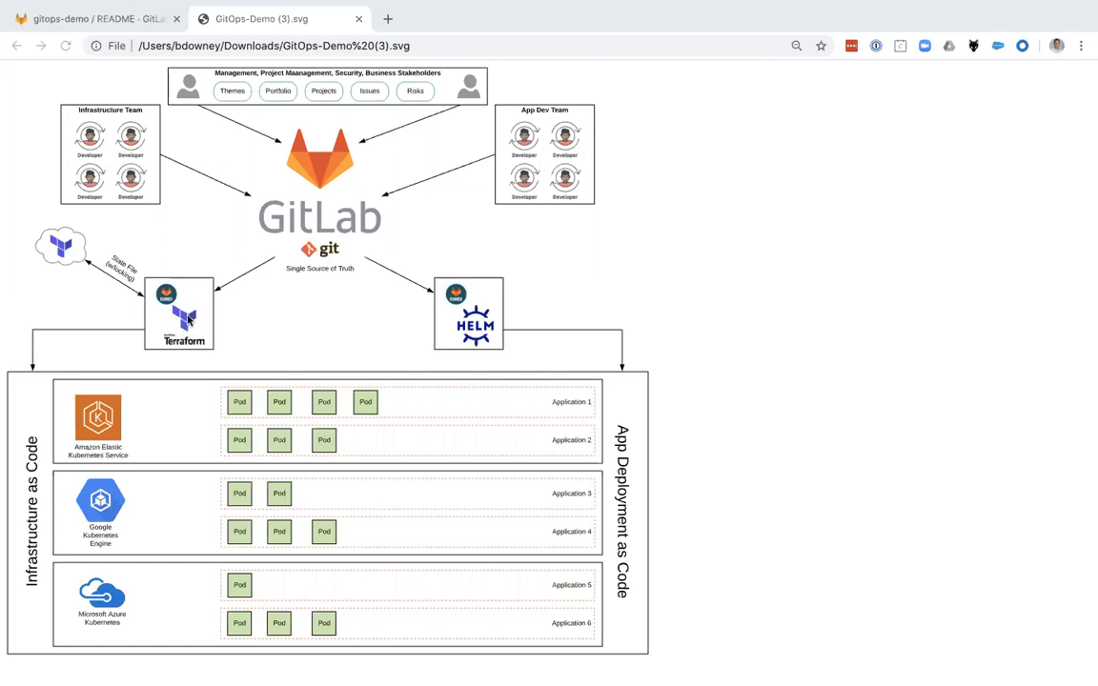
mouse_move(174, 321)
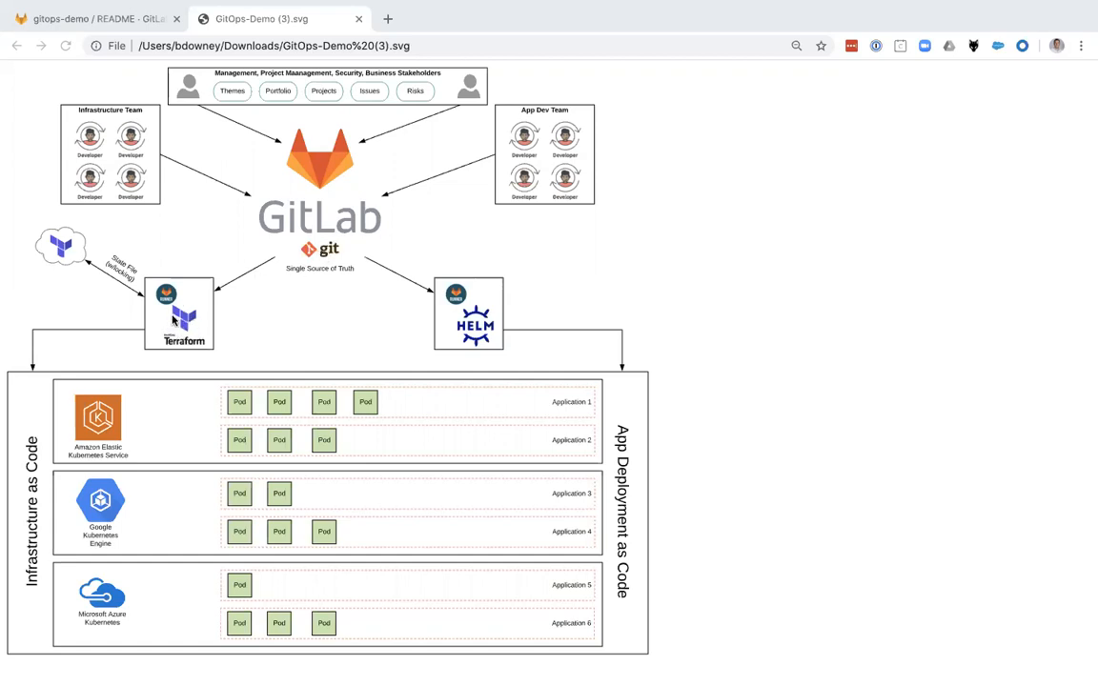
mouse_move(27, 430)
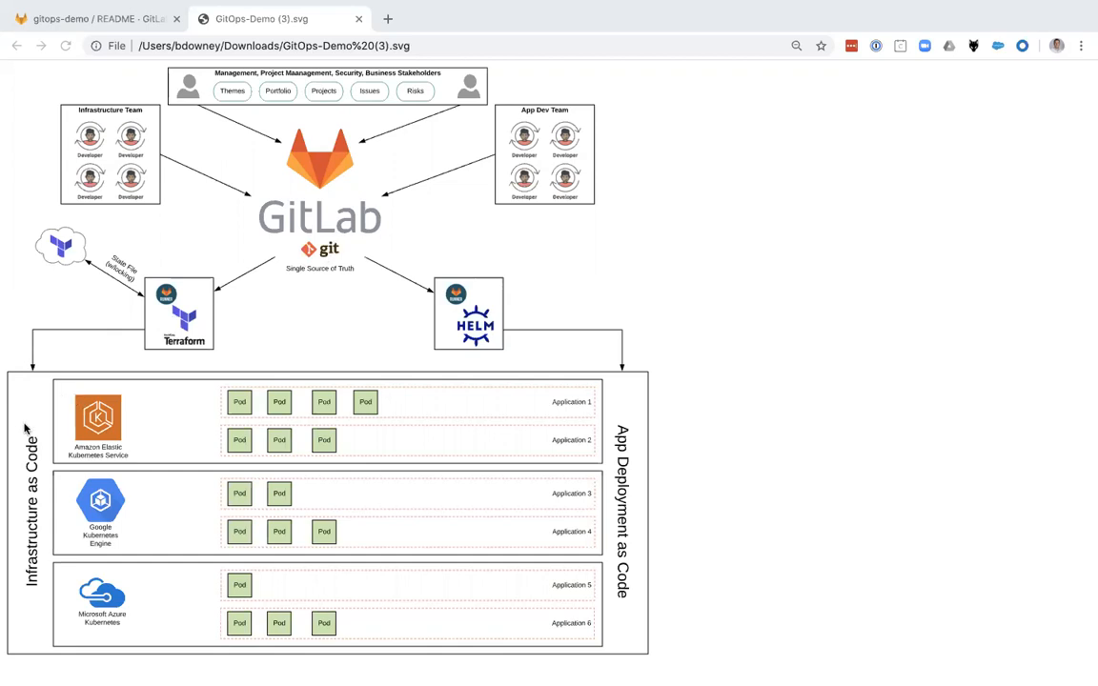
mouse_move(117, 568)
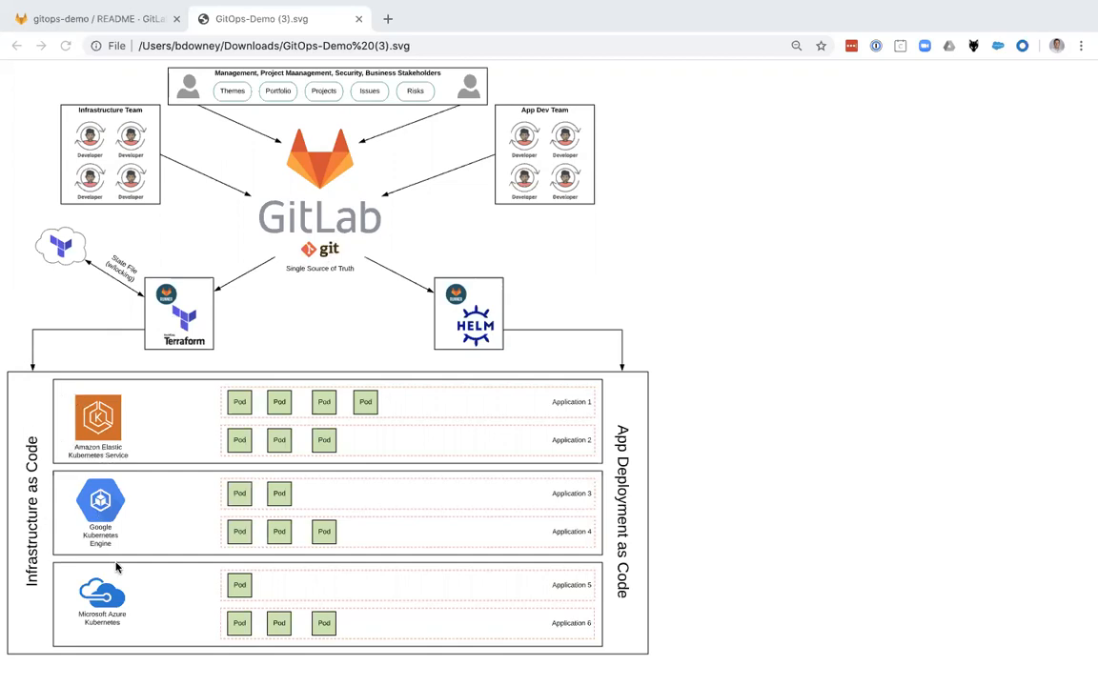
mouse_move(238, 317)
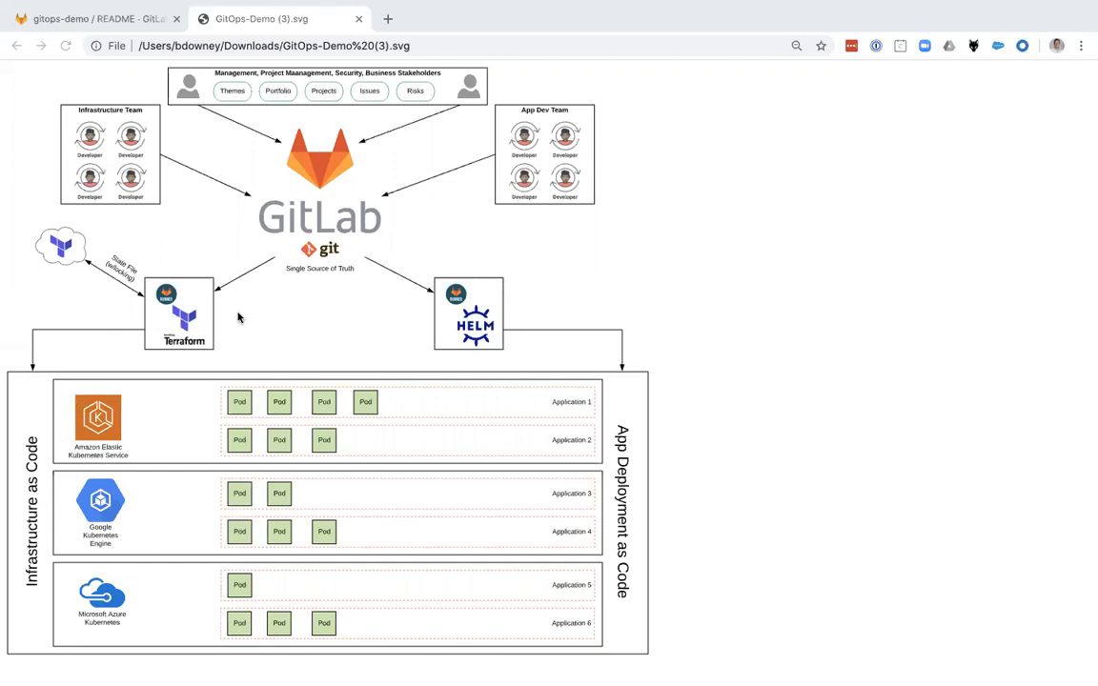
mouse_move(93, 384)
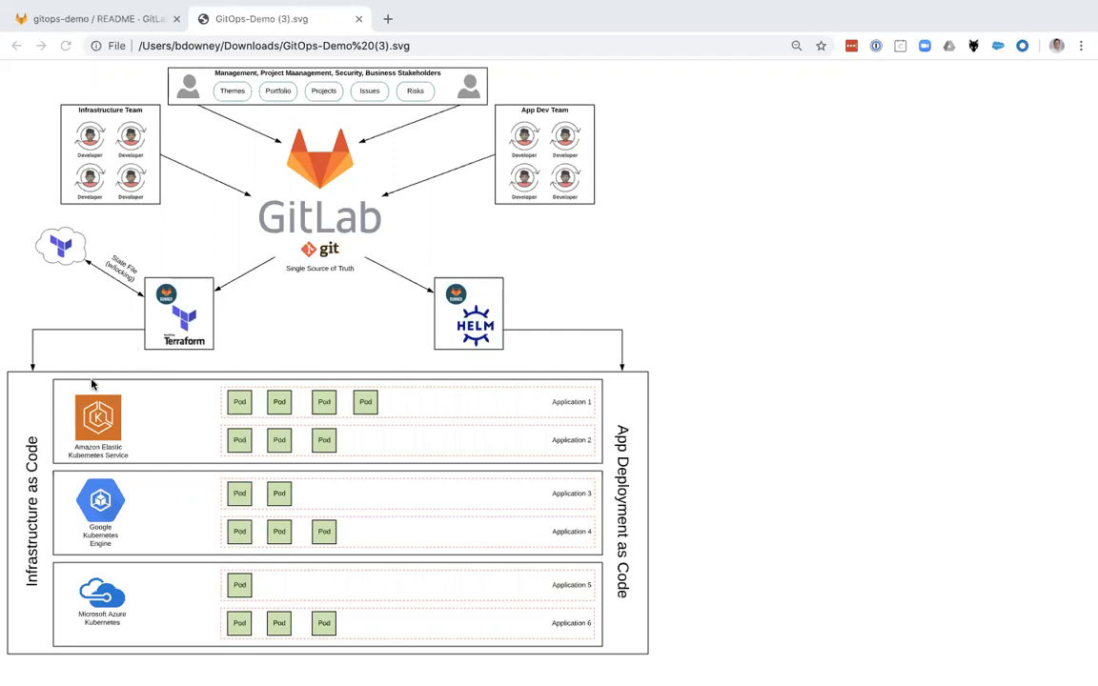
mouse_move(83, 598)
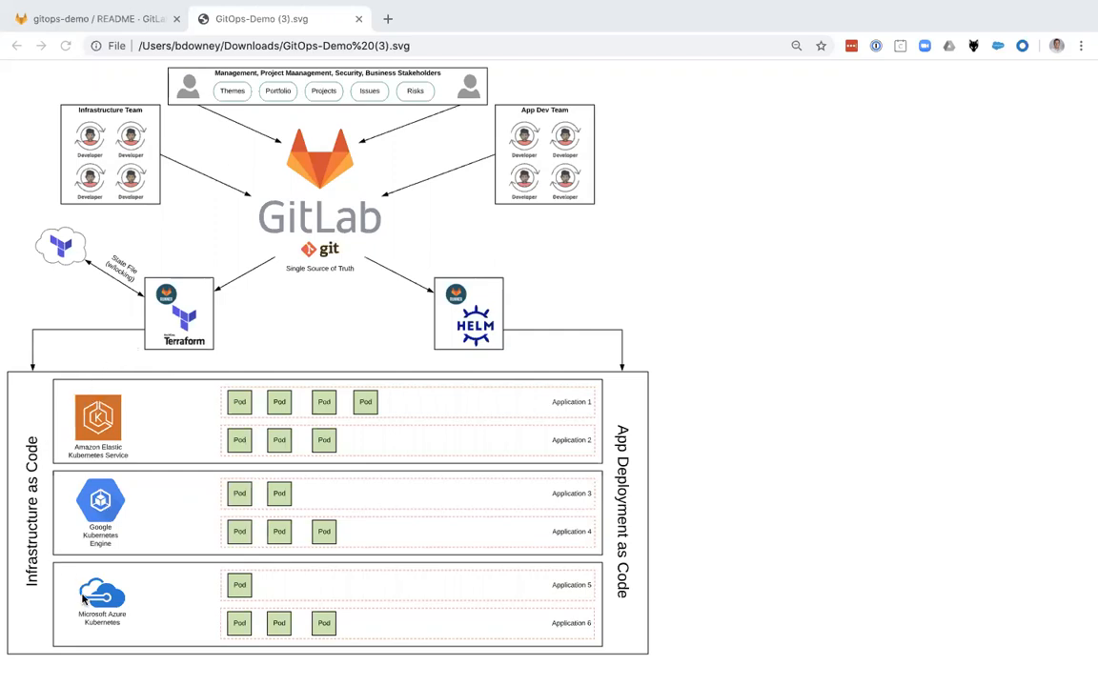
mouse_move(15, 513)
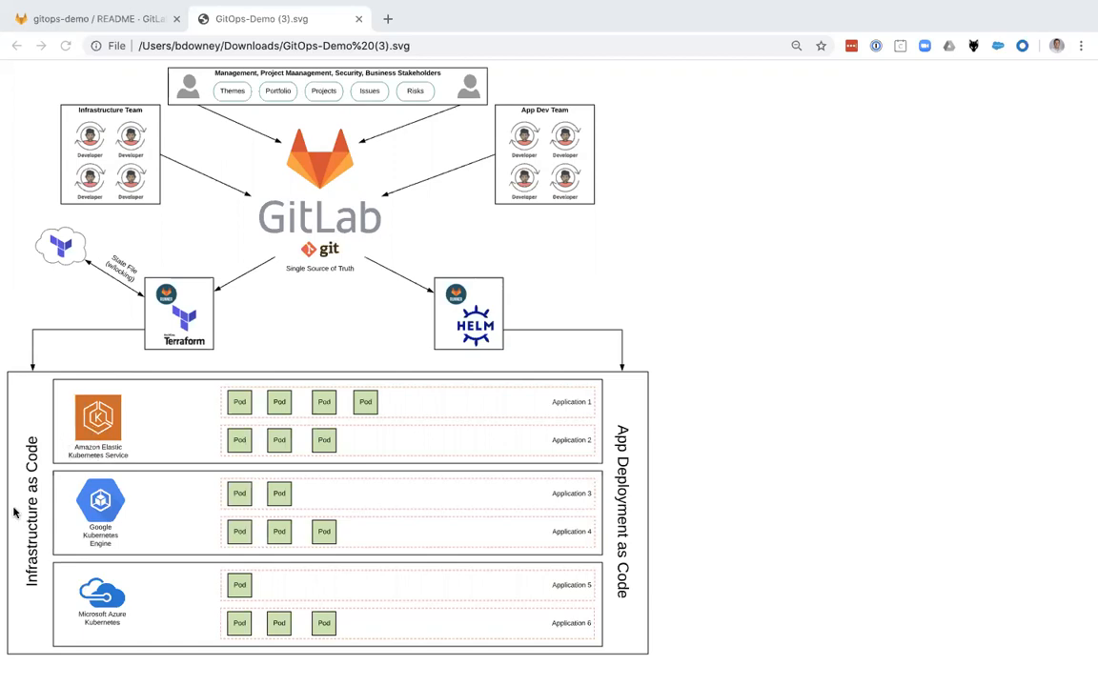
mouse_move(159, 361)
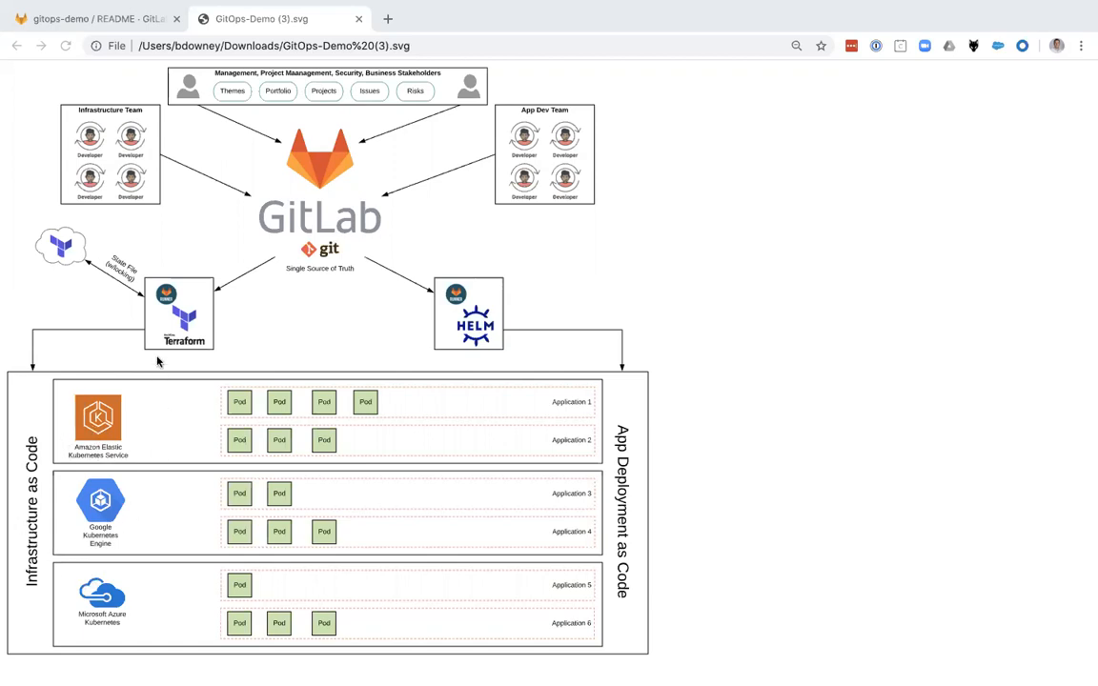
mouse_move(210, 373)
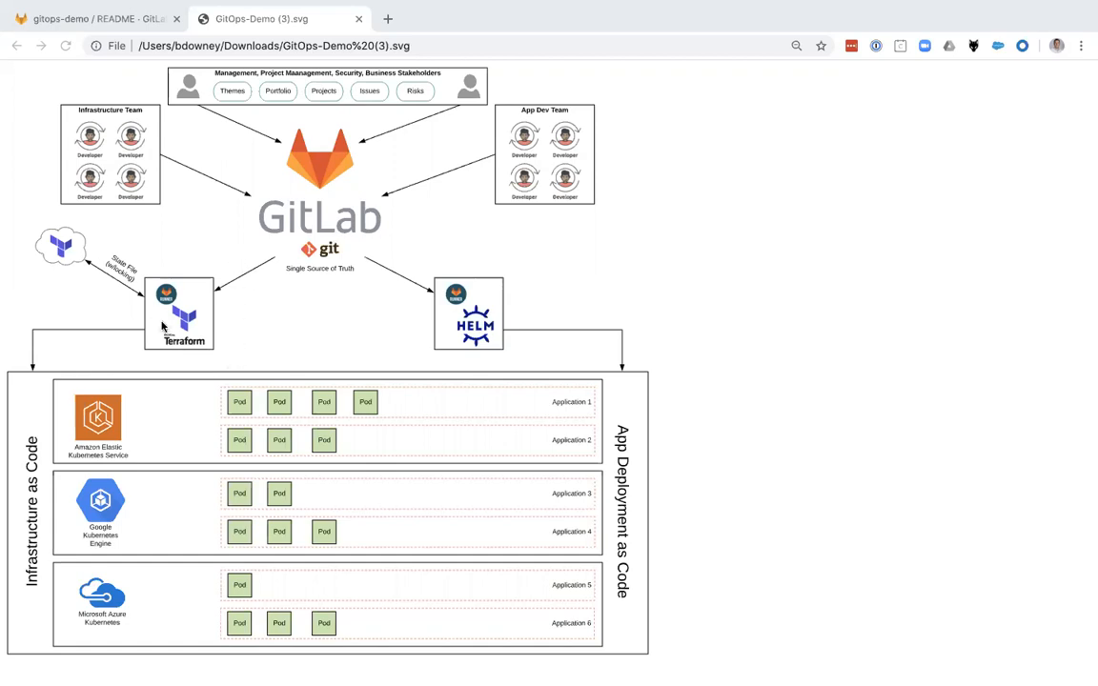
mouse_move(360, 236)
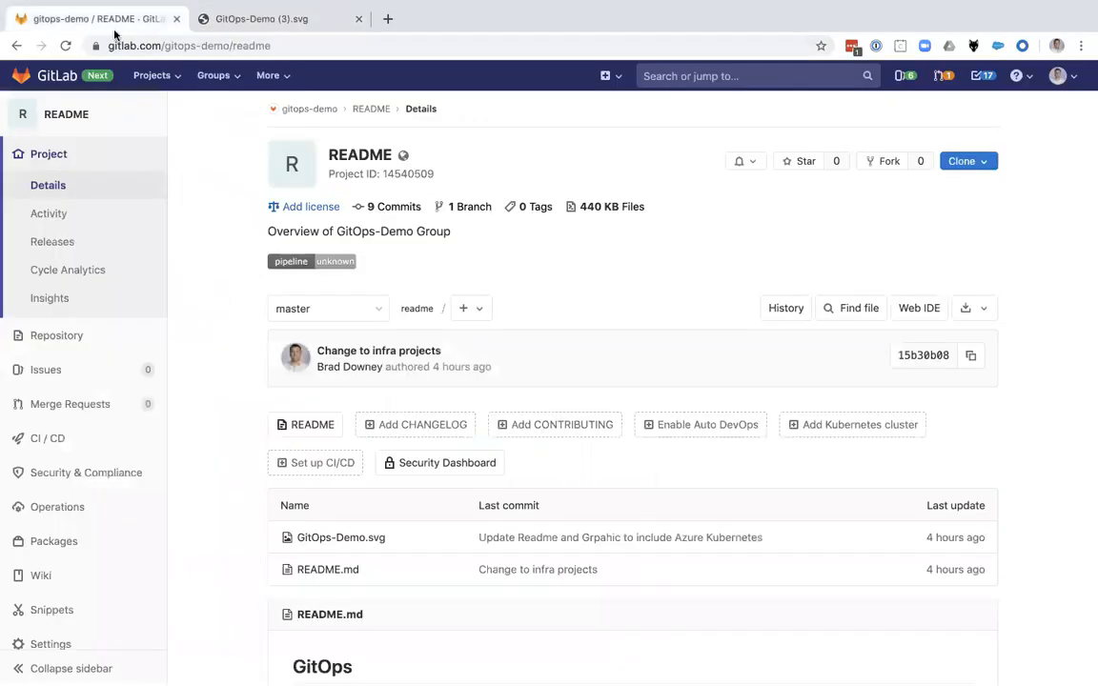
mouse_move(385, 280)
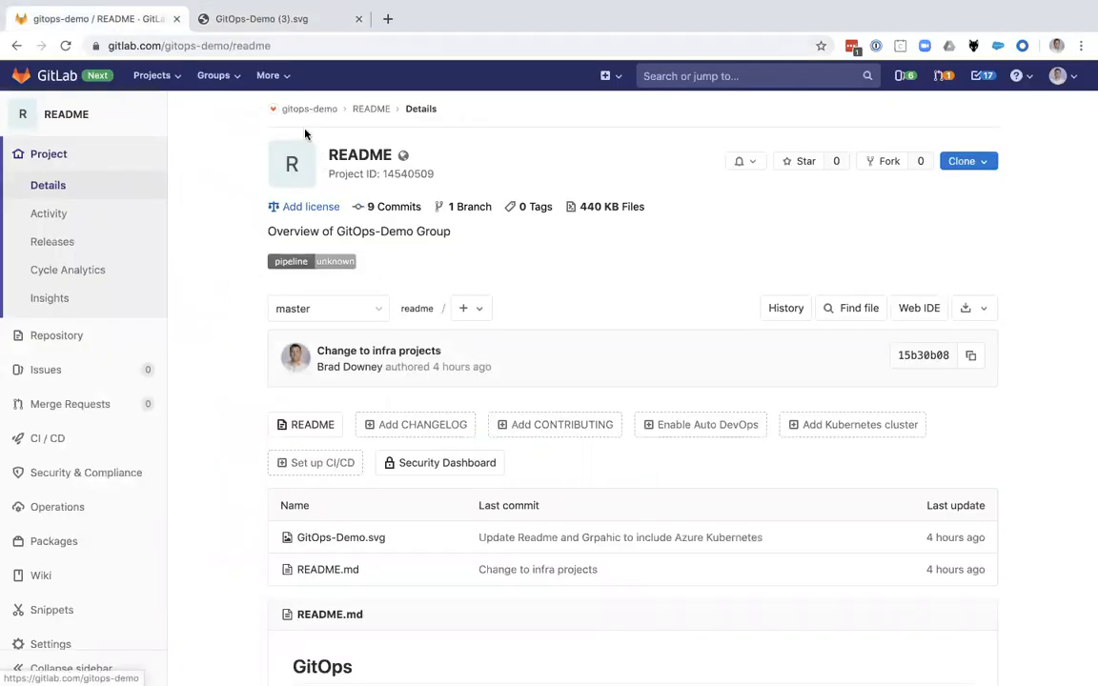
mouse_move(309, 114)
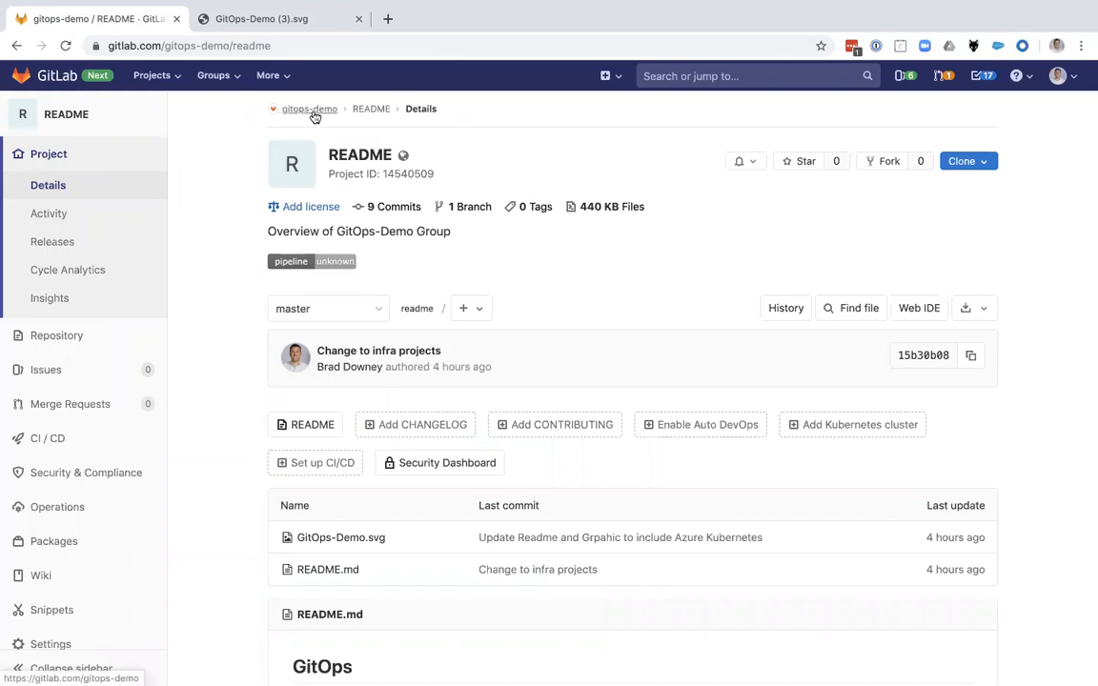
mouse_move(427, 256)
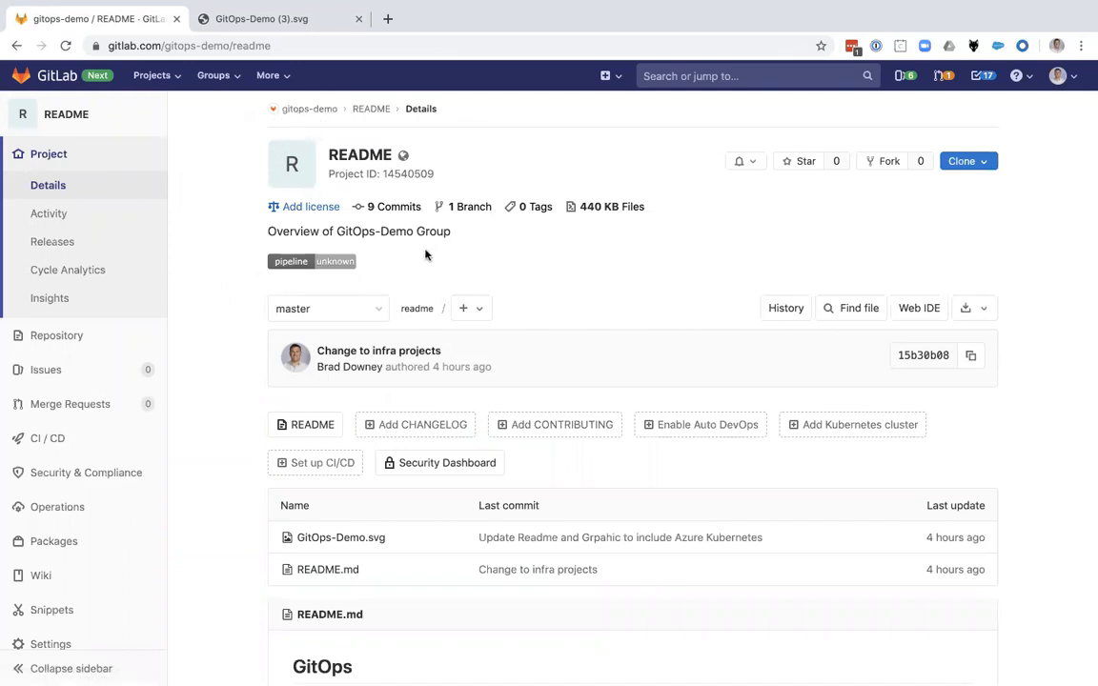
Walk through the README's Group Structure, pointing out gitlab-manage, and the Visual Representation
scroll(down, 3)
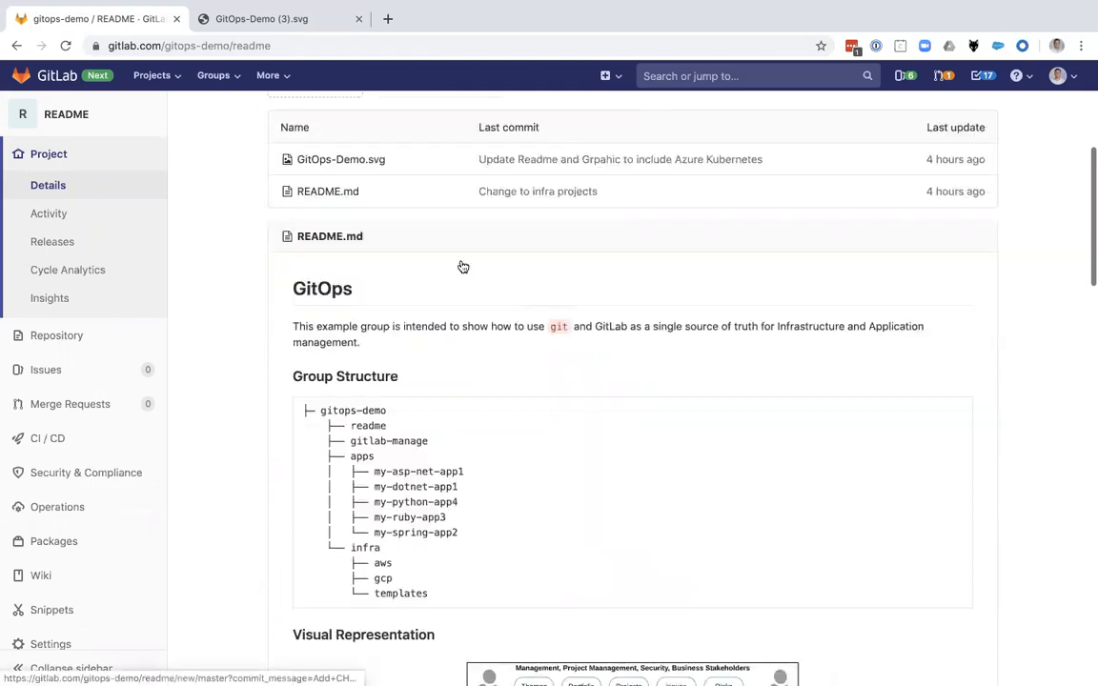
scroll(down, 3)
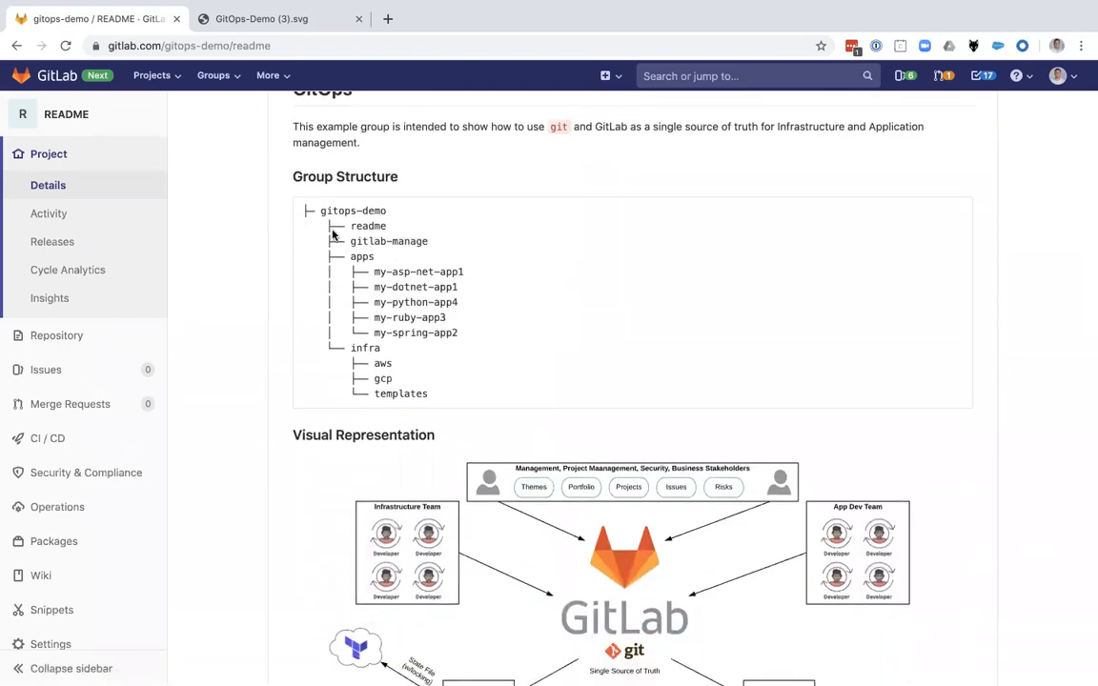
mouse_move(321, 221)
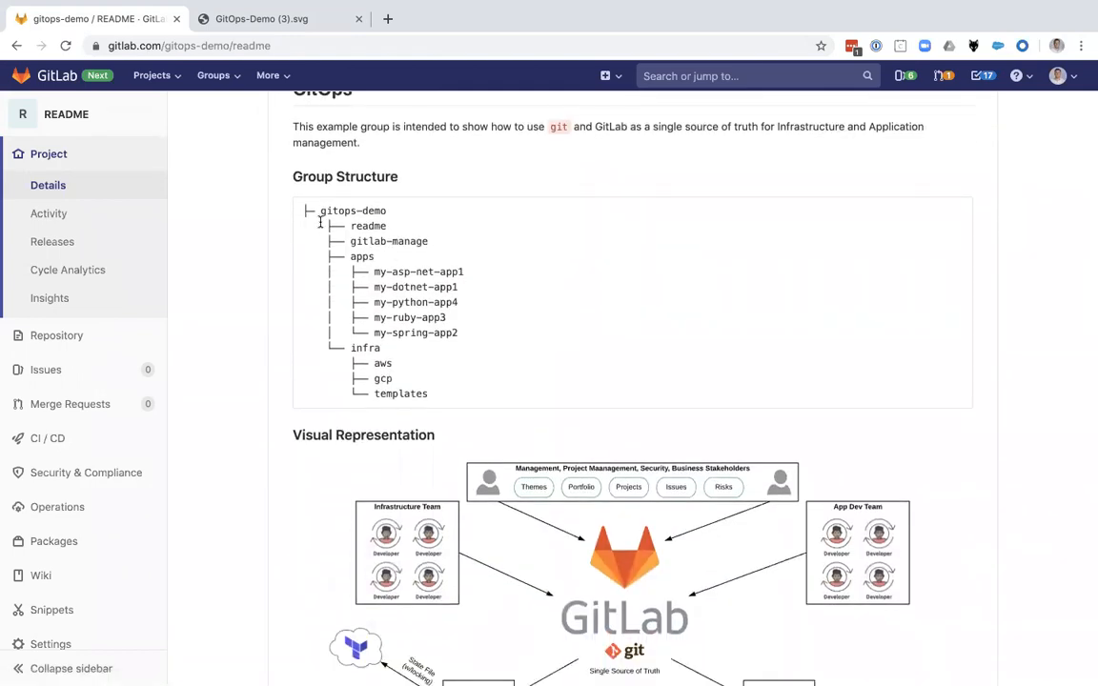
double_click(352, 210)
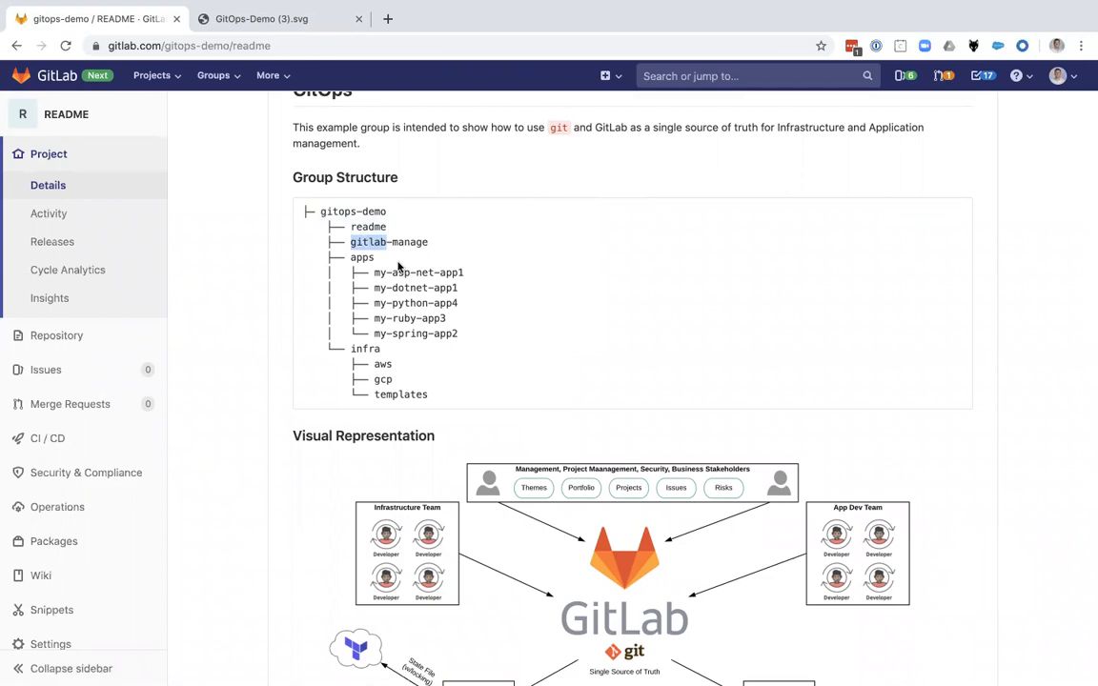
mouse_move(361, 257)
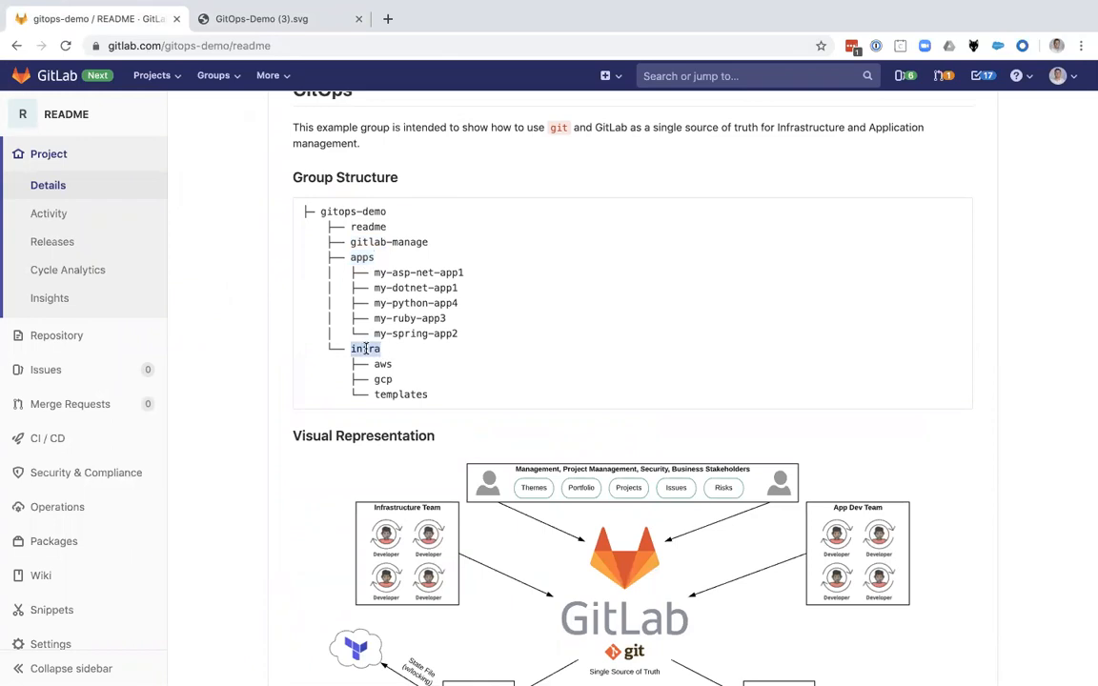
scroll(down, 3)
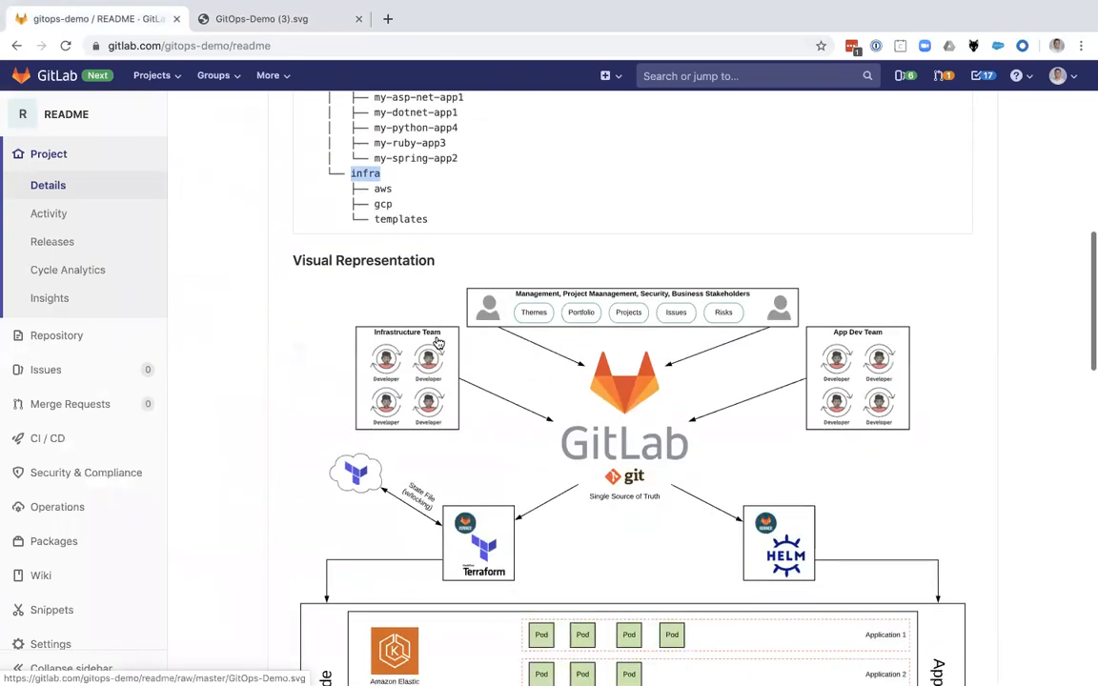
scroll(down, 3)
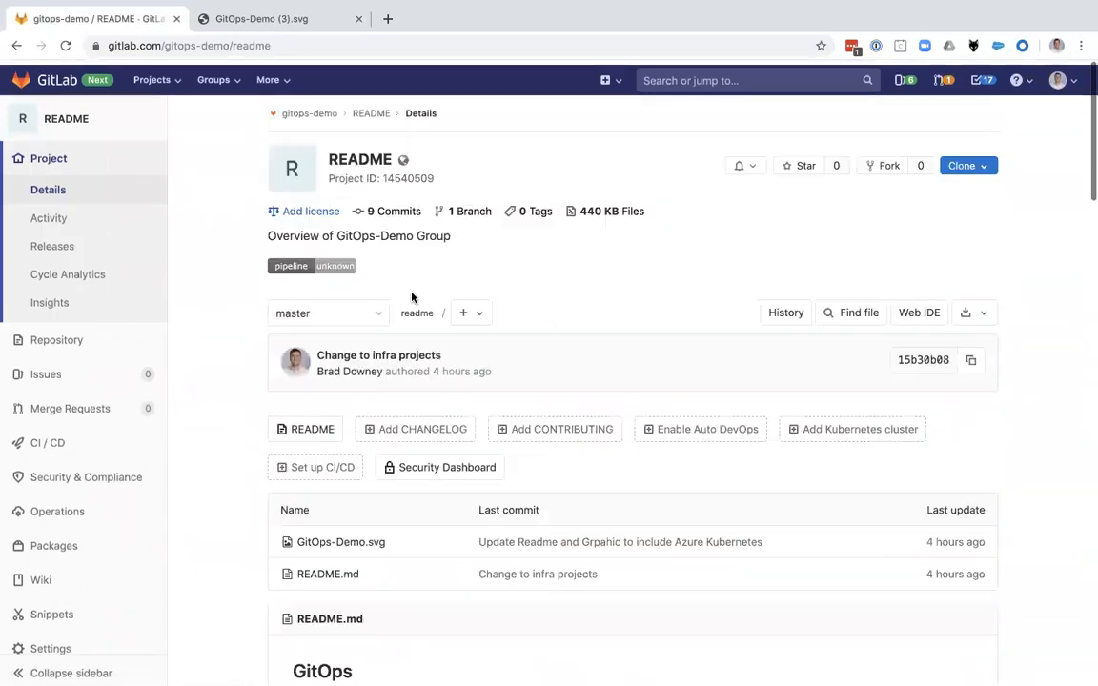
Go from the gitops-demo group into the infra subgroup and pick the aws project
click(65, 46)
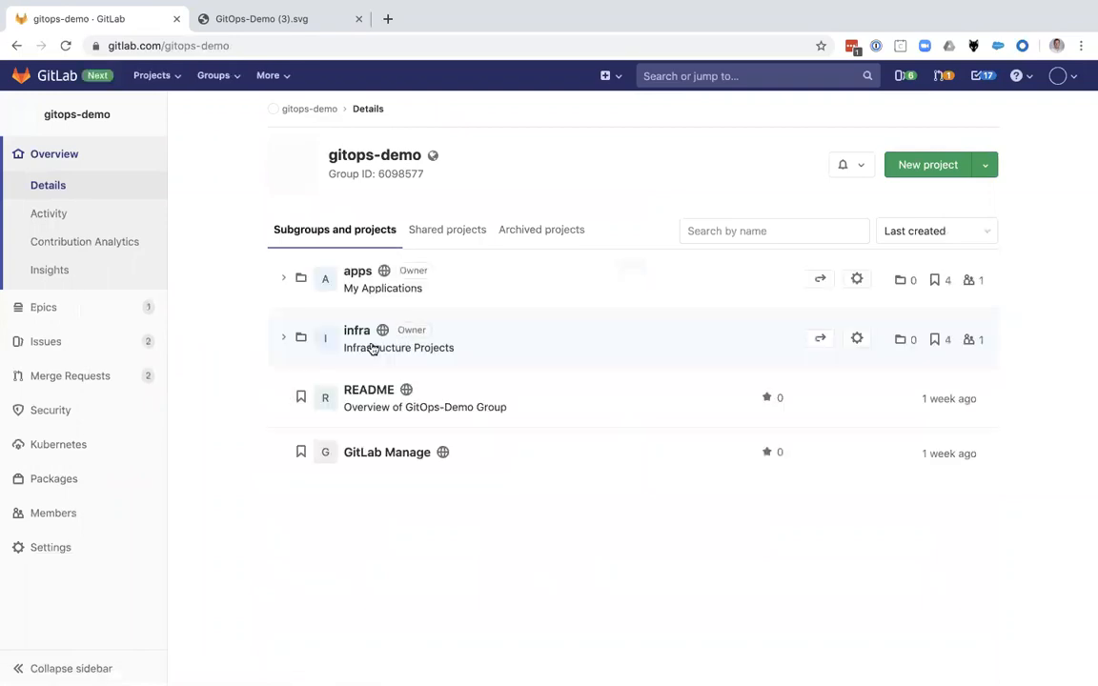
click(357, 331)
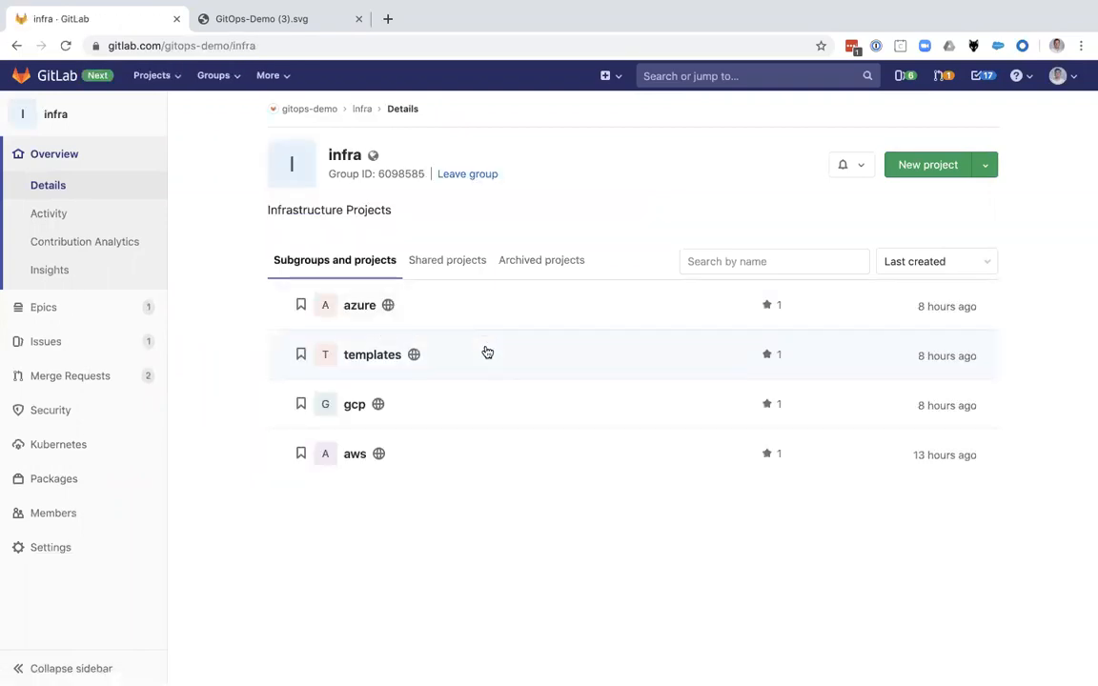
mouse_move(359, 305)
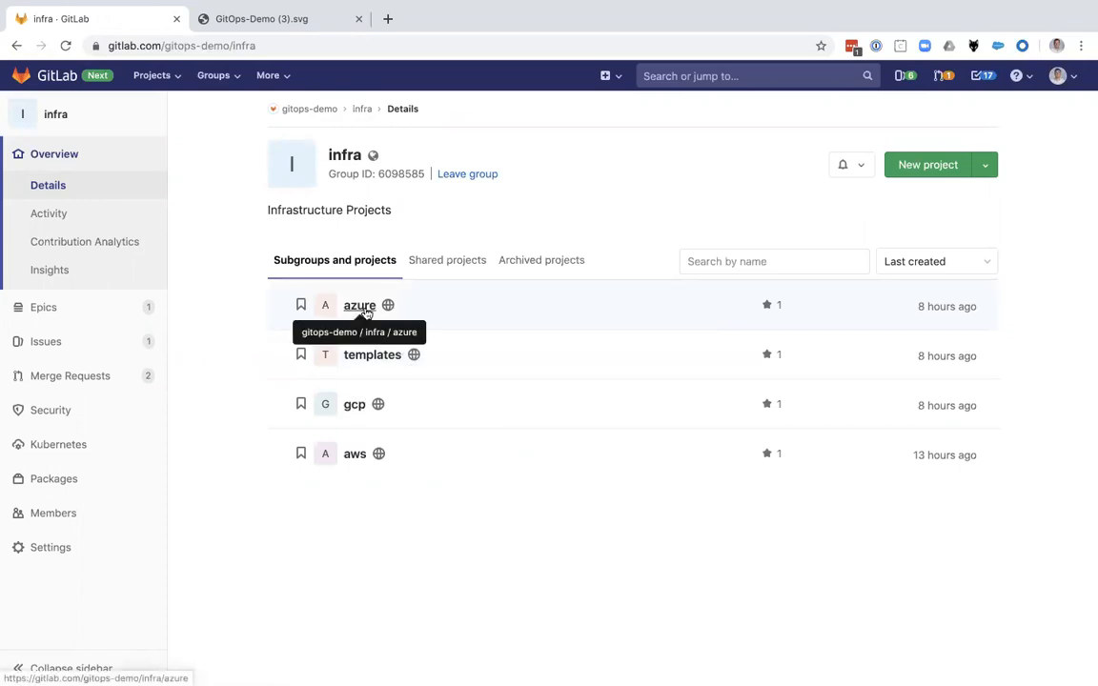
mouse_move(377, 454)
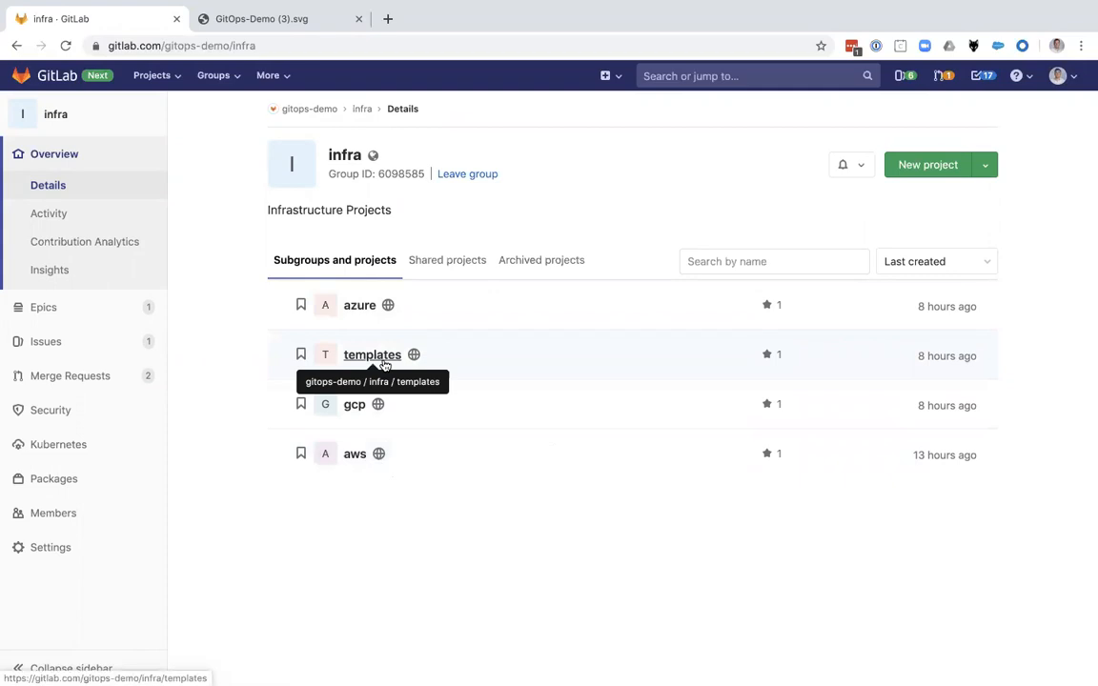
mouse_move(353, 479)
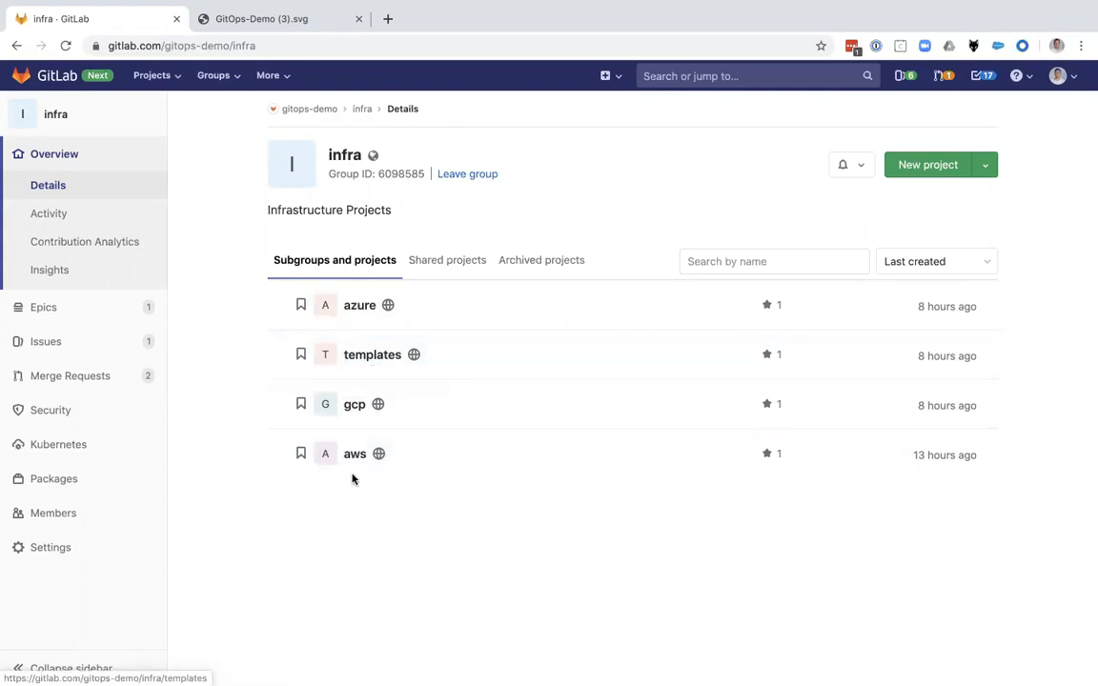
click(354, 454)
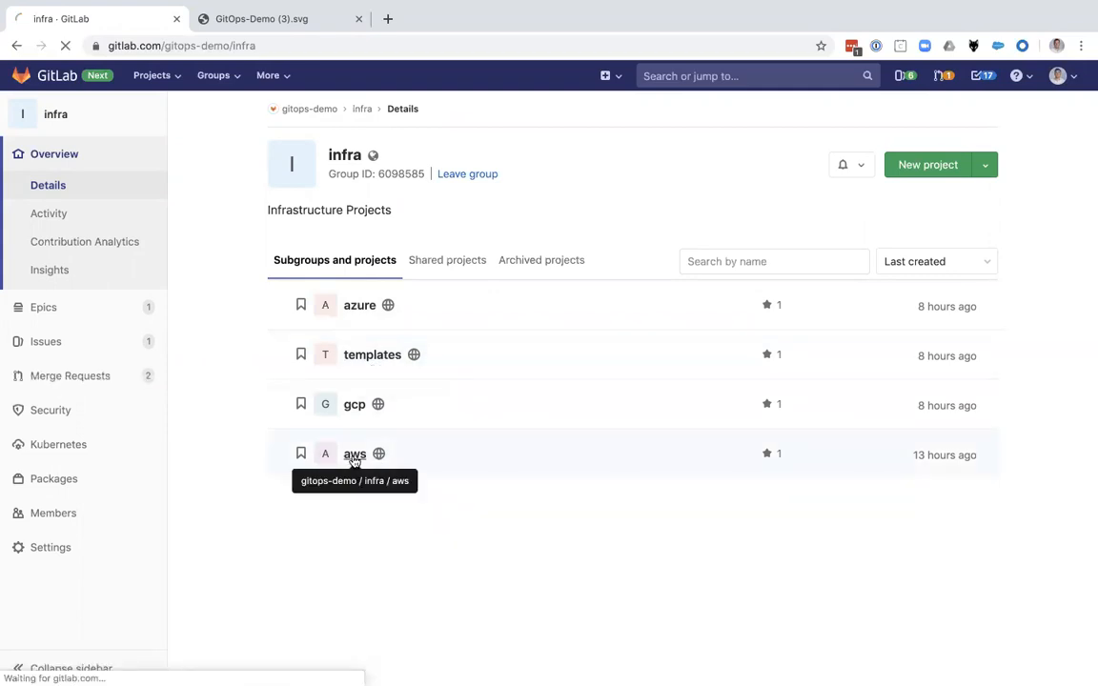
Open the aws project to view its Terraform files
click(354, 453)
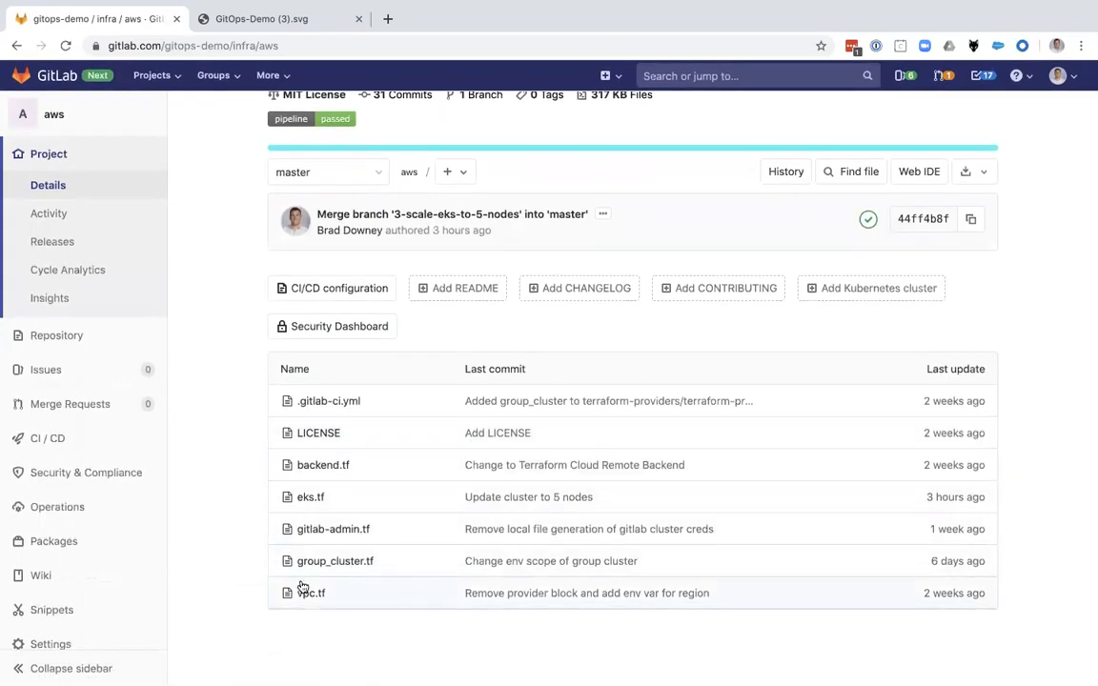
mouse_move(334, 560)
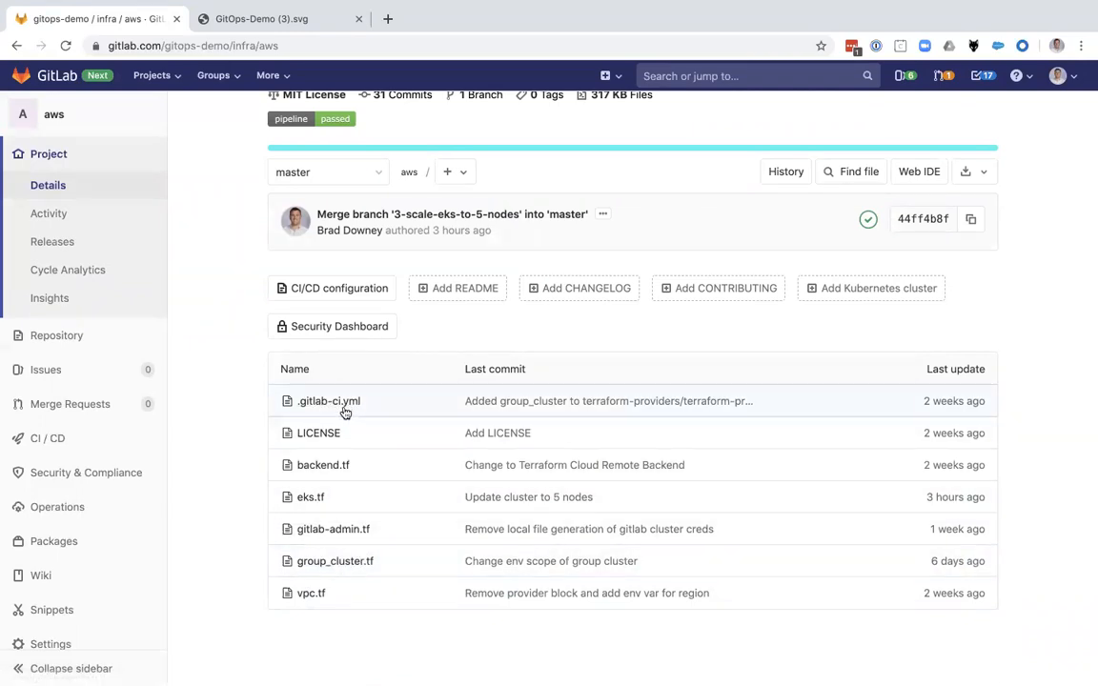
mouse_move(328, 400)
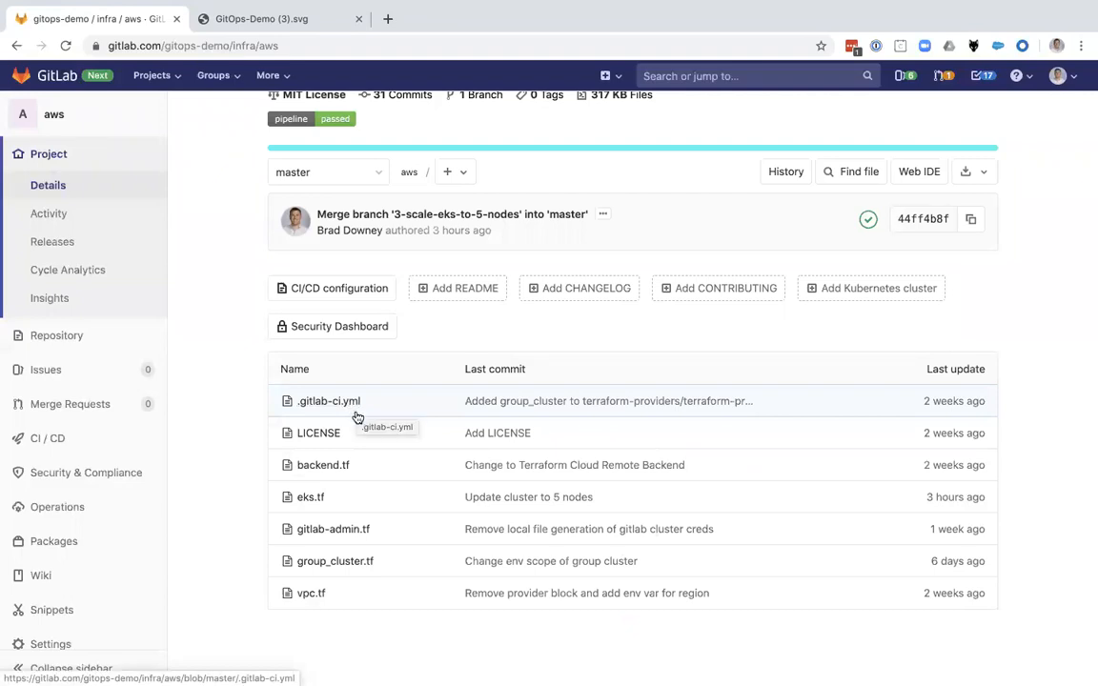
mouse_move(358, 422)
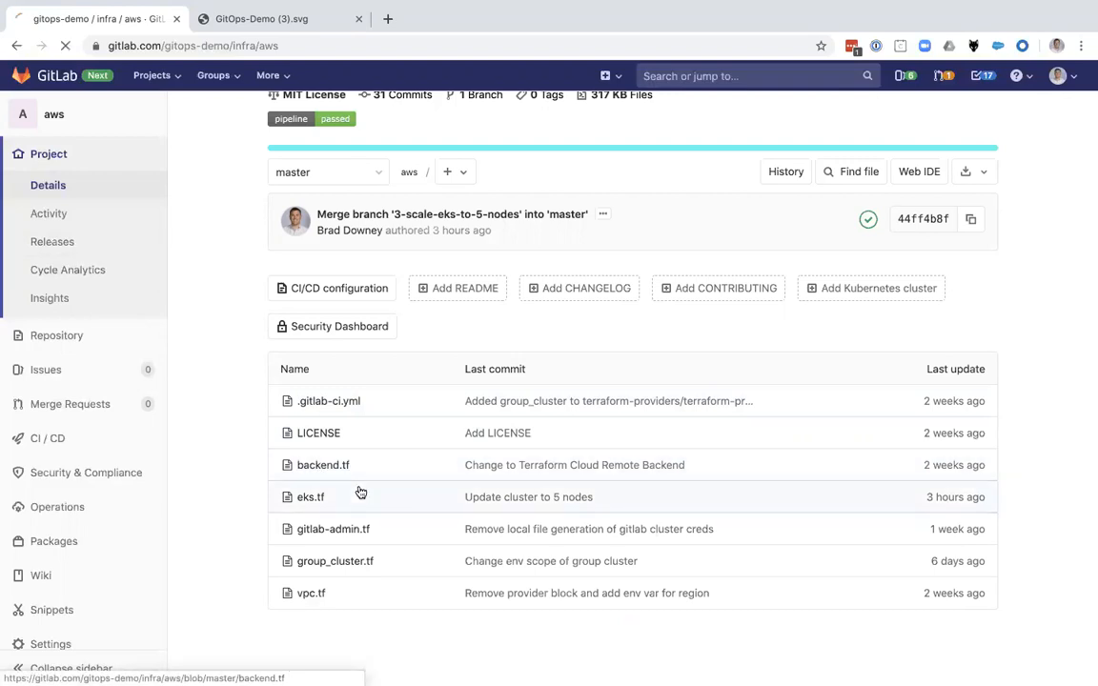
Review backend.tf's remote backend and aws workspace name, then return to the file list
click(322, 464)
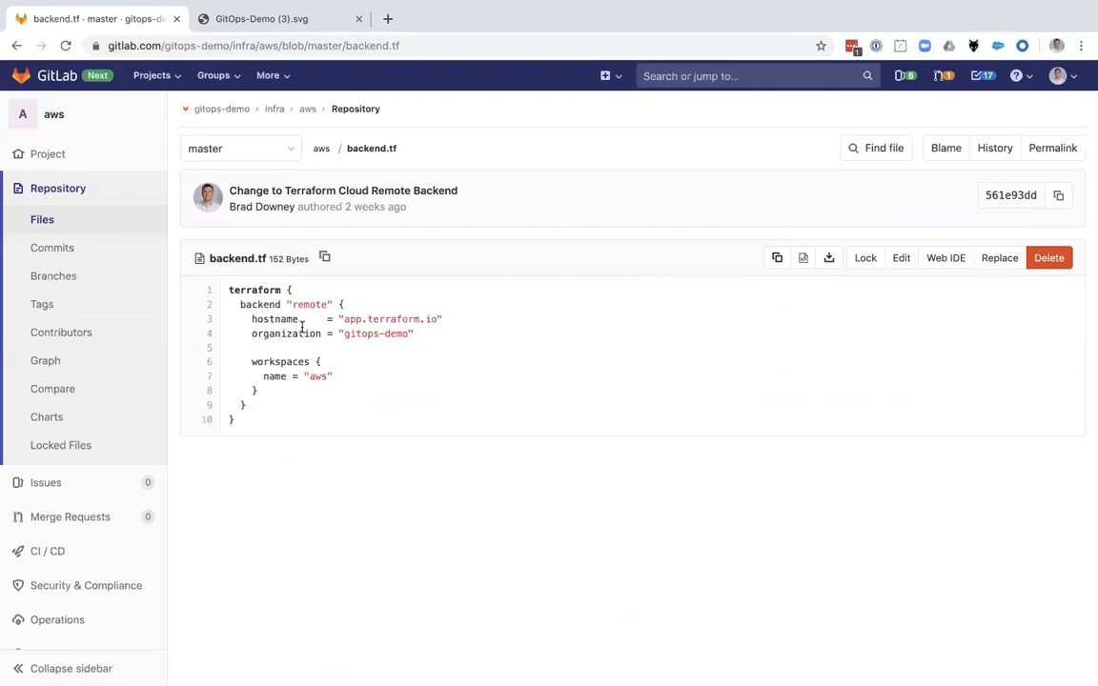
double_click(389, 318)
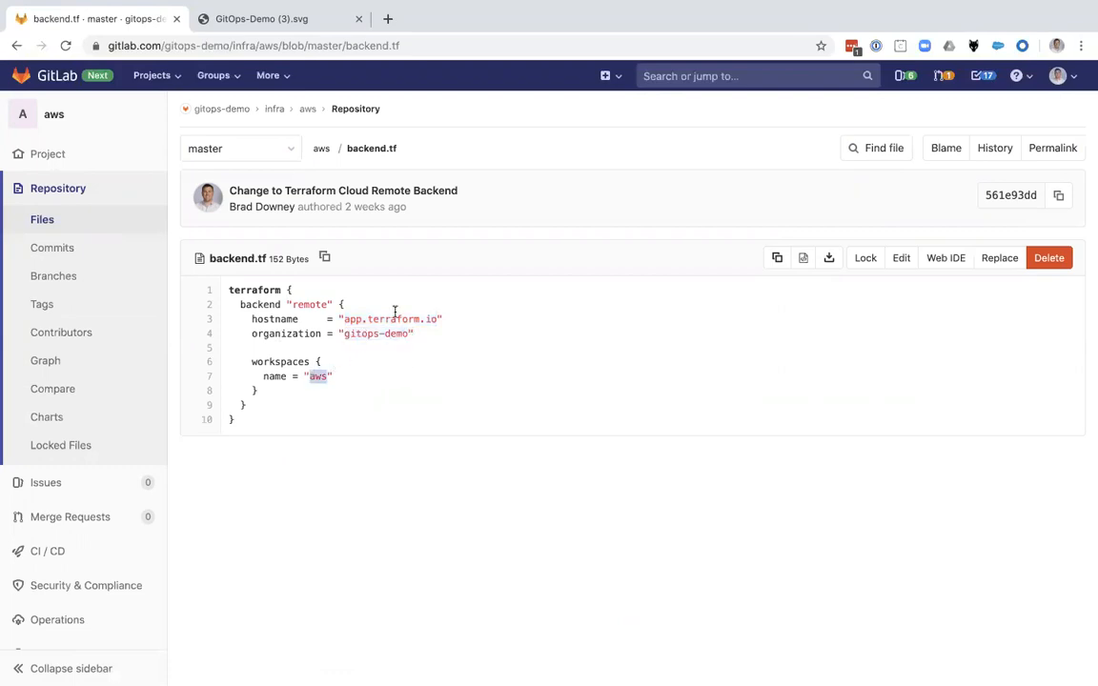
mouse_move(343, 189)
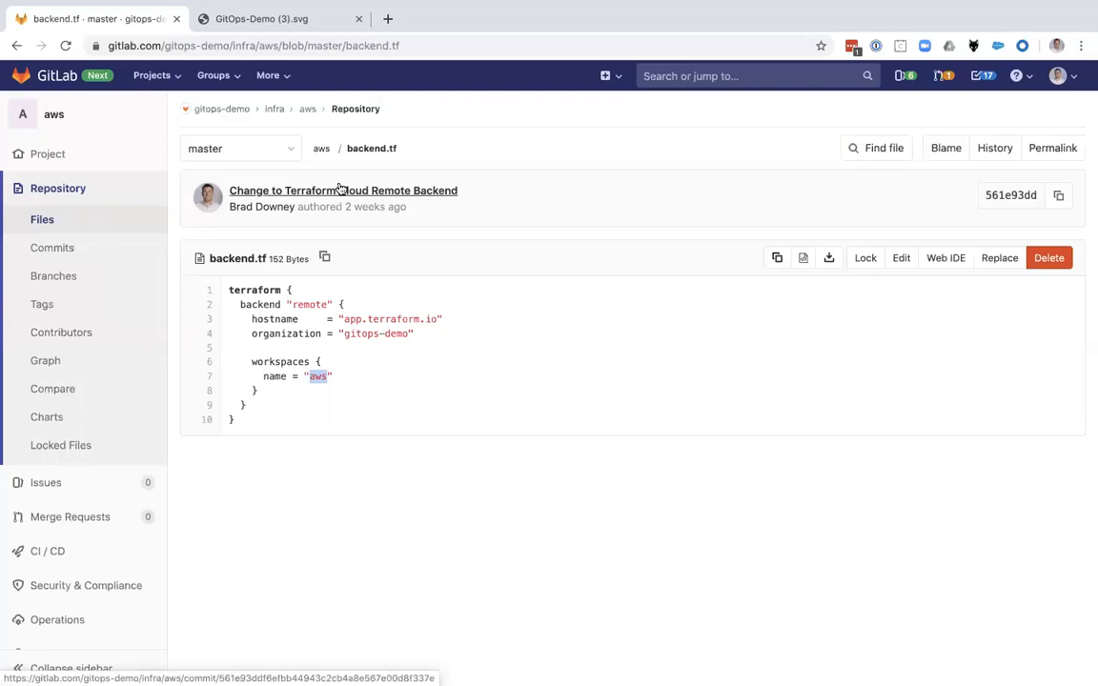
mouse_move(314, 192)
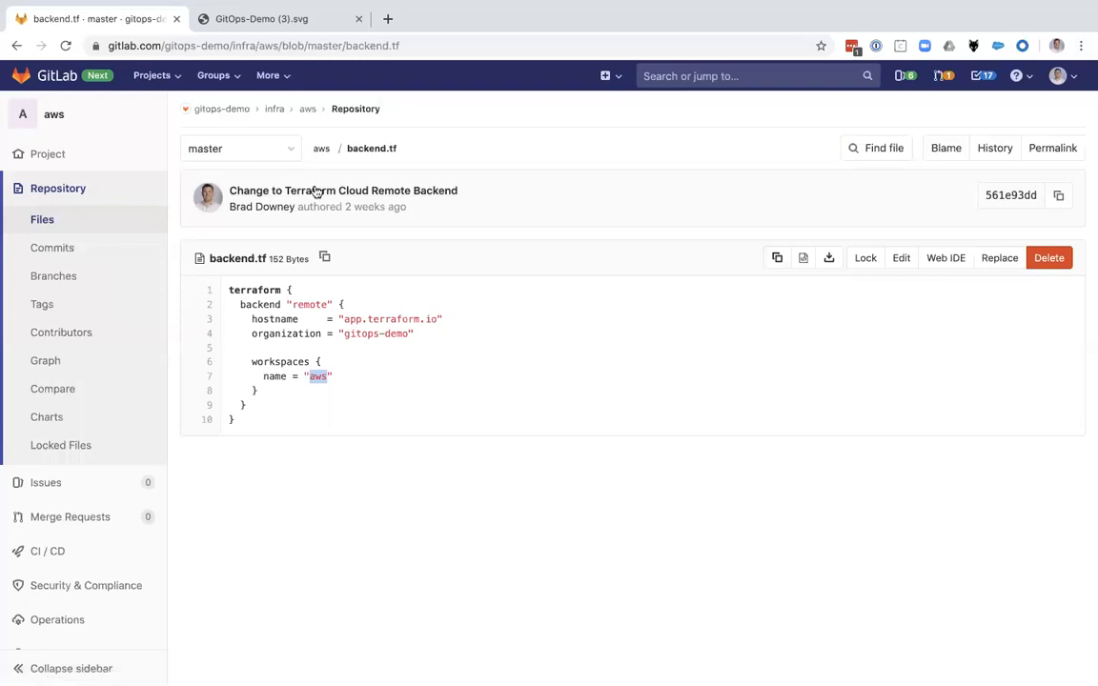
mouse_move(370, 207)
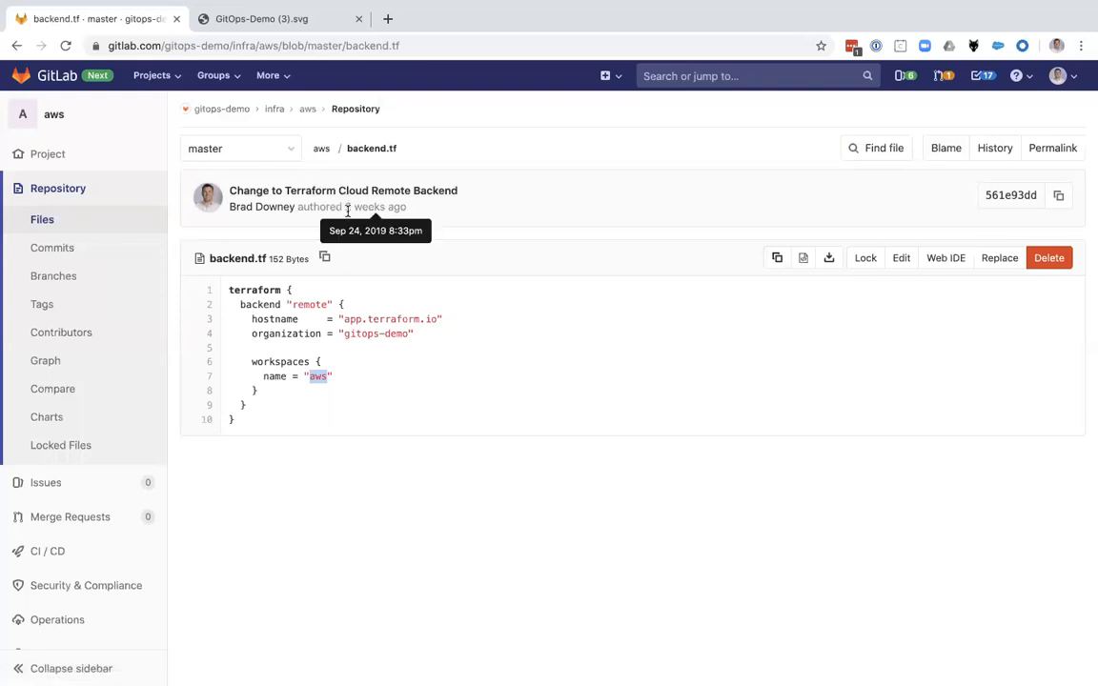
mouse_move(339, 216)
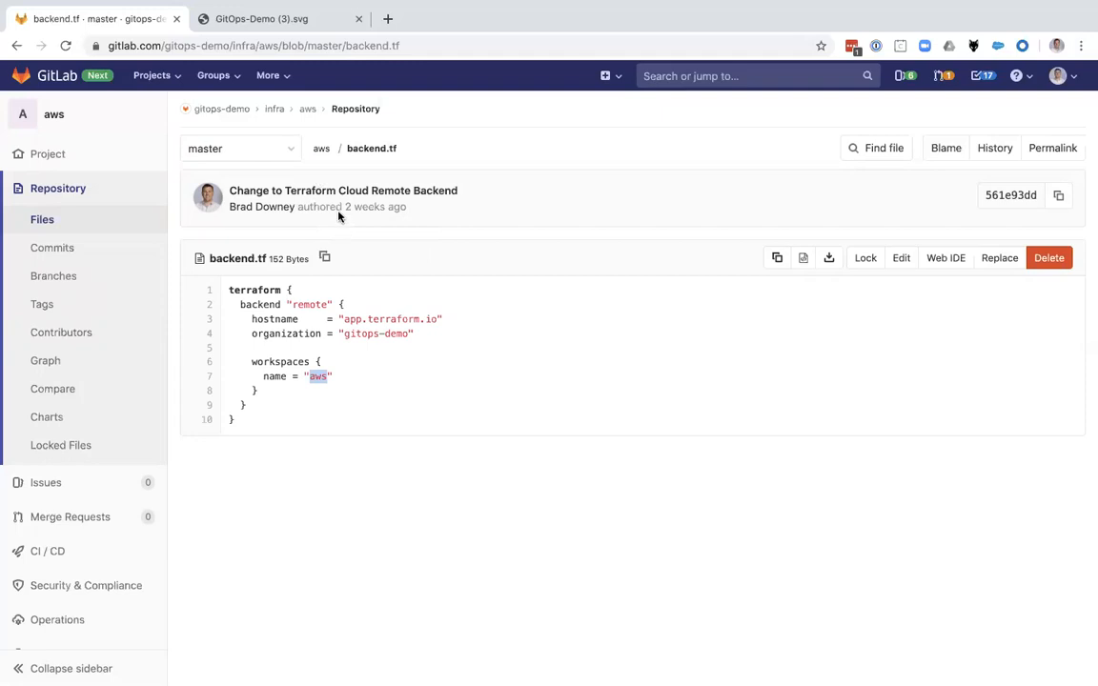
click(343, 189)
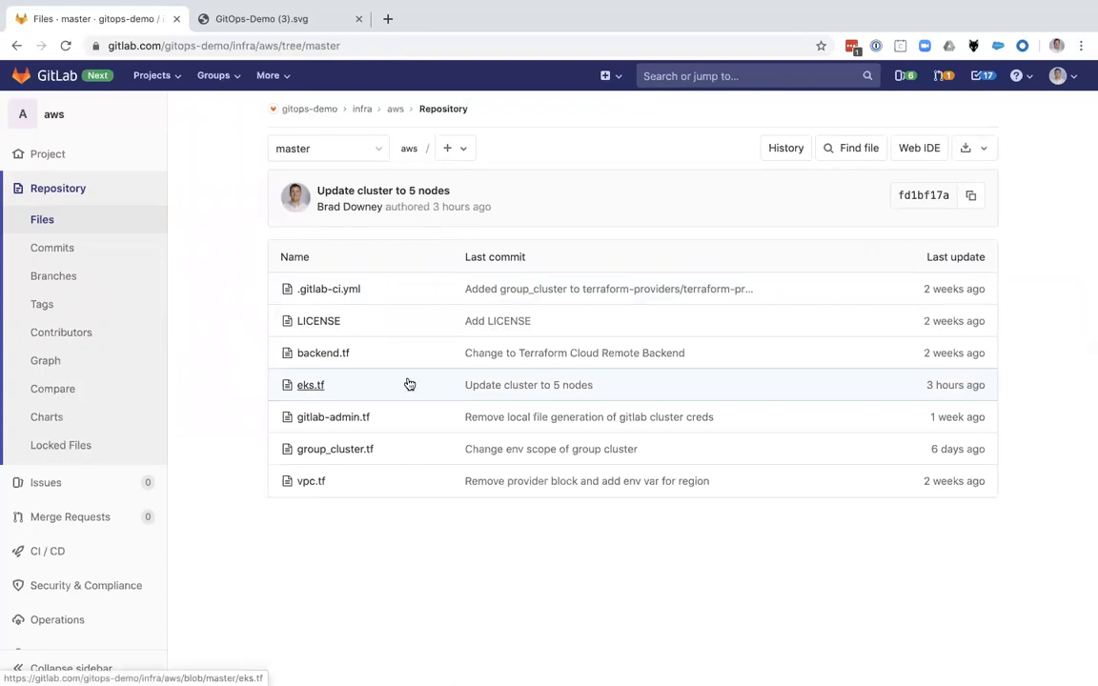
click(309, 385)
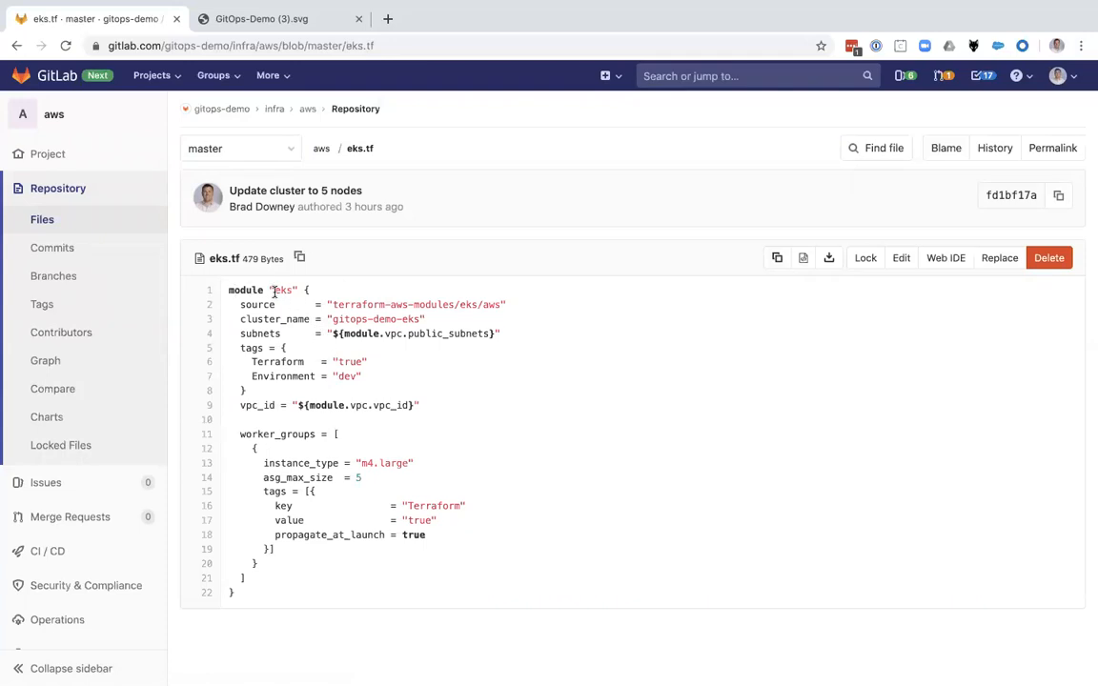
mouse_move(303, 396)
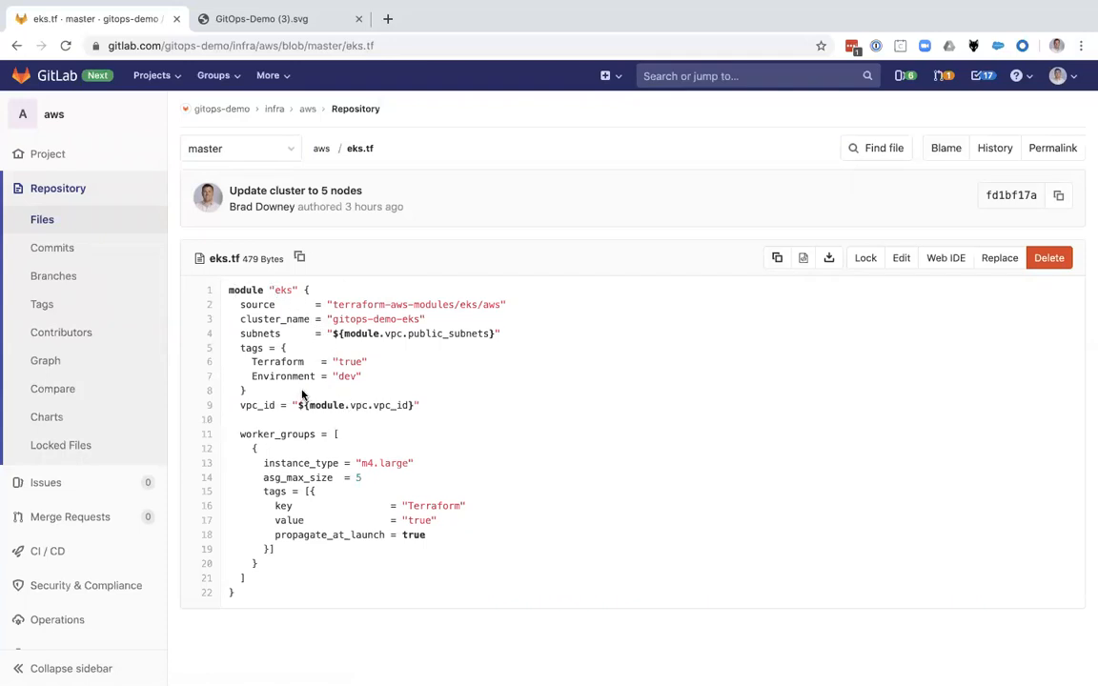
mouse_move(366, 428)
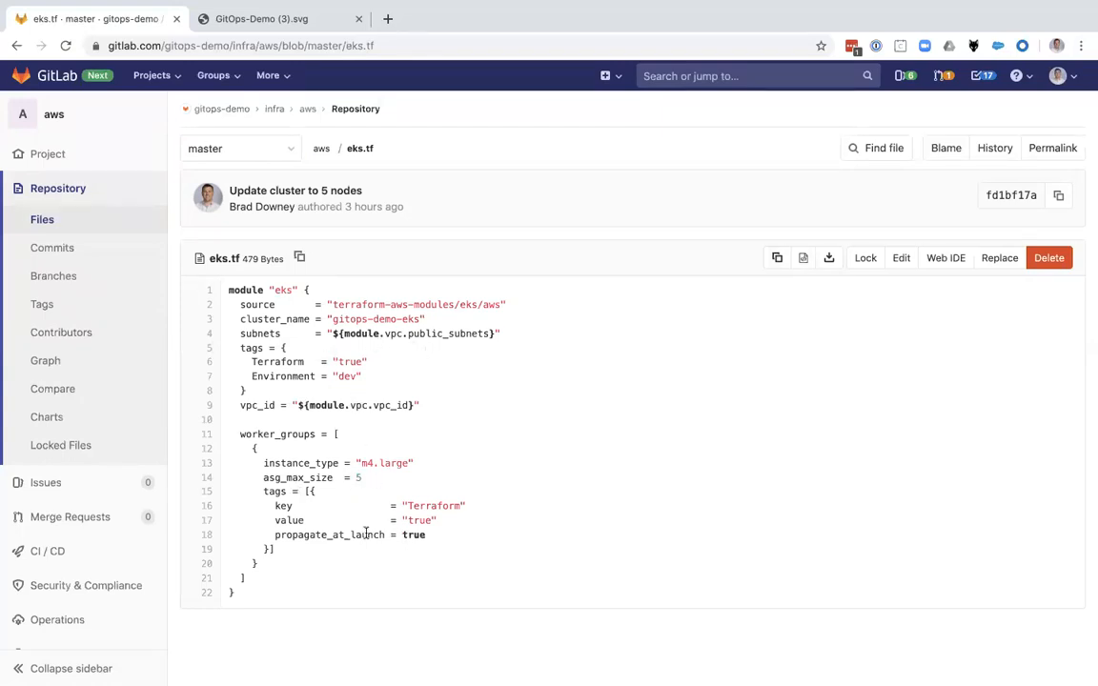
mouse_move(323, 150)
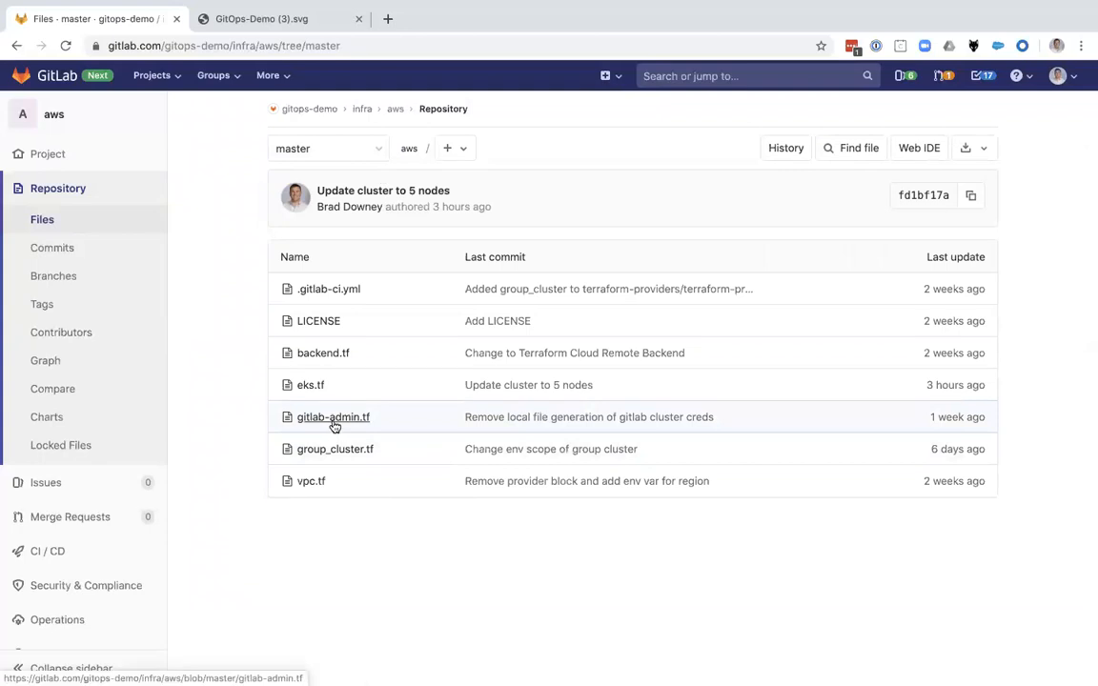
click(333, 416)
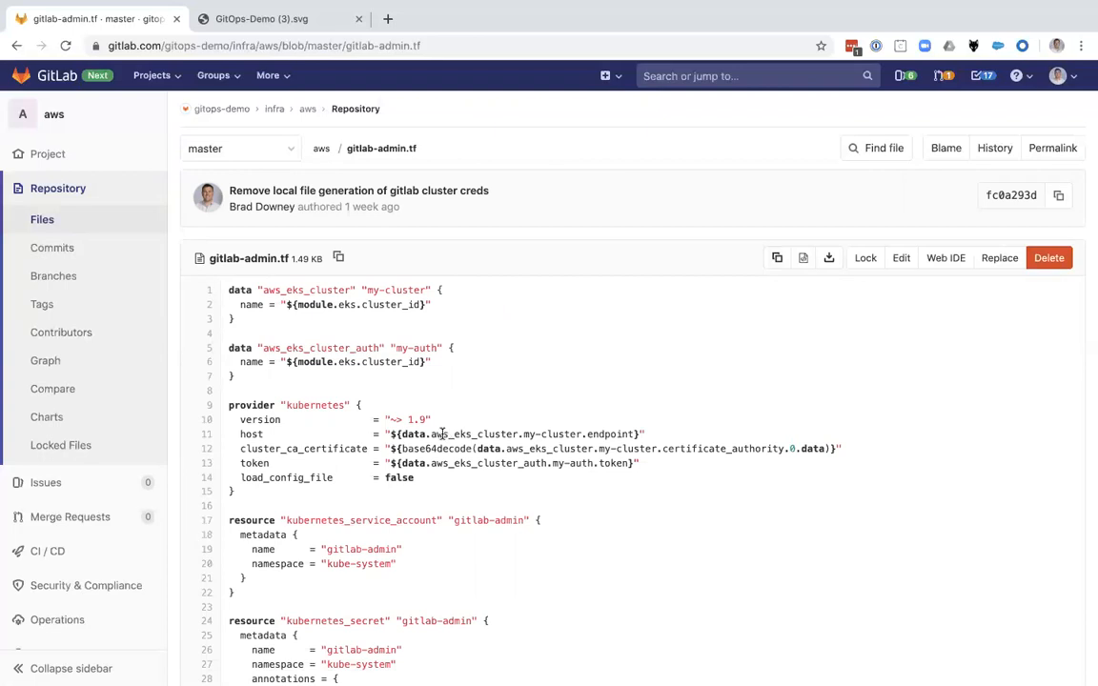
scroll(down, 3)
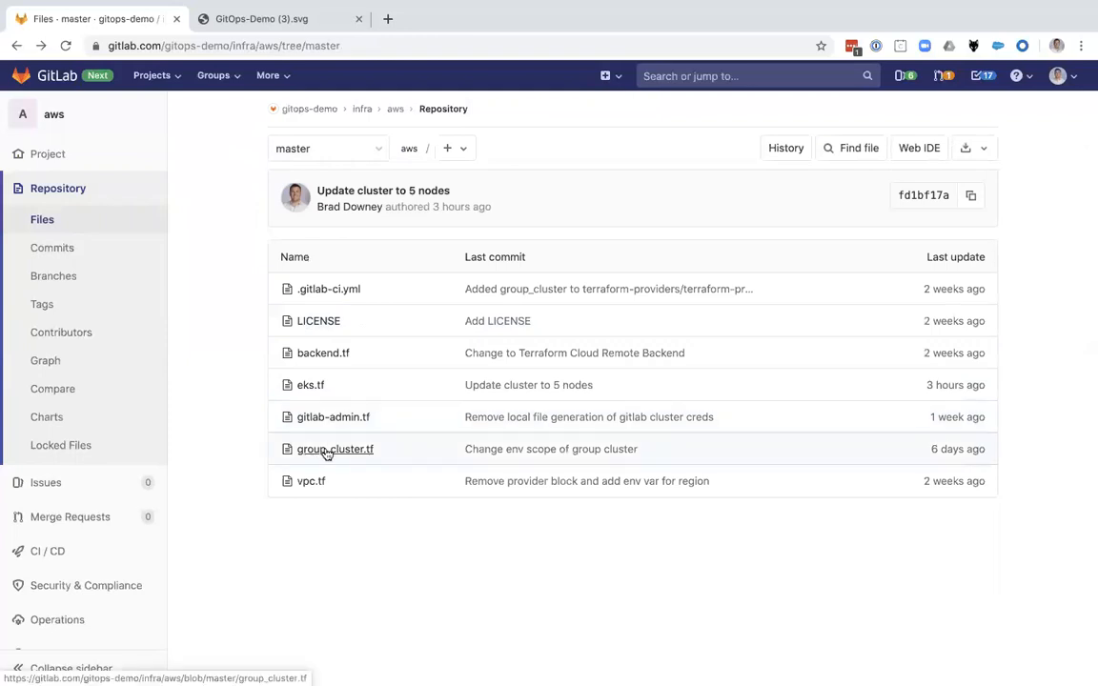
Review group_cluster.tf: gitlab provider, aws_cluster resource, domain and eks/* environment scope
click(334, 449)
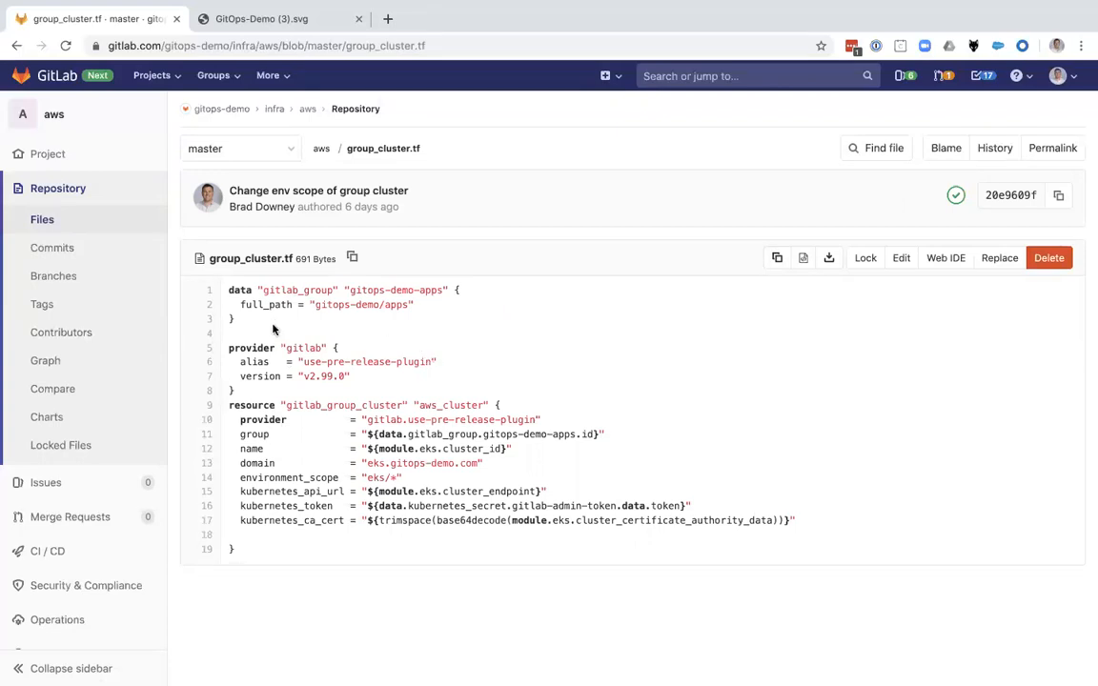
double_click(303, 348)
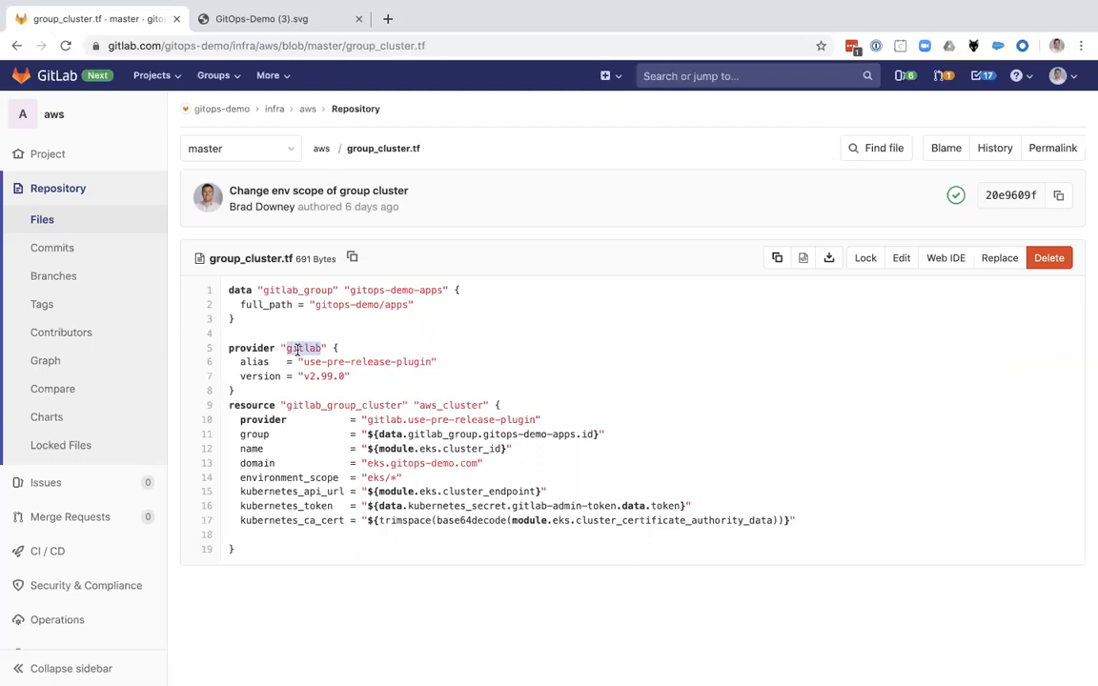
double_click(343, 406)
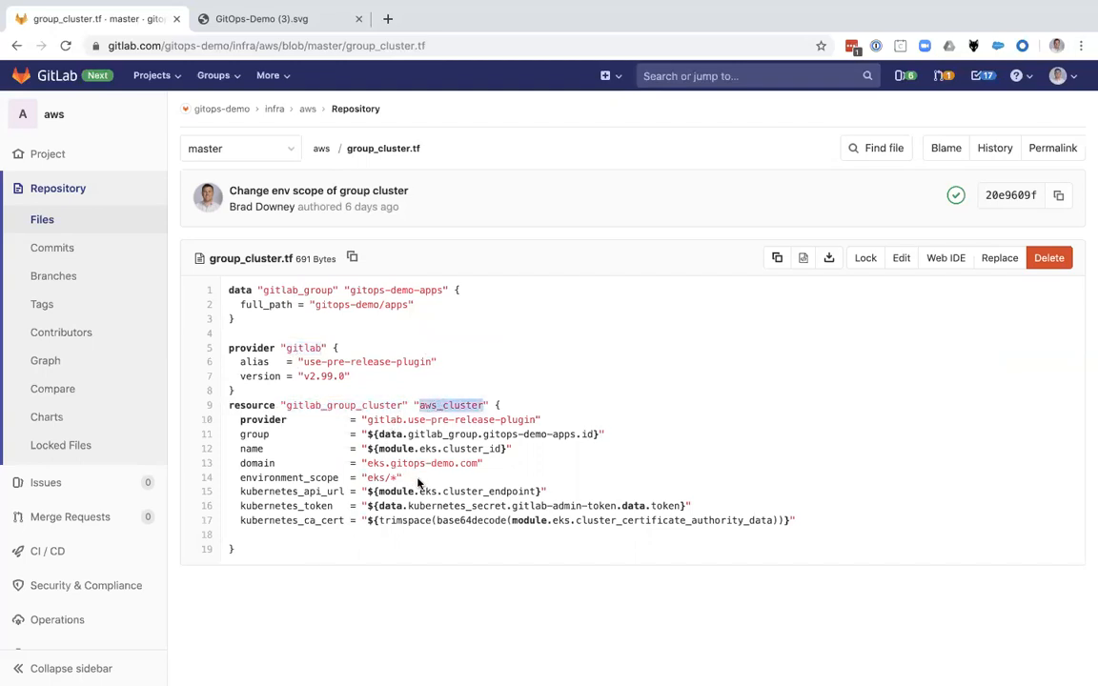
double_click(422, 463)
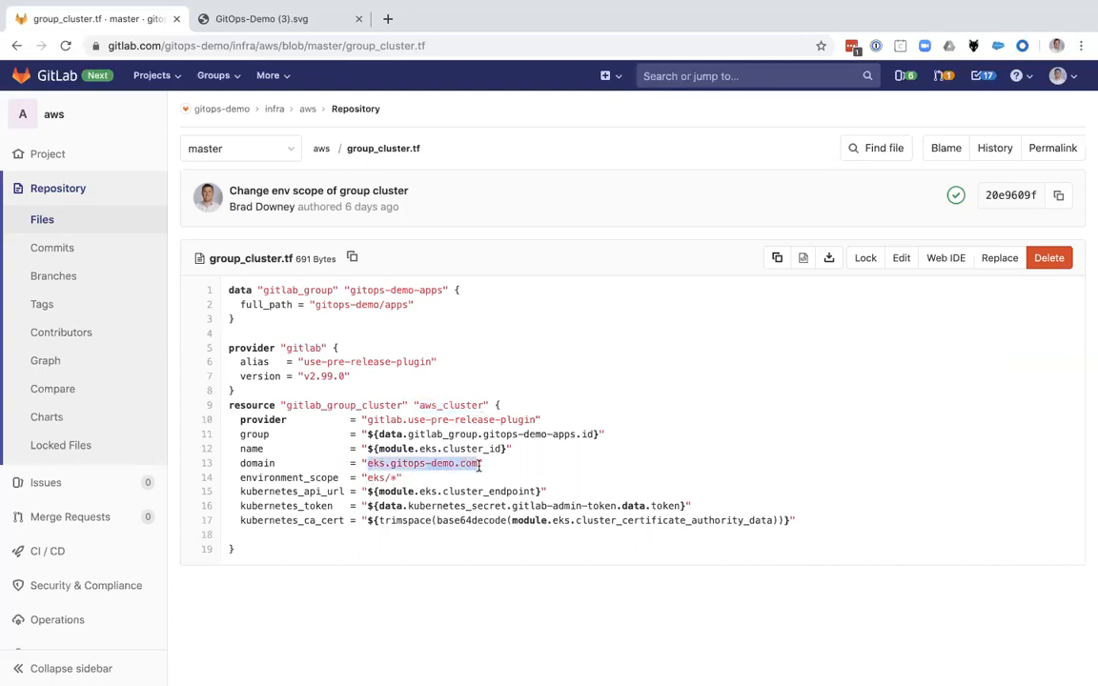
double_click(381, 478)
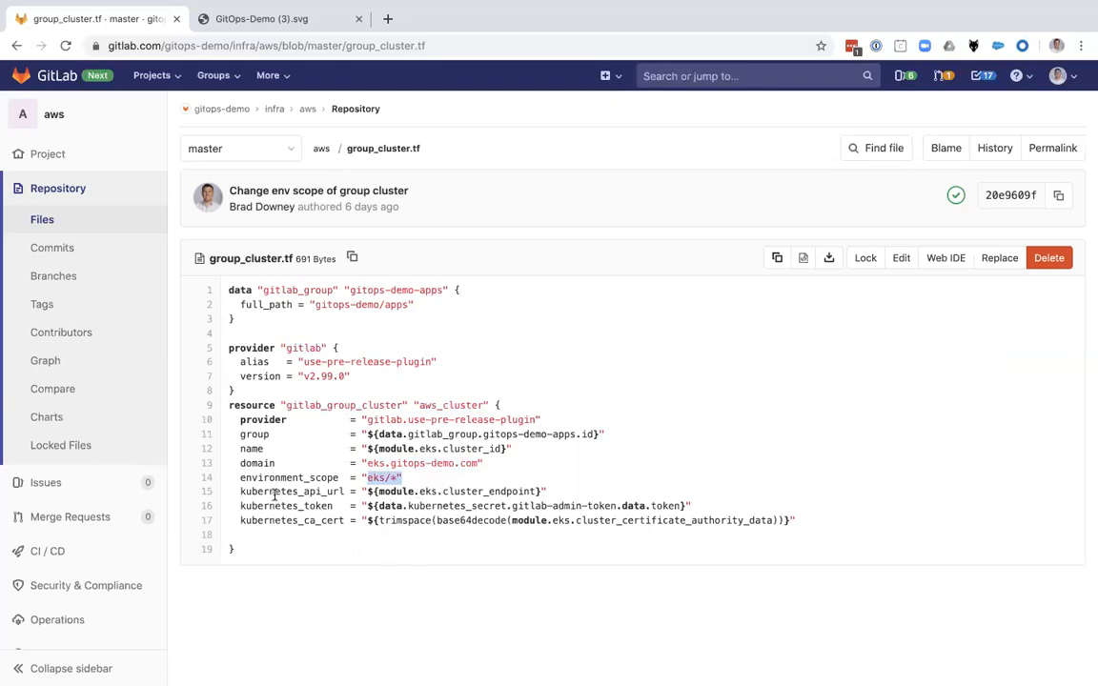
mouse_move(309, 372)
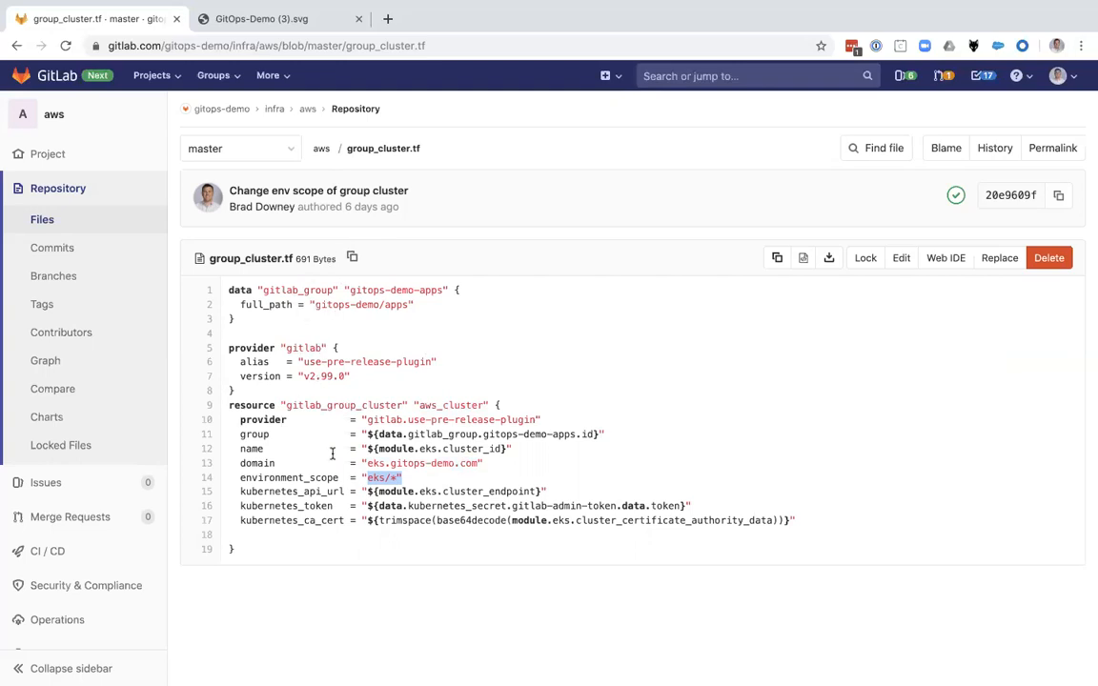
mouse_move(255, 315)
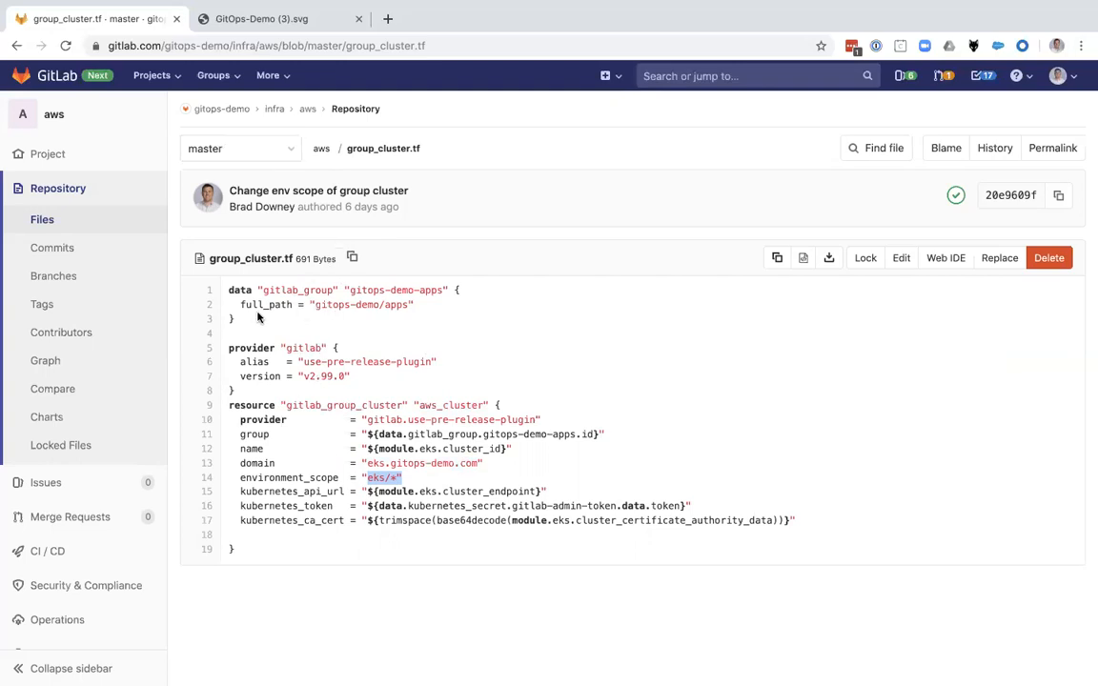
mouse_move(113, 116)
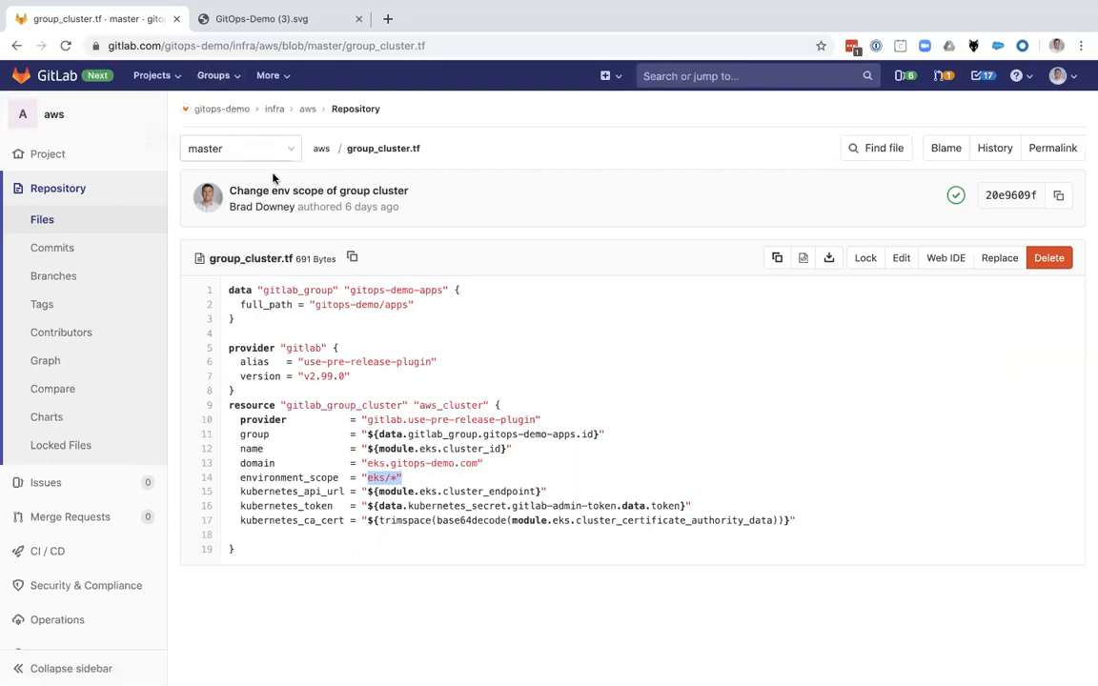
double_click(374, 304)
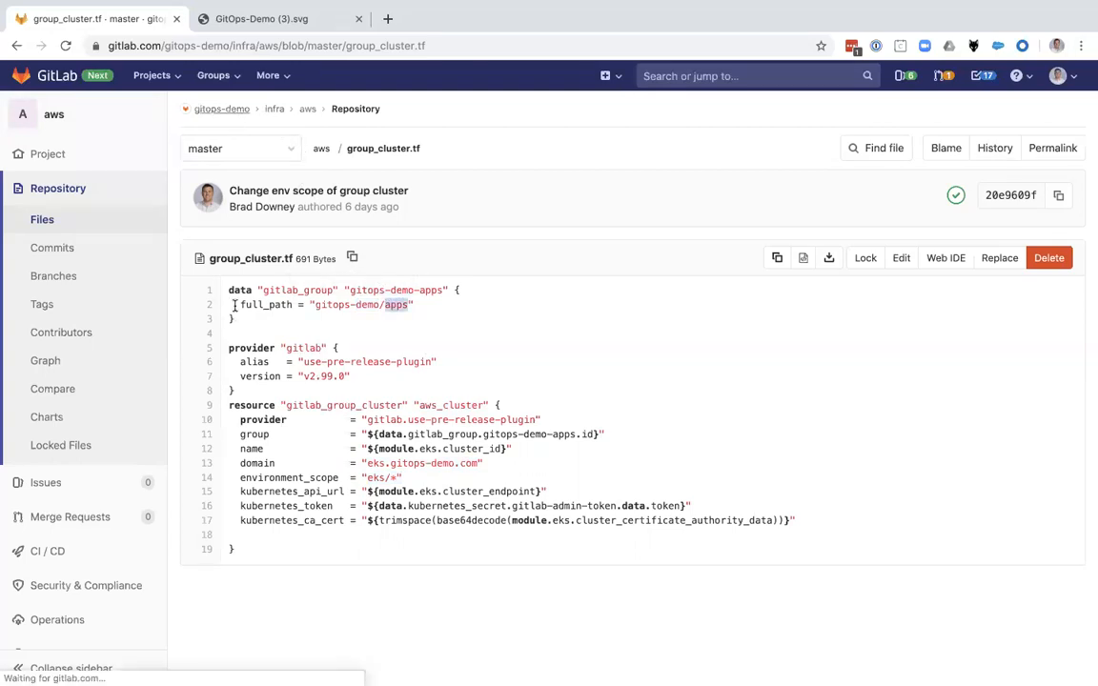
Check gitops-demo group clusters, then list the apps subgroup's Kubernetes clusters
click(222, 108)
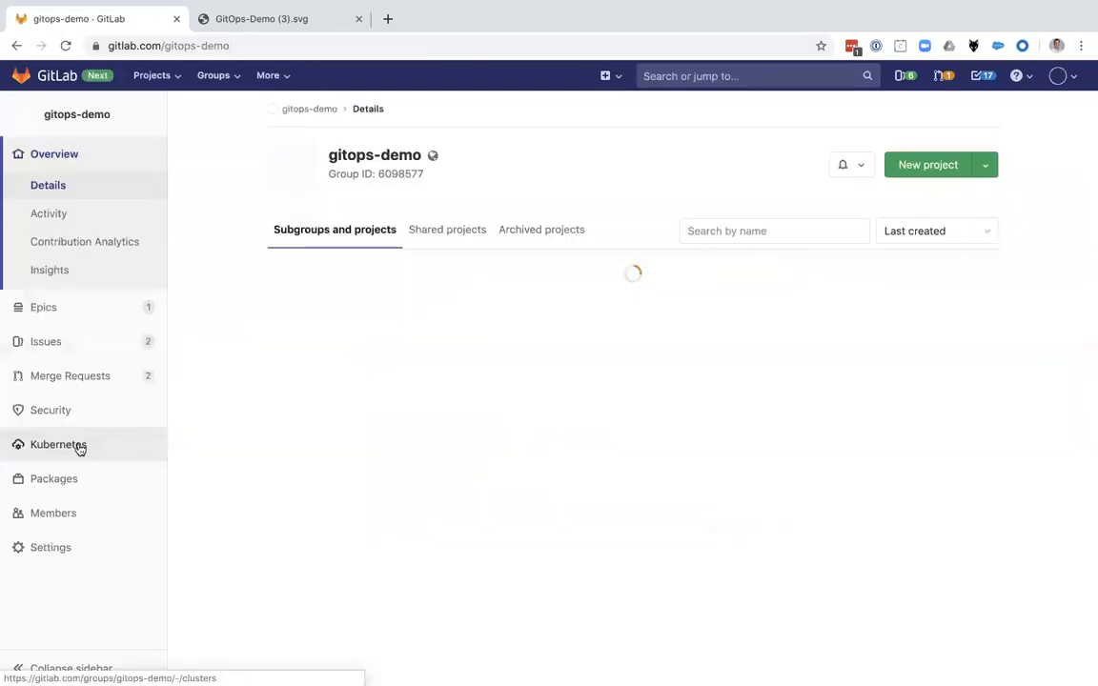
click(58, 444)
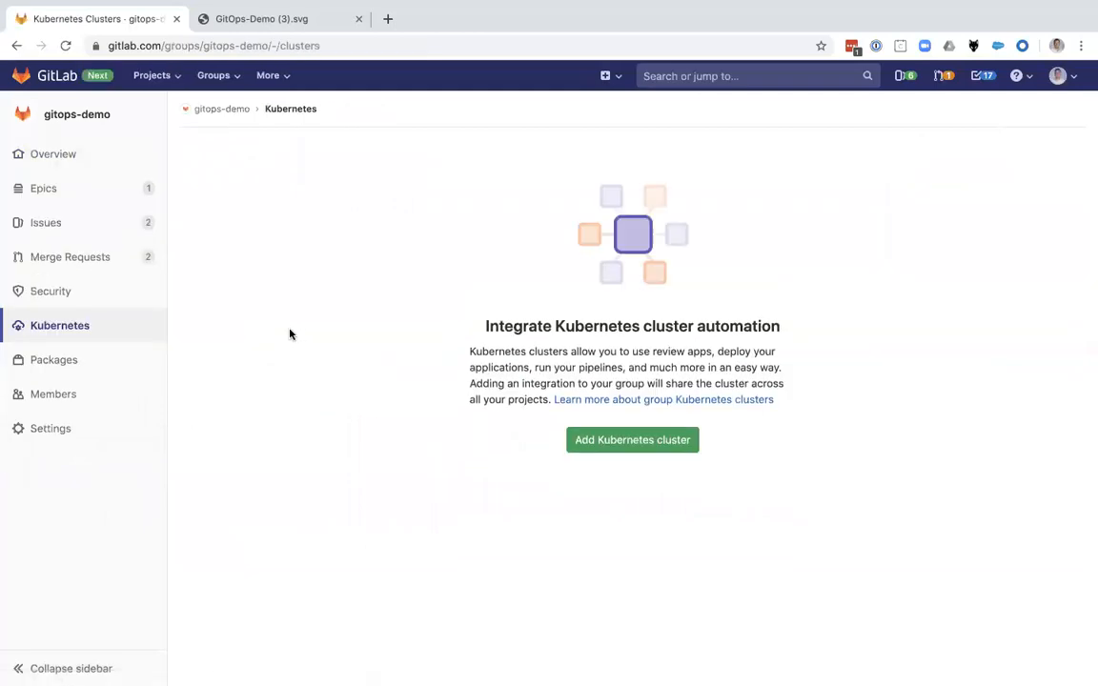
mouse_move(251, 213)
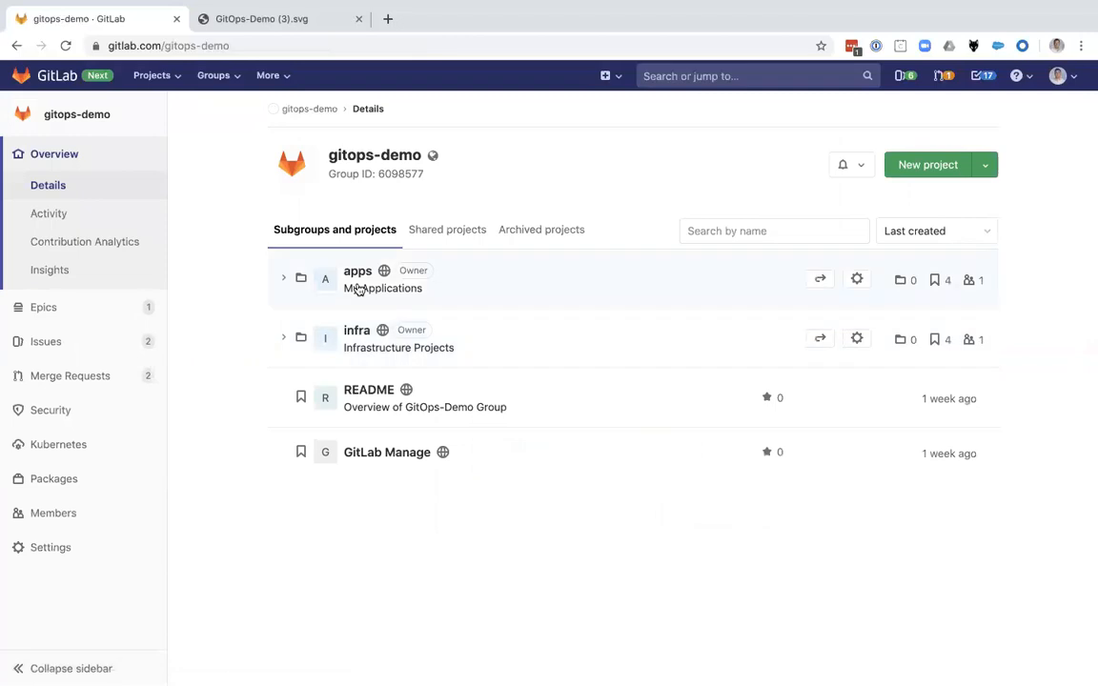
click(357, 270)
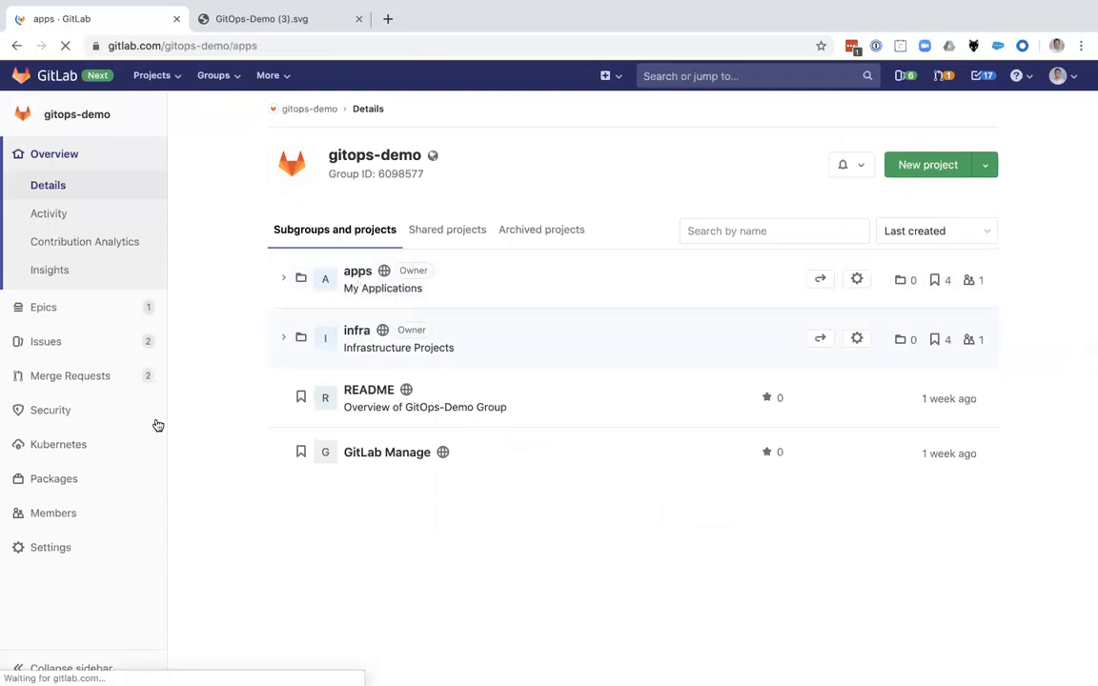
click(357, 271)
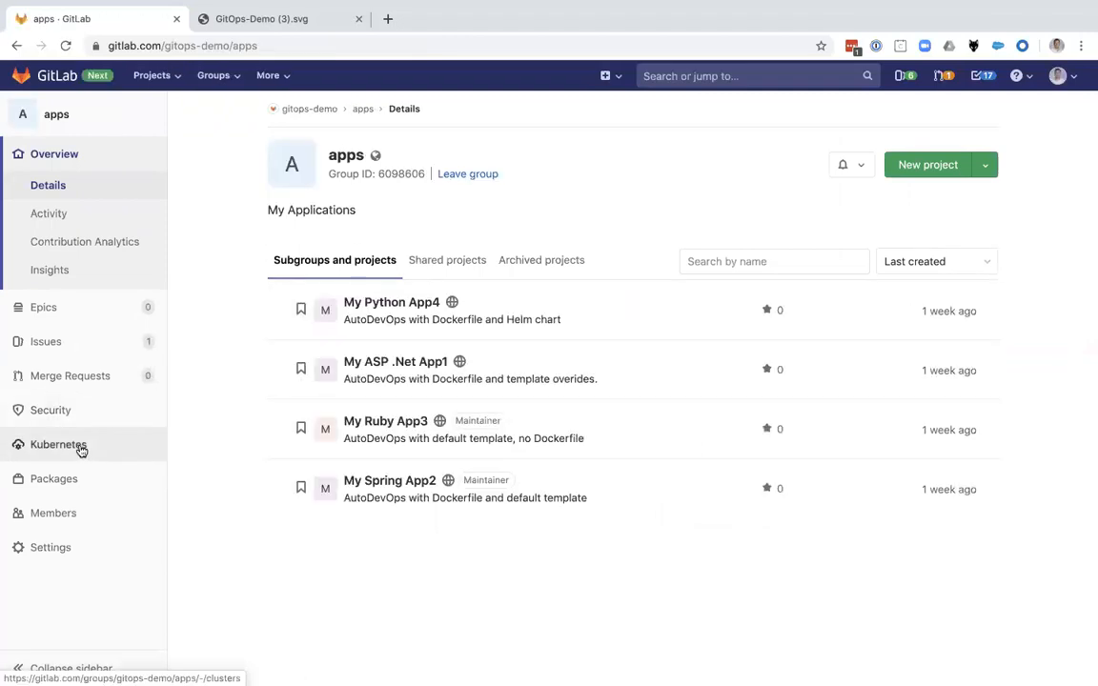
click(58, 444)
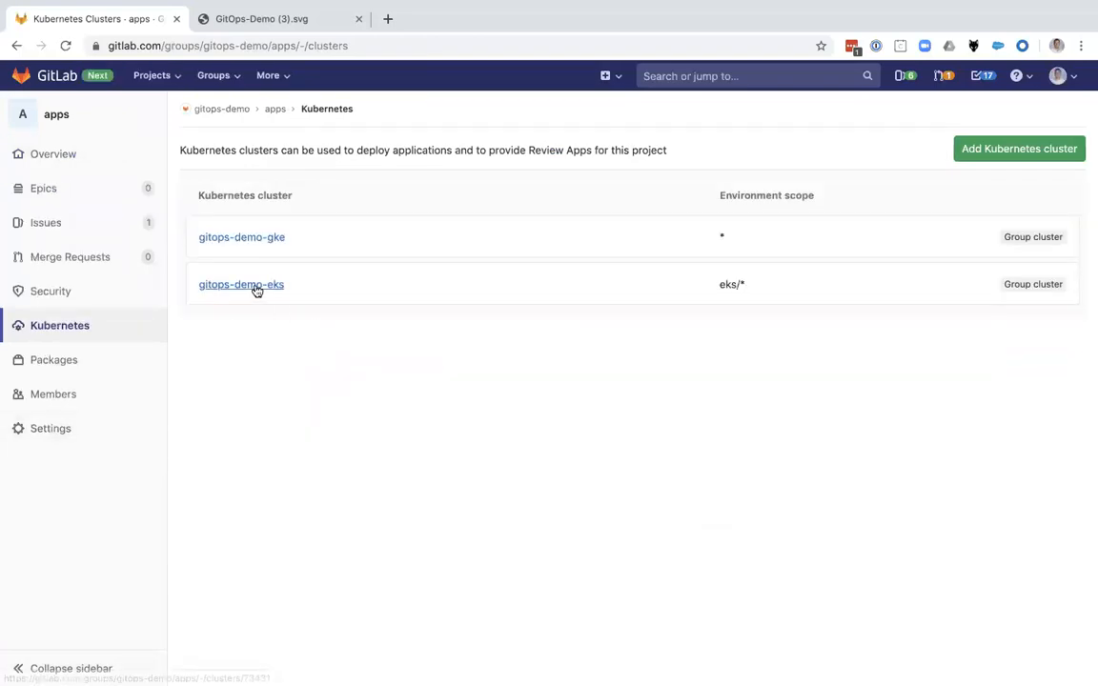
Open gitops-demo-eks and expand its Advanced settings and Kubernetes cluster details
click(241, 284)
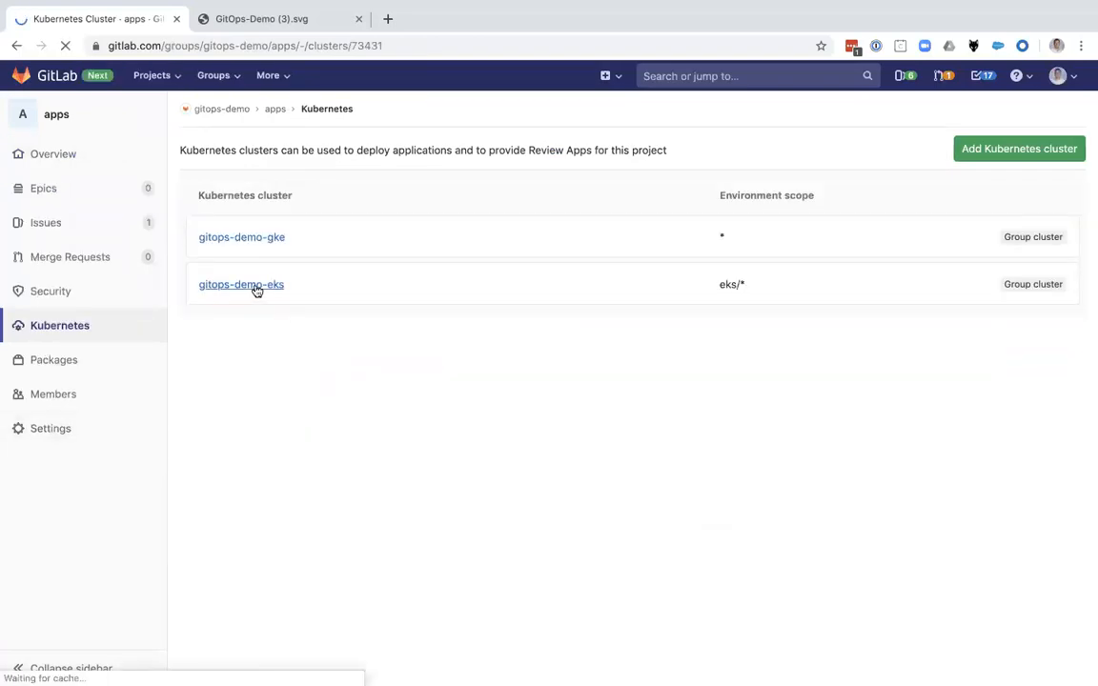
click(240, 284)
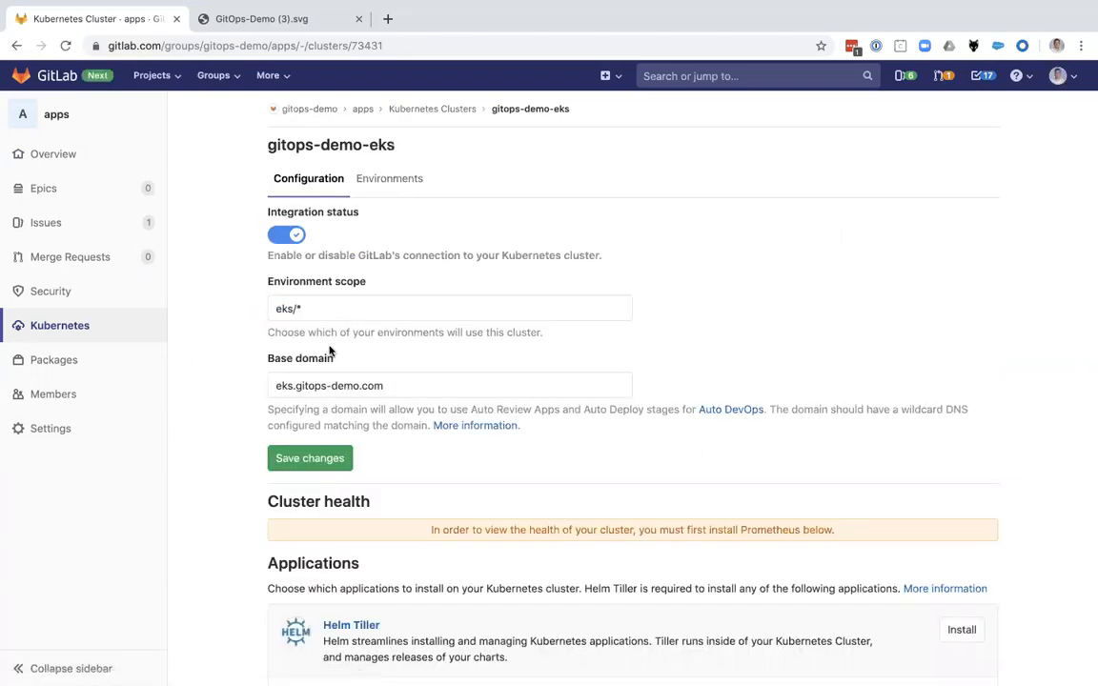
scroll(down, 3)
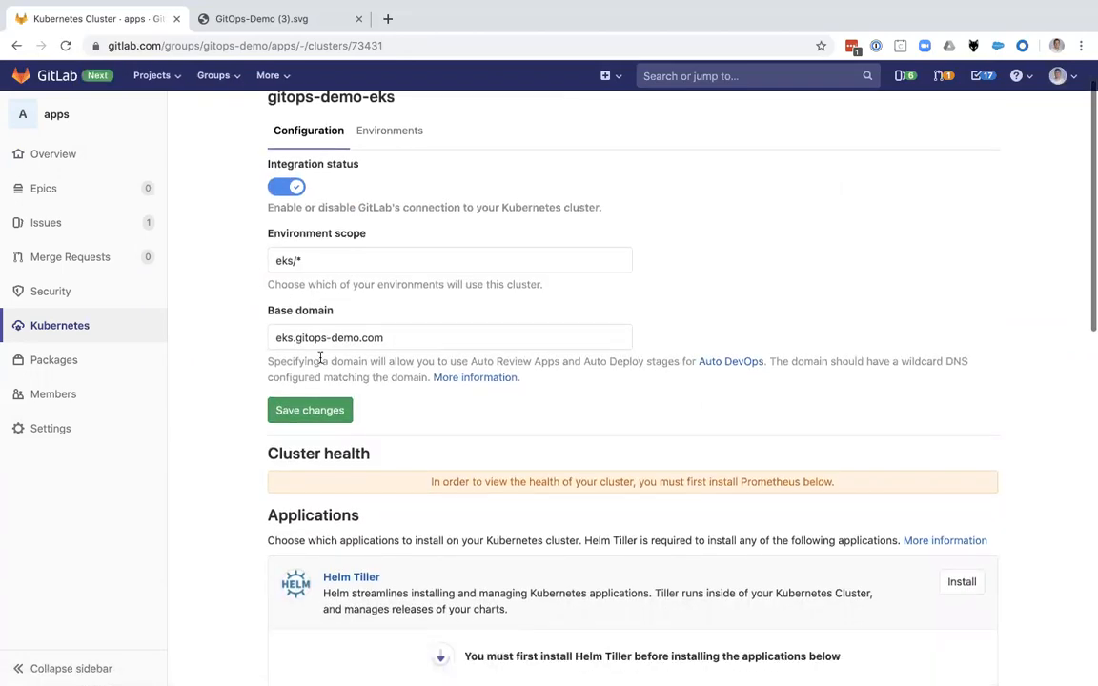
scroll(down, 3)
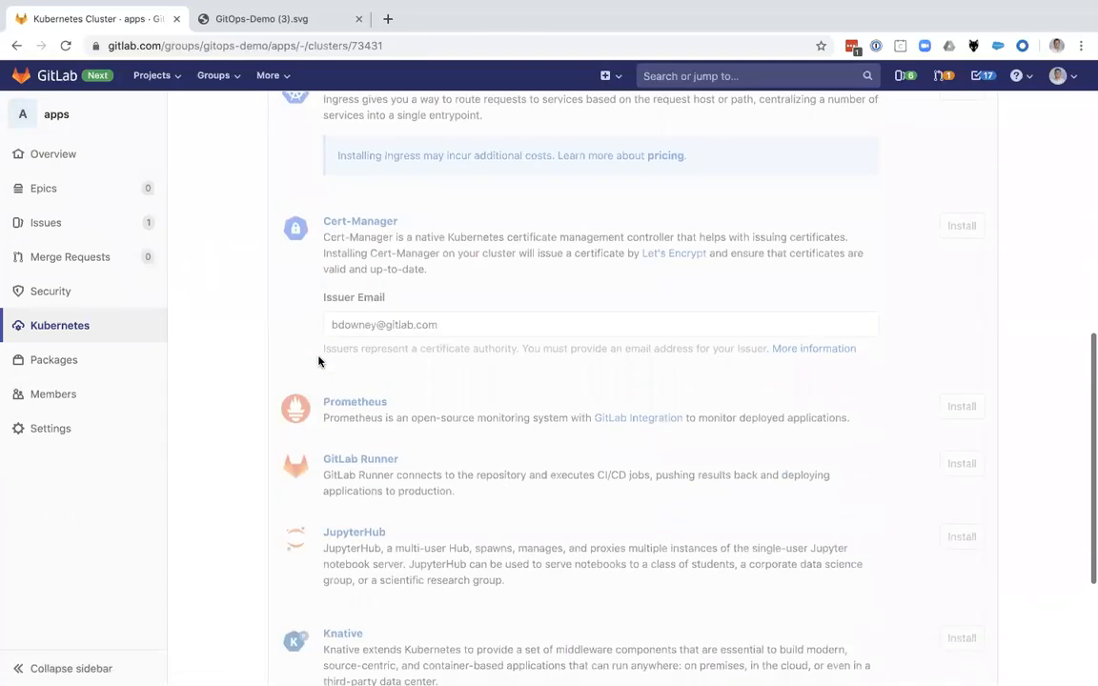
scroll(down, 3)
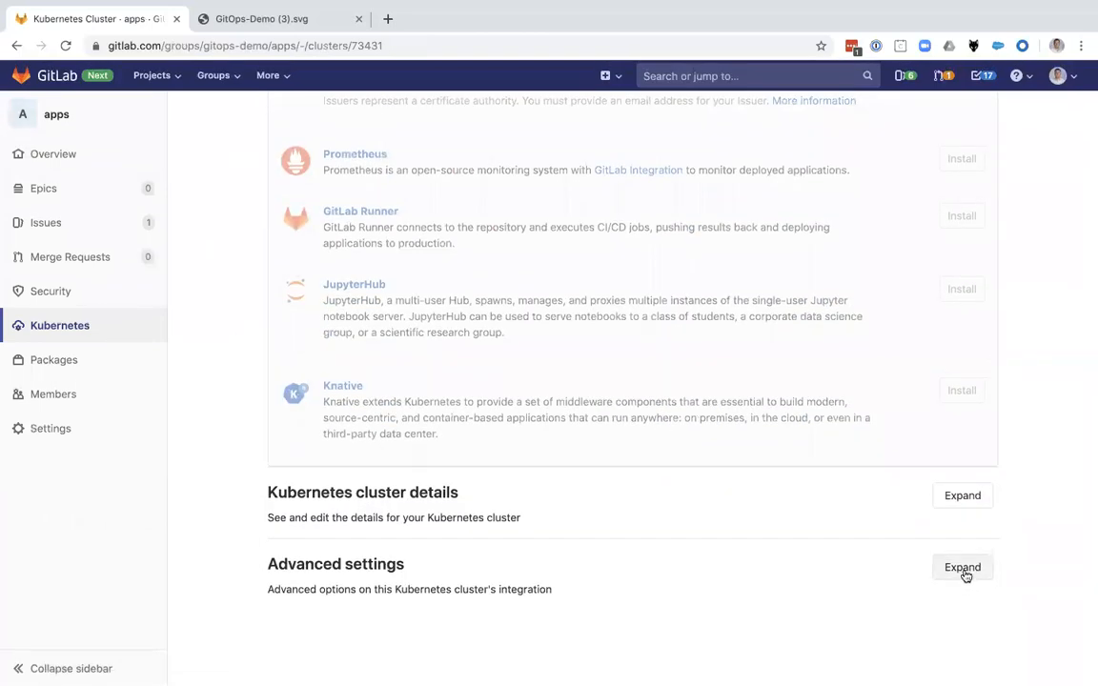
click(962, 567)
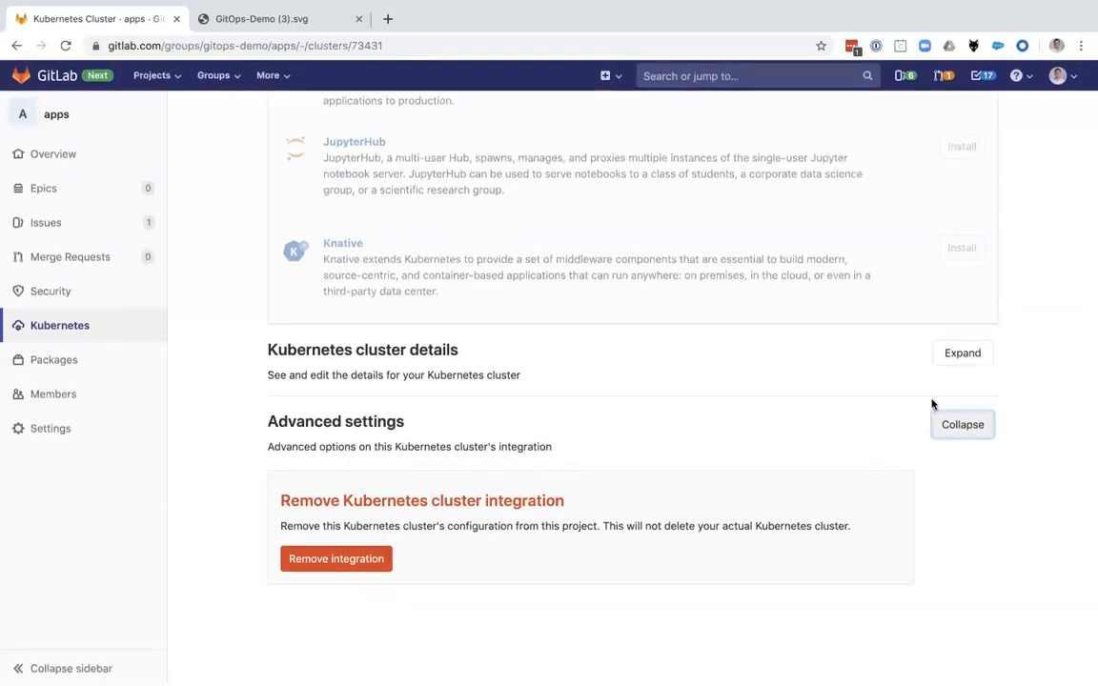
click(961, 352)
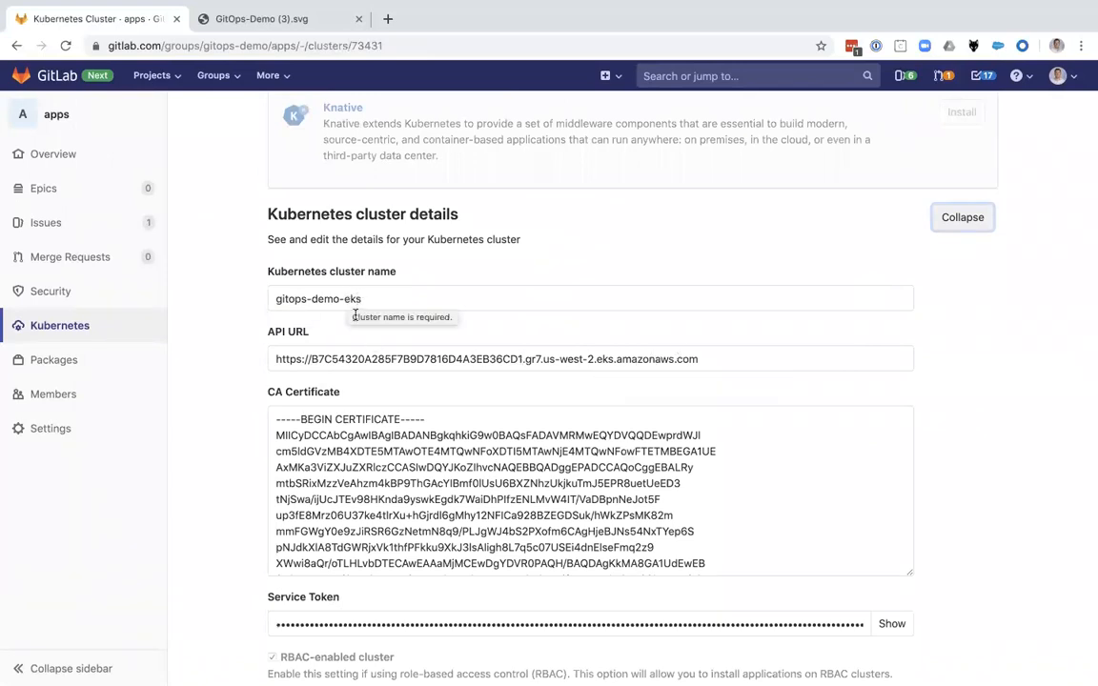
mouse_move(433, 592)
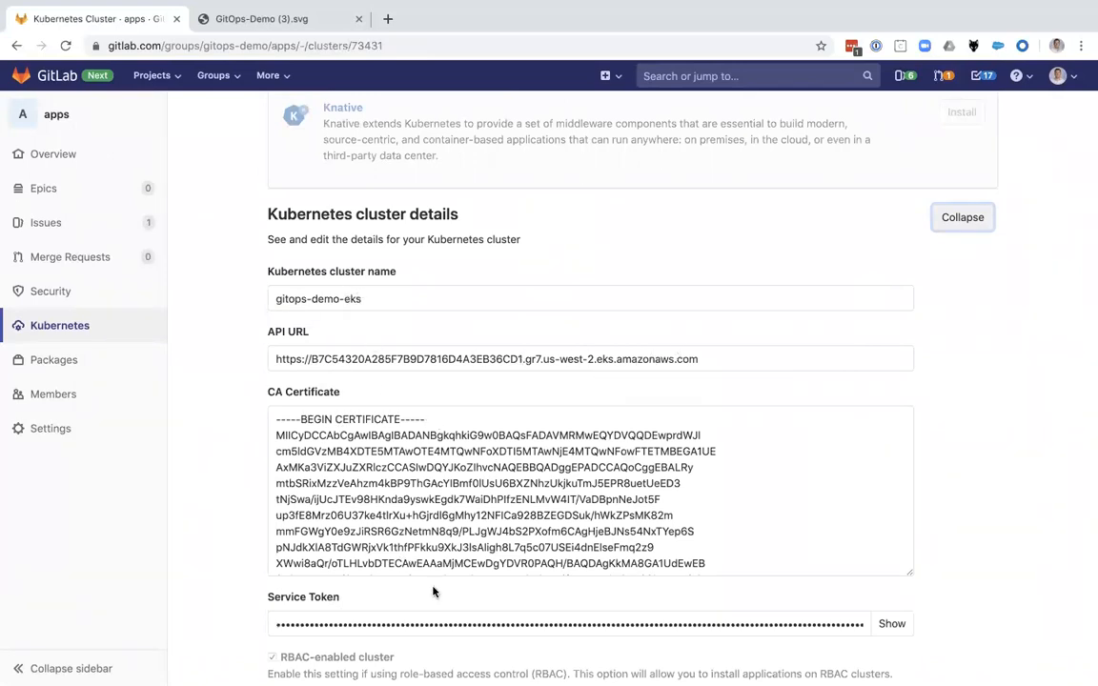
scroll(down, 3)
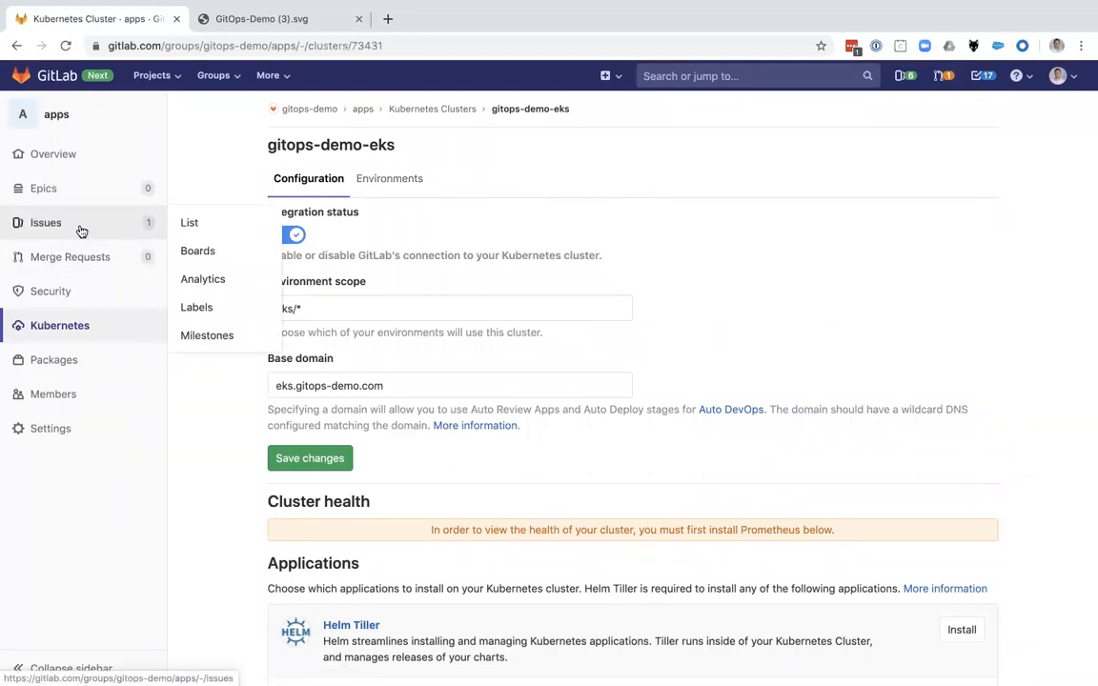
mouse_move(61, 227)
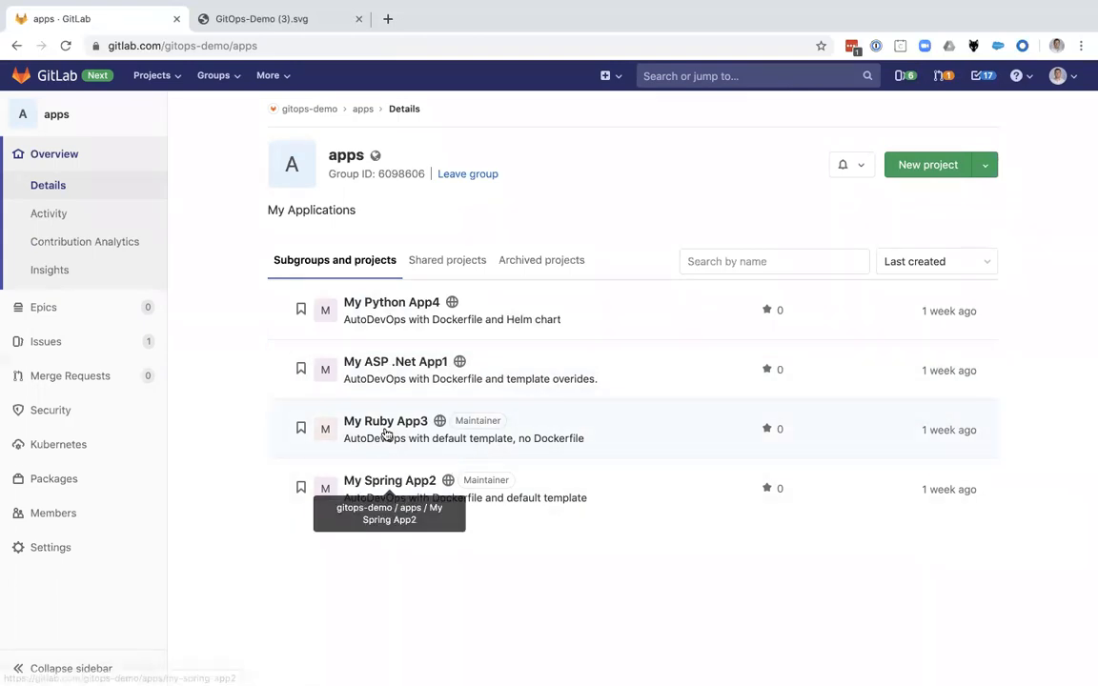
mouse_move(395, 361)
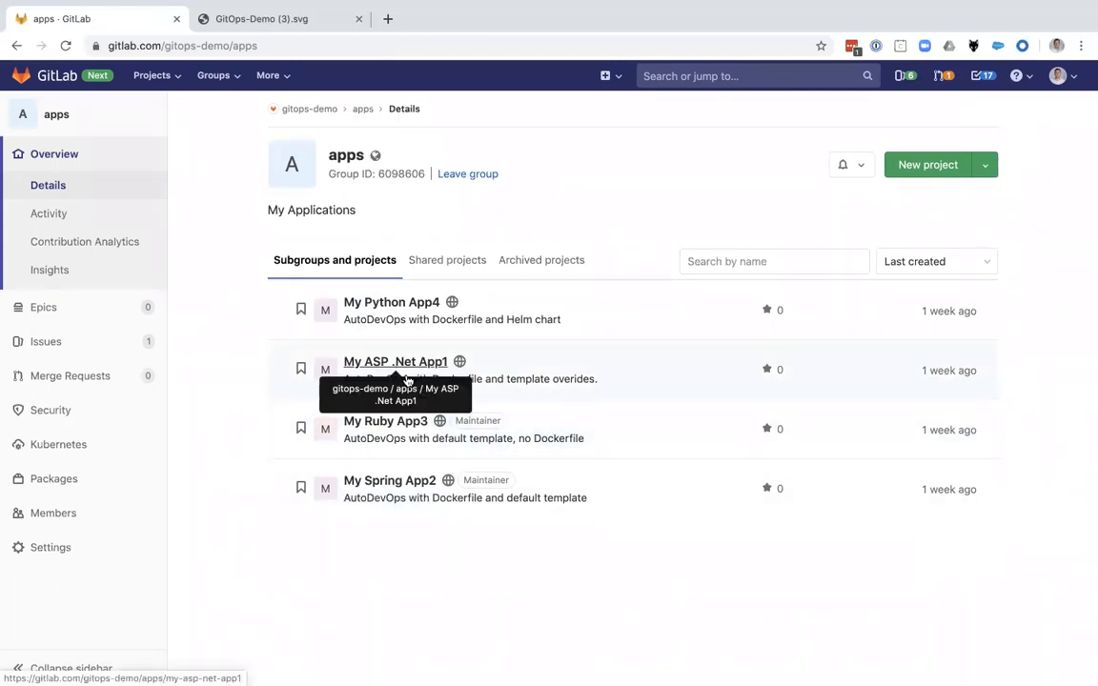
Open My ASP .Net App1 and view its CI/CD pipelines
click(395, 362)
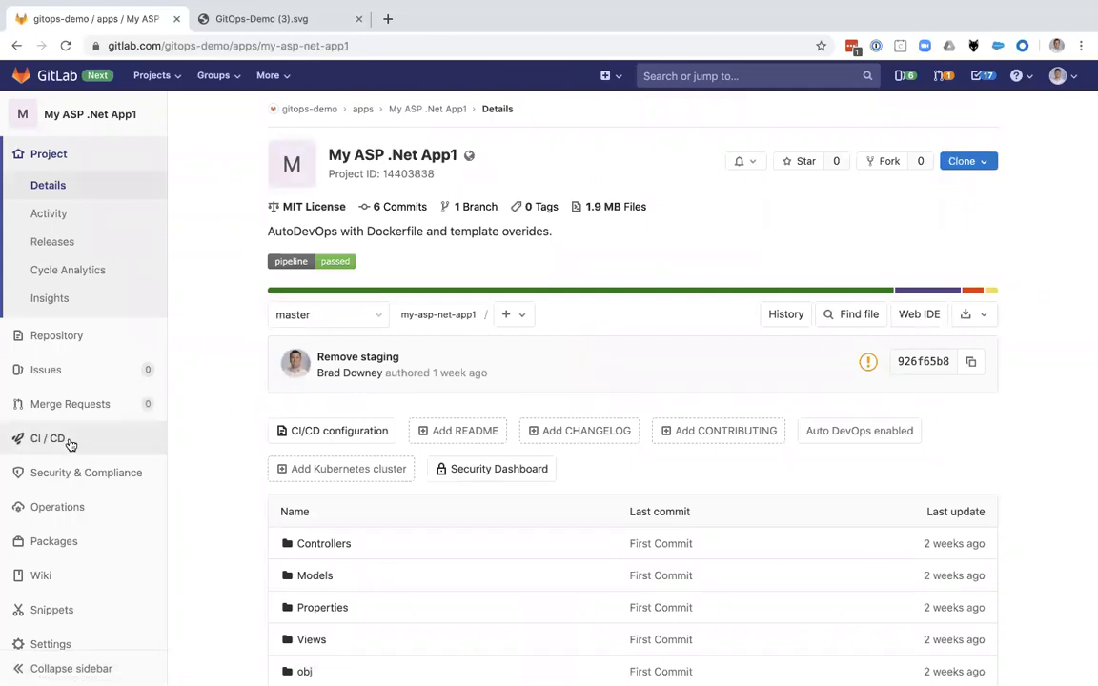
click(48, 438)
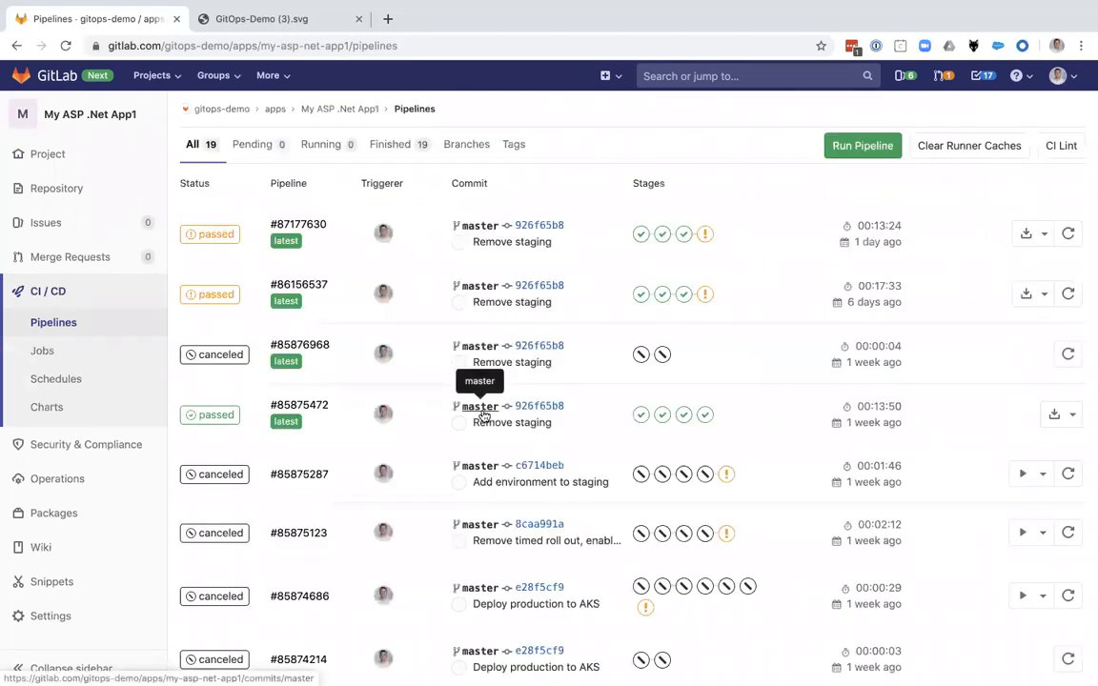
mouse_move(640, 234)
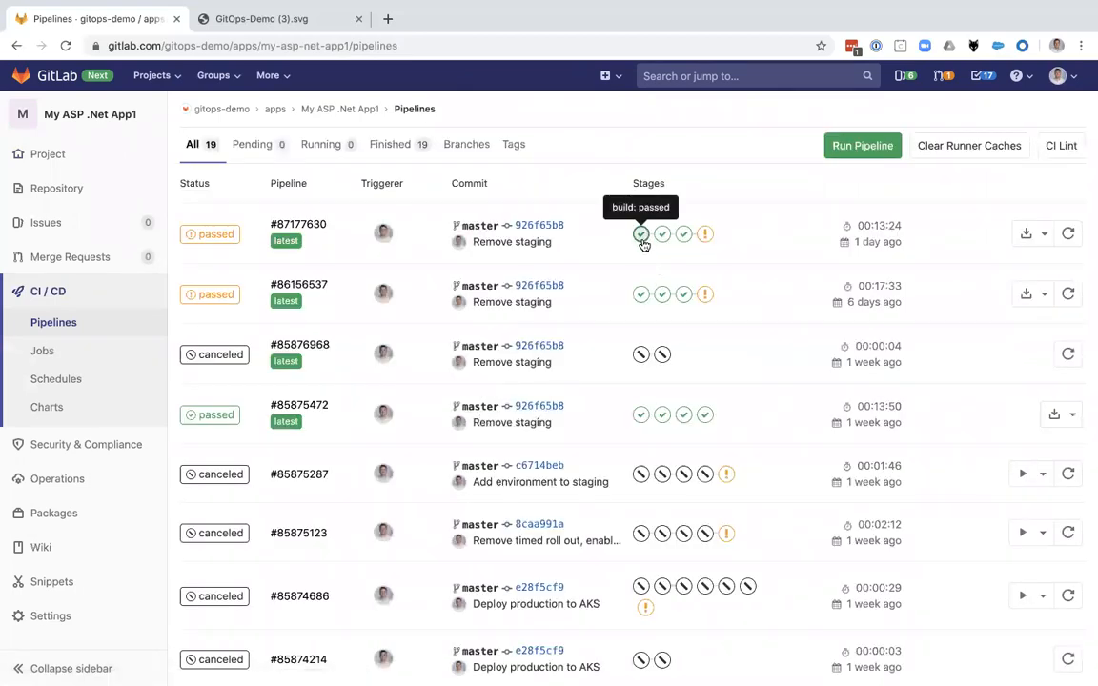
mouse_move(705, 235)
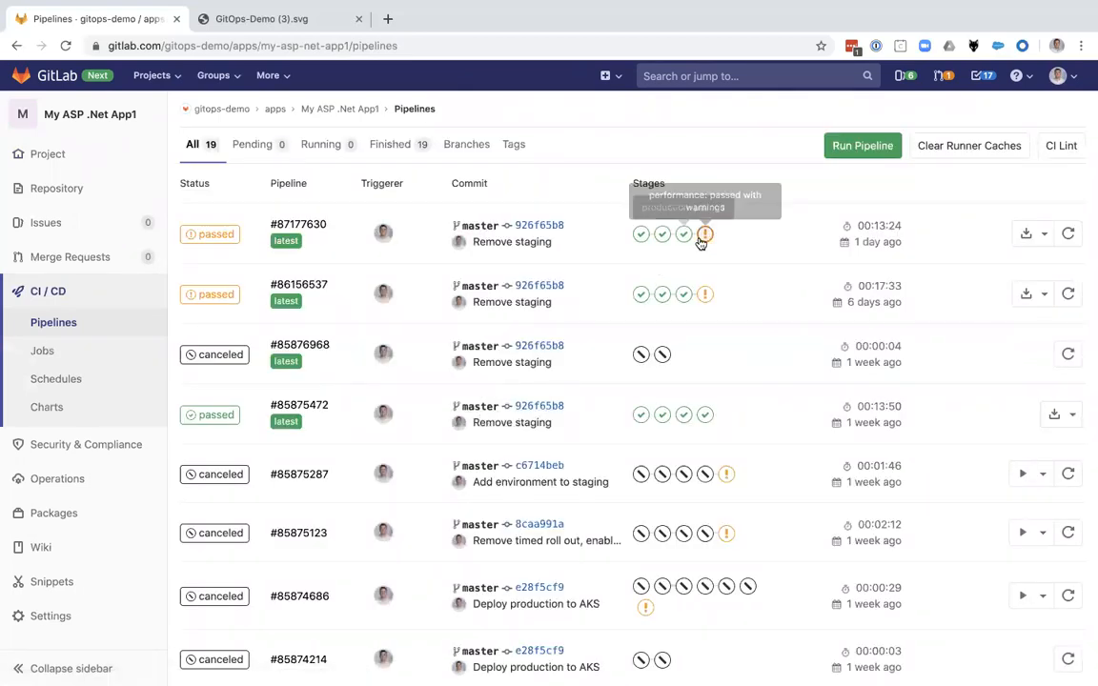
mouse_move(339, 244)
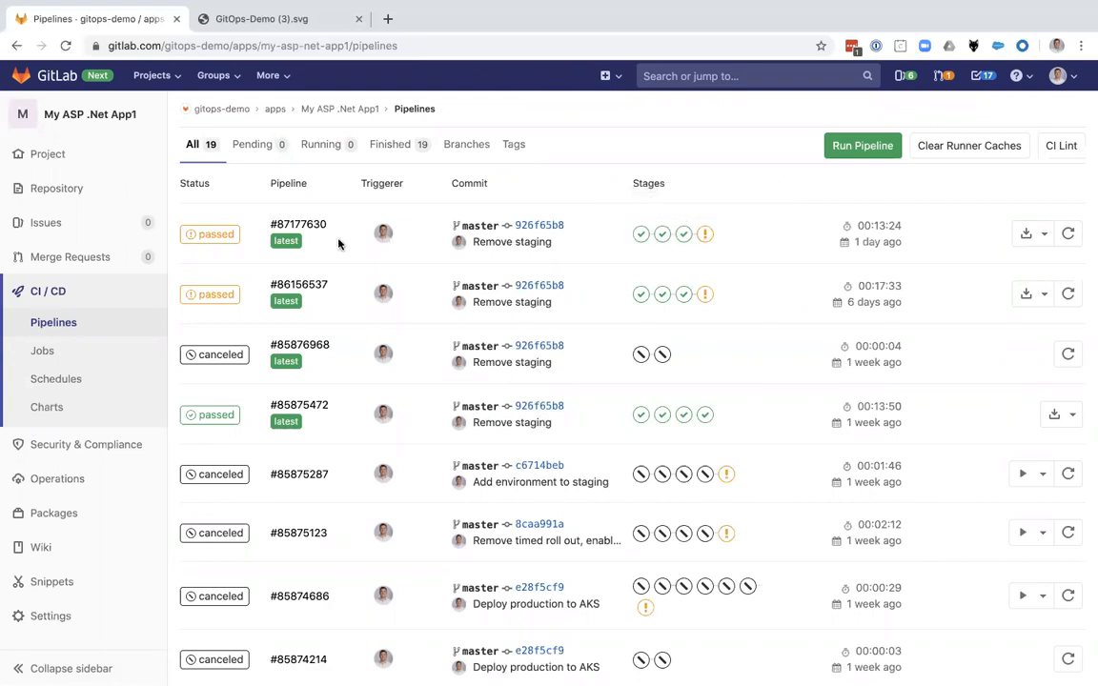
Open pipeline #87177630 to see its stage graph
click(297, 224)
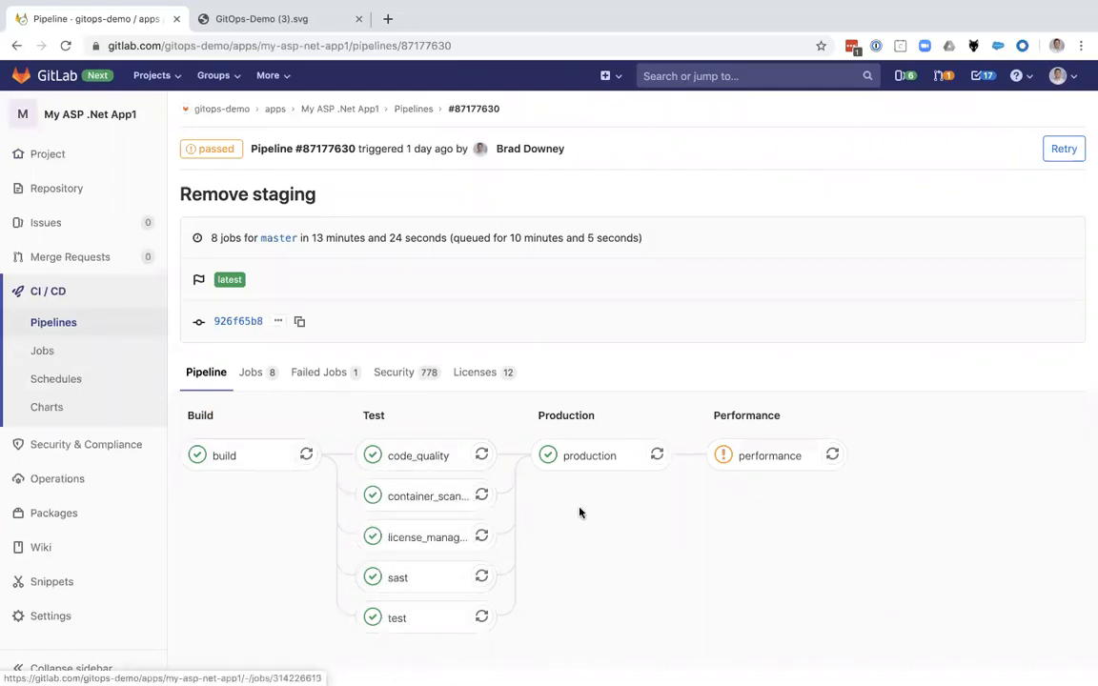
mouse_move(589, 455)
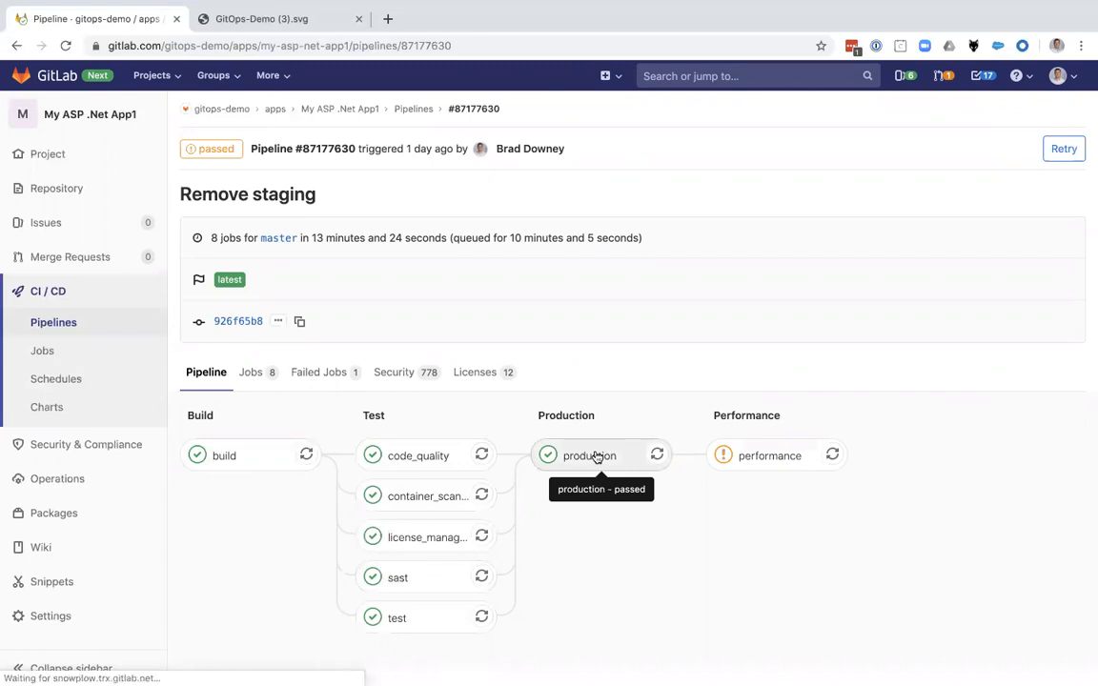
Open the production job log, scroll to the end, and select the Ingress HOSTS value
click(589, 456)
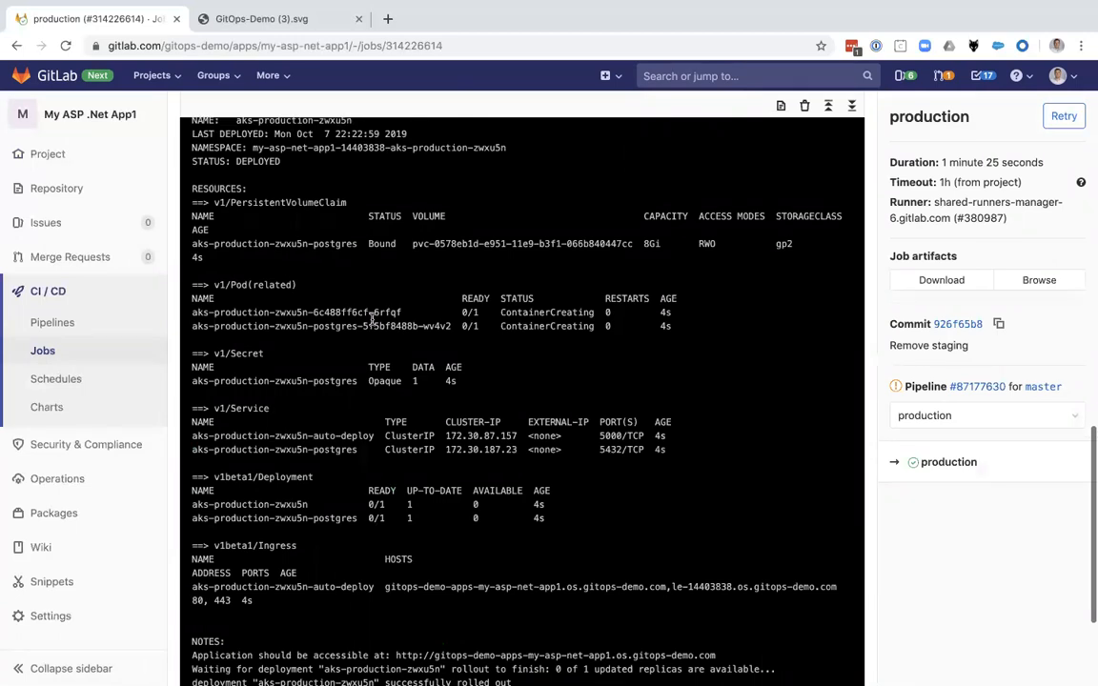
scroll(down, 3)
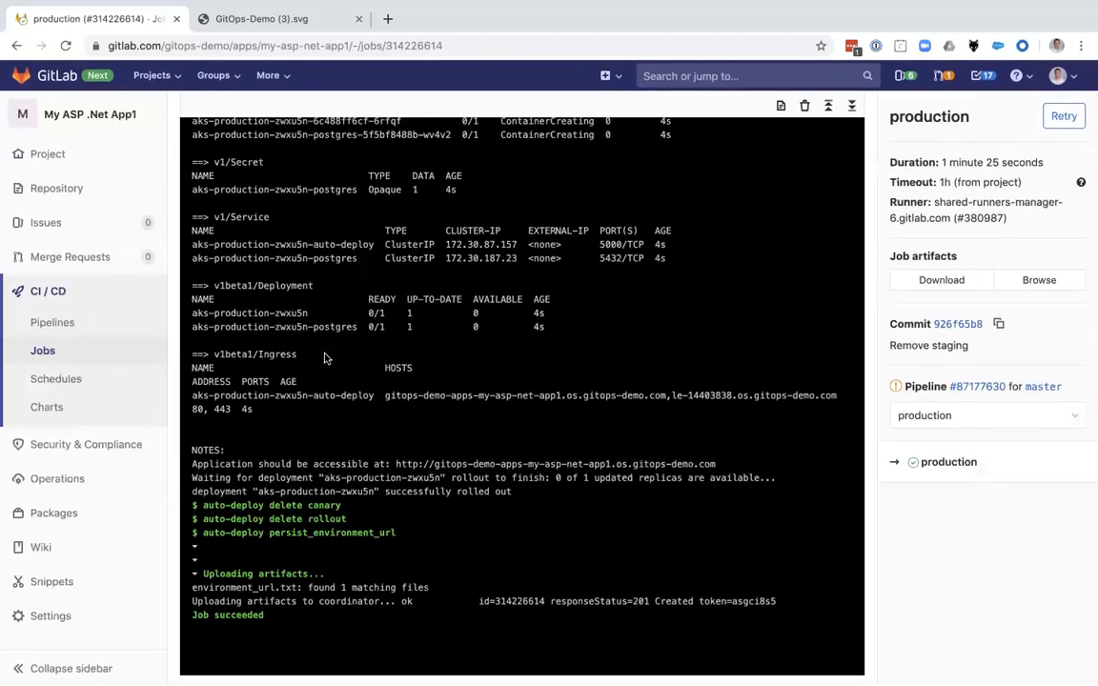
mouse_move(265, 378)
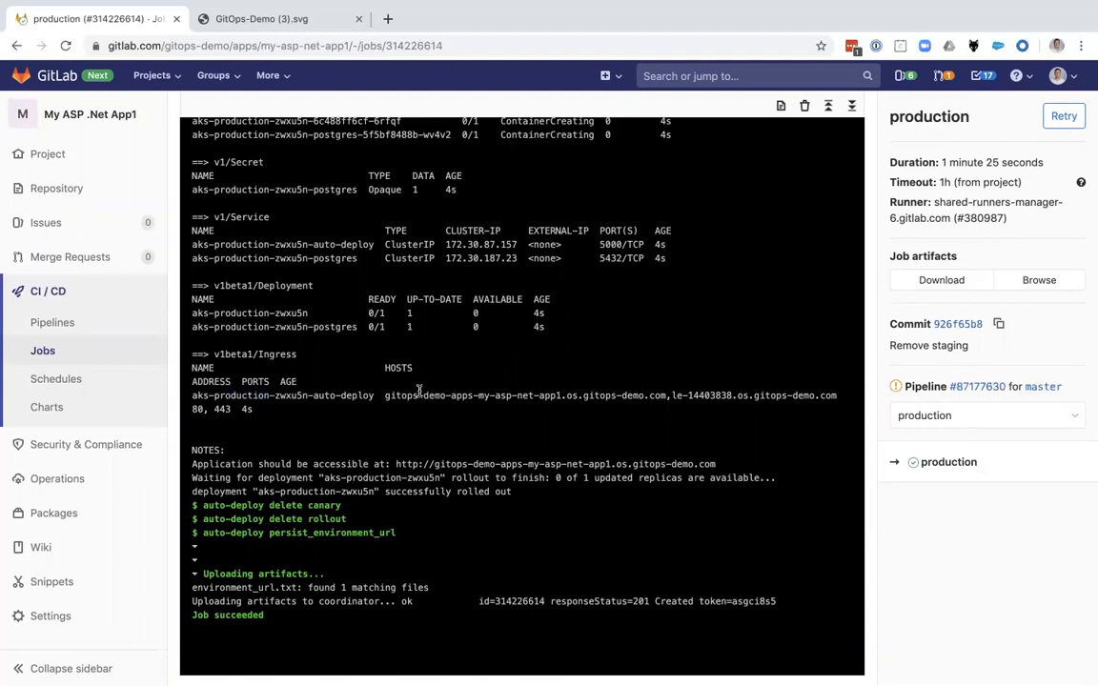
drag(386, 394, 837, 394)
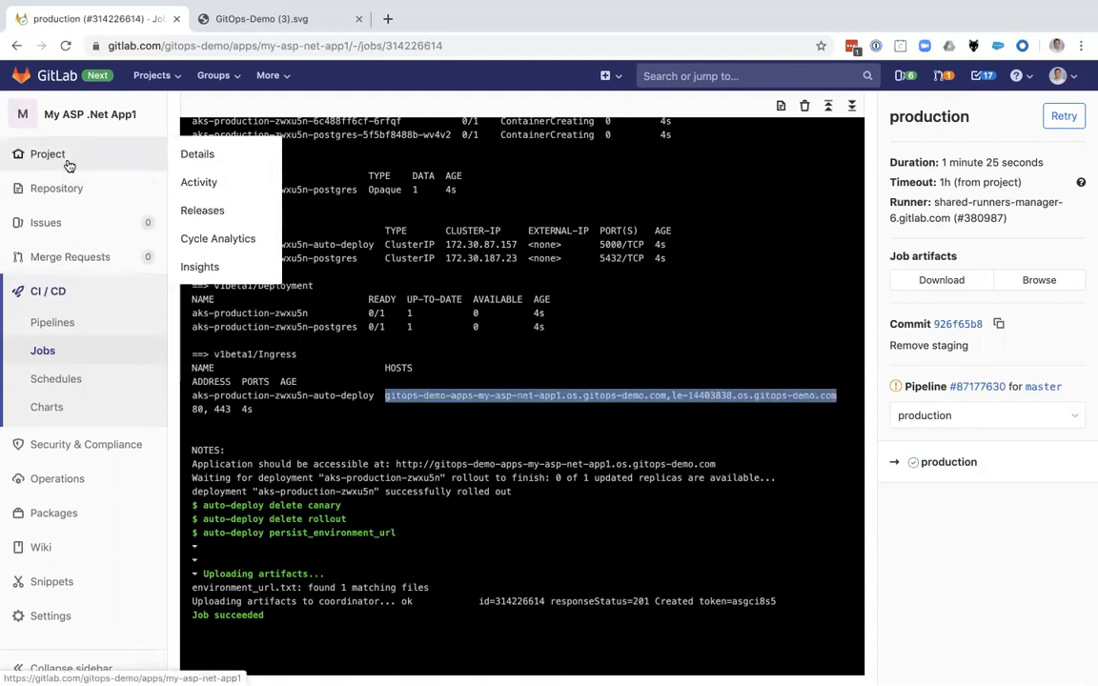
Navigate from My ASP .Net App1 up to gitops-demo, then into infra/templates
click(197, 153)
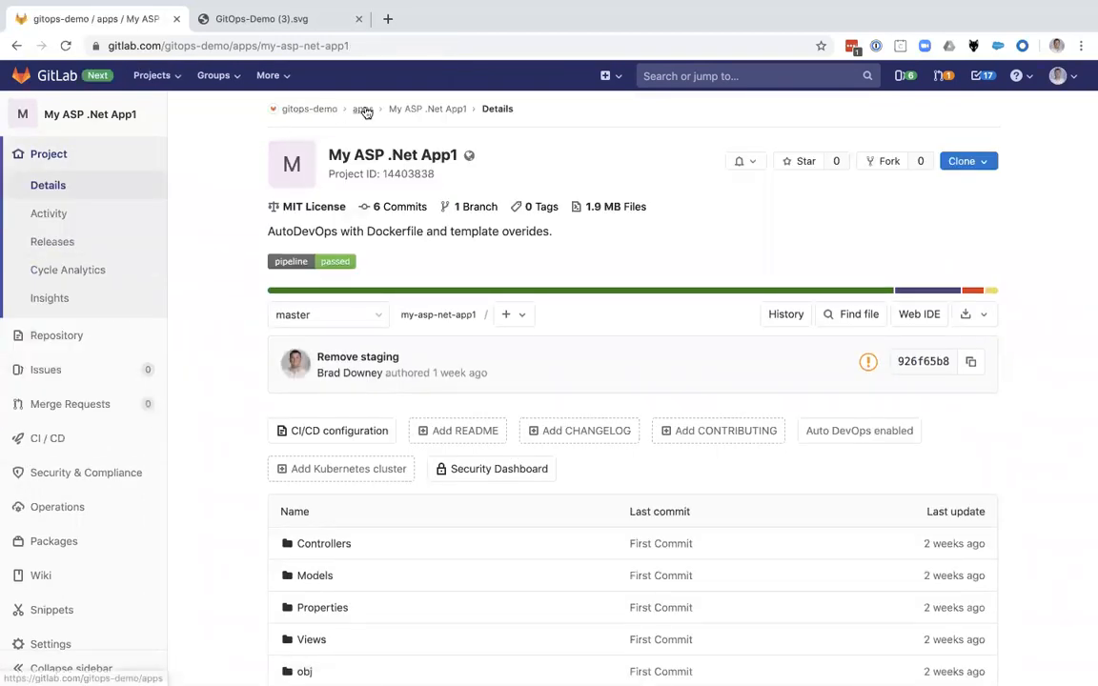
click(362, 109)
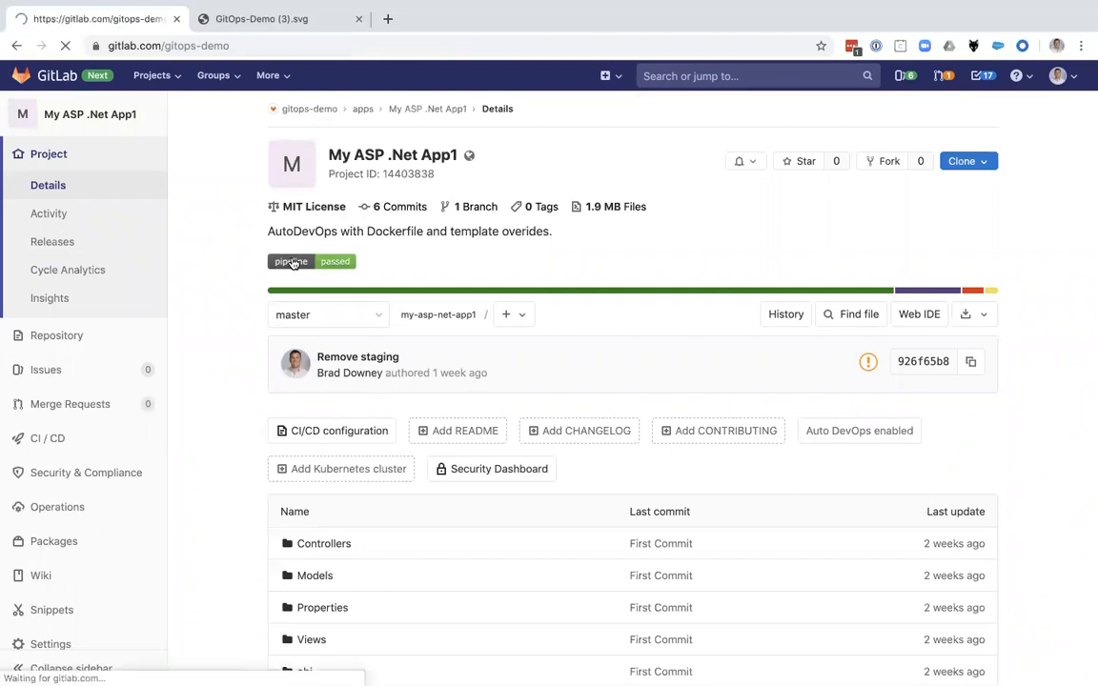
click(309, 108)
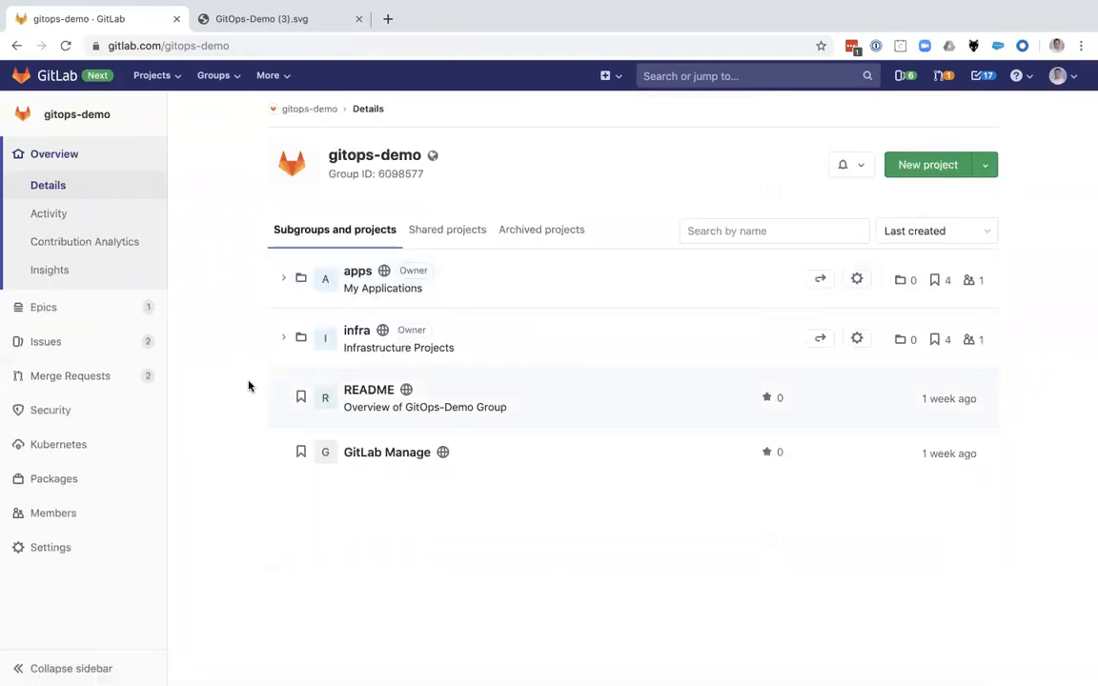
mouse_move(292, 372)
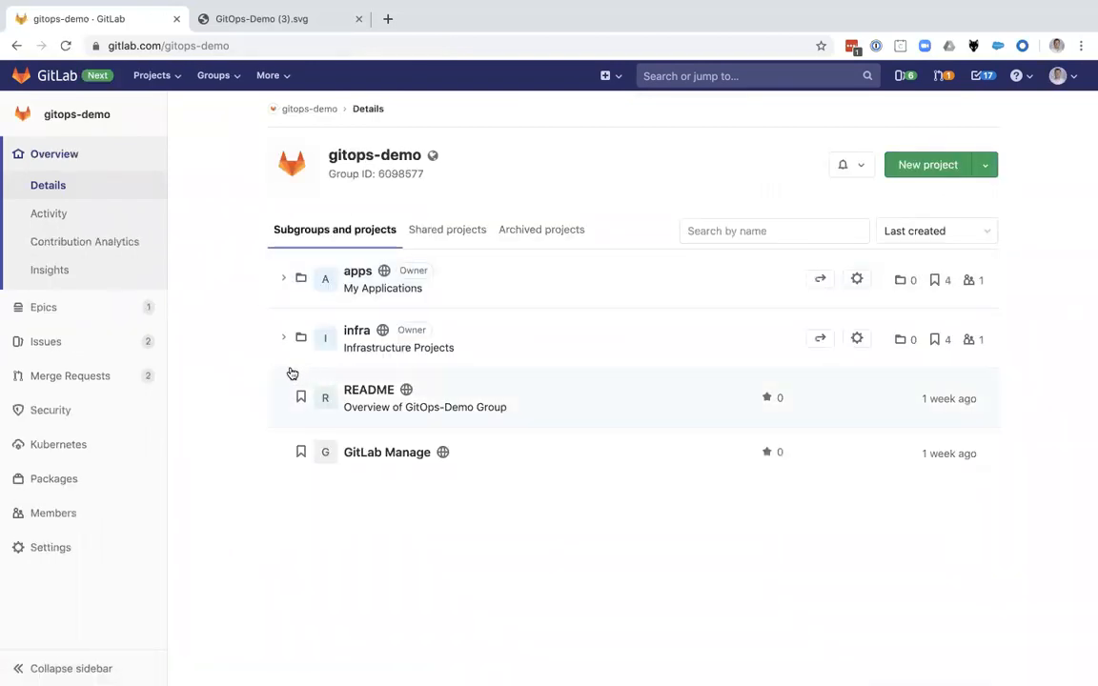
mouse_move(227, 348)
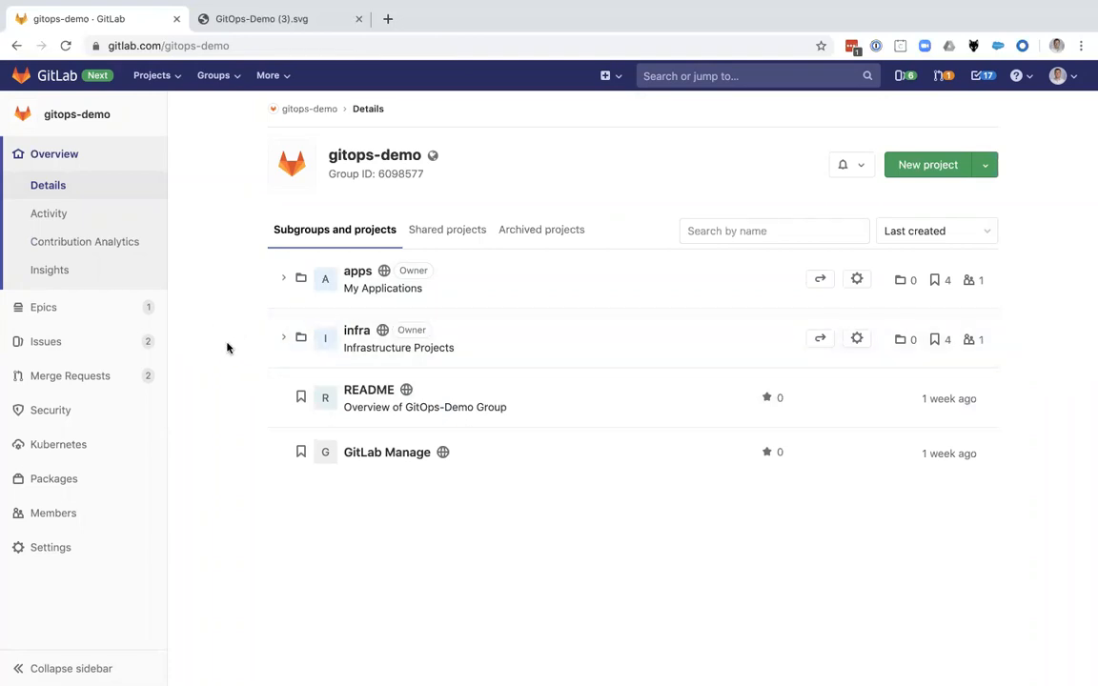
mouse_move(356, 330)
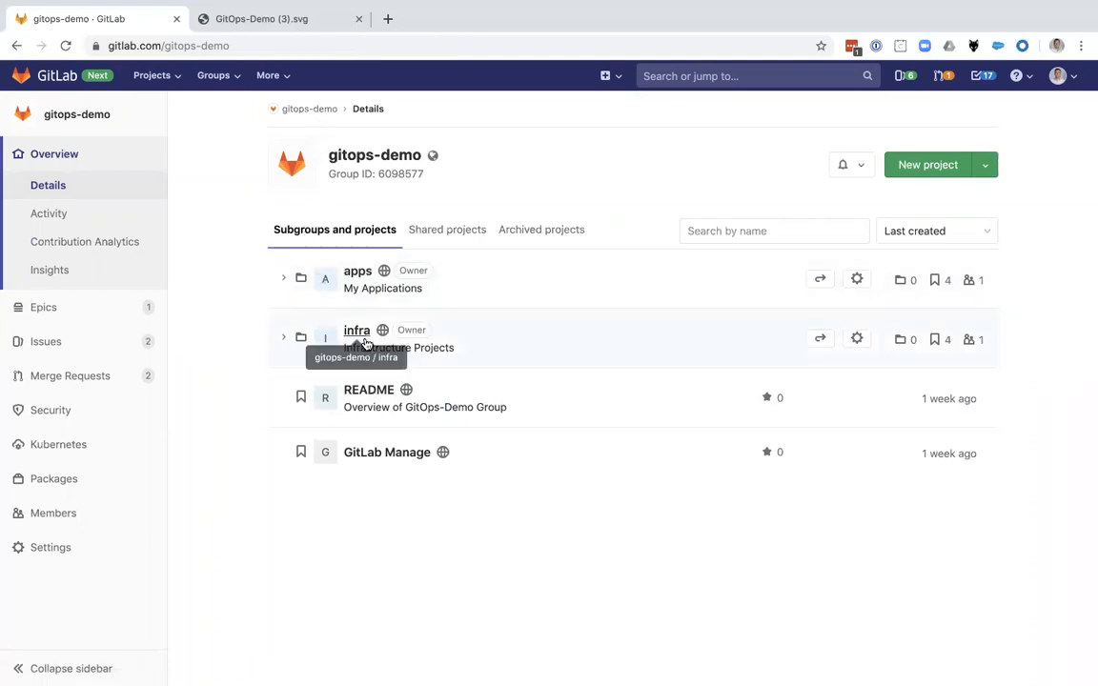
click(356, 330)
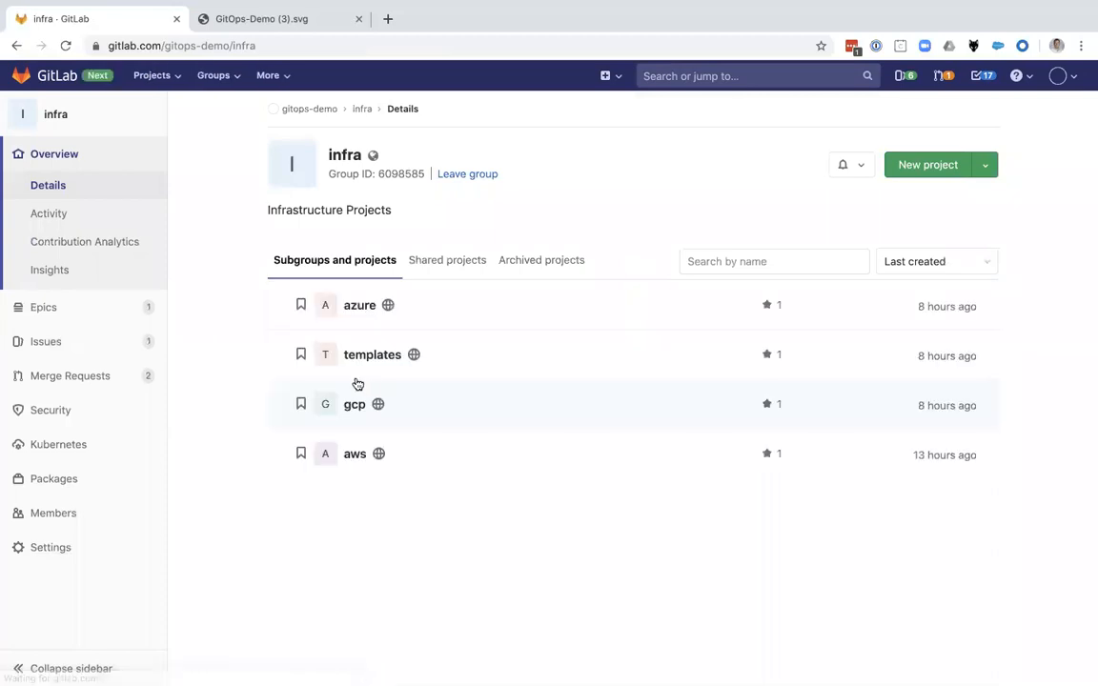
click(373, 355)
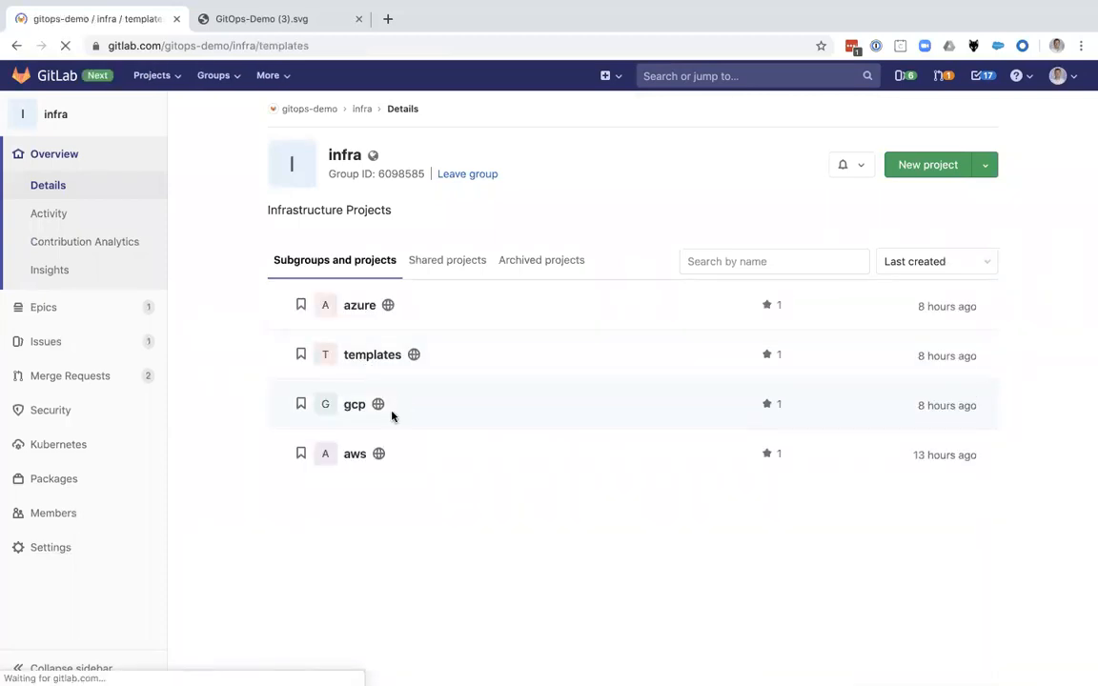
click(373, 354)
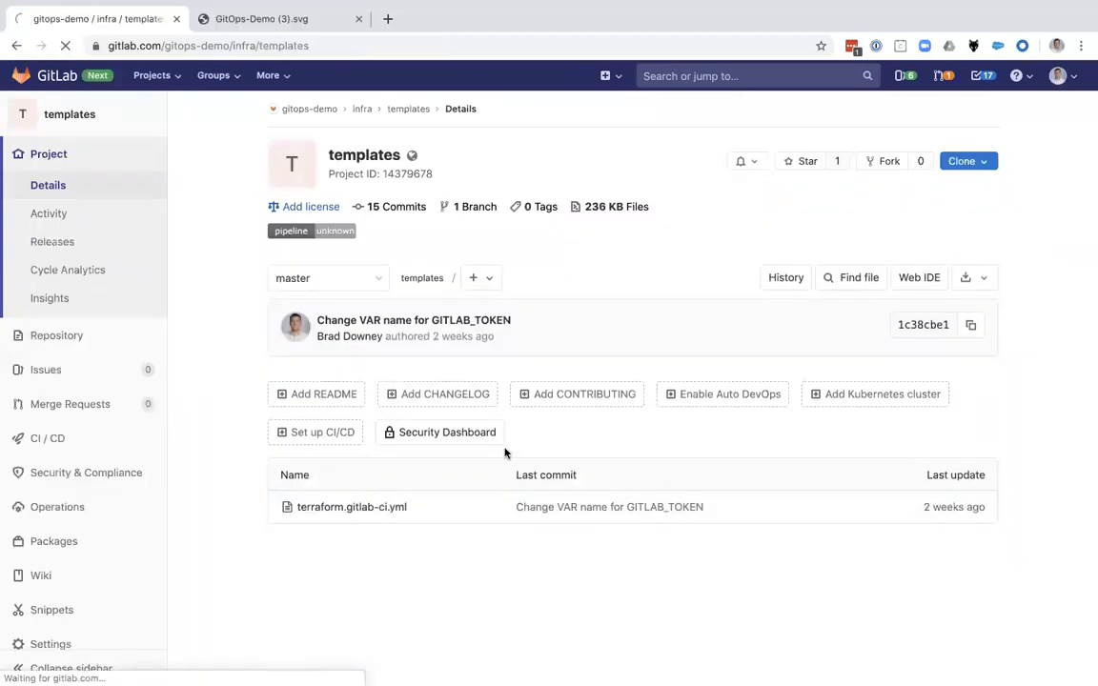
View terraform.gitlab-ci.yml and scroll through its validate, plan, apply and destroy stages
click(352, 506)
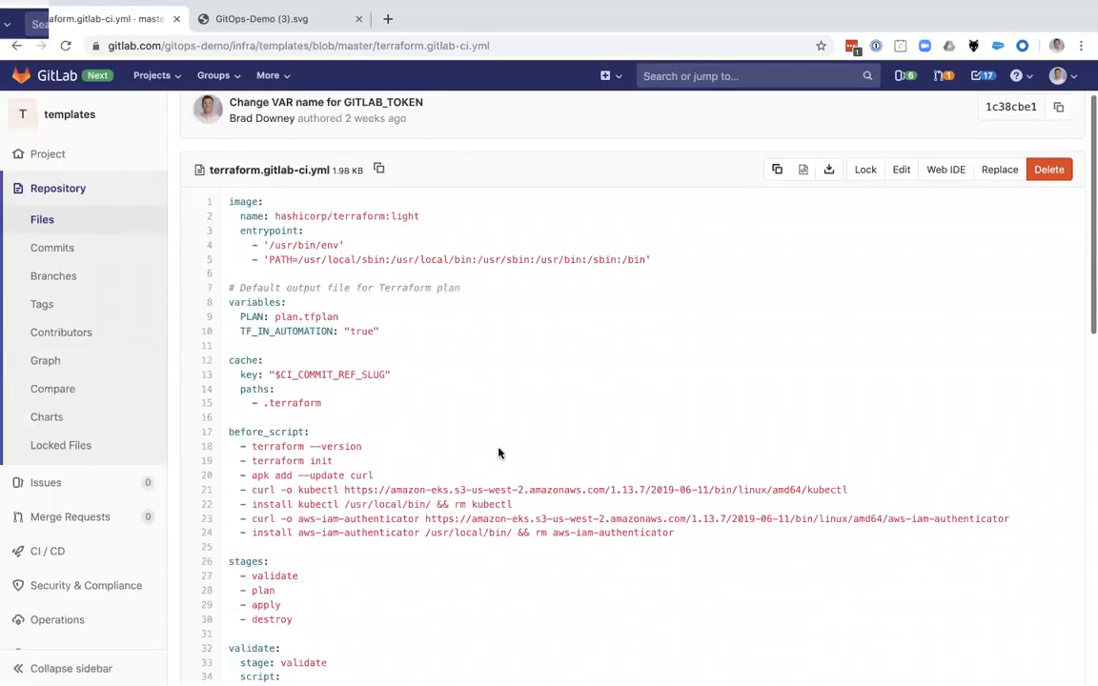
scroll(down, 3)
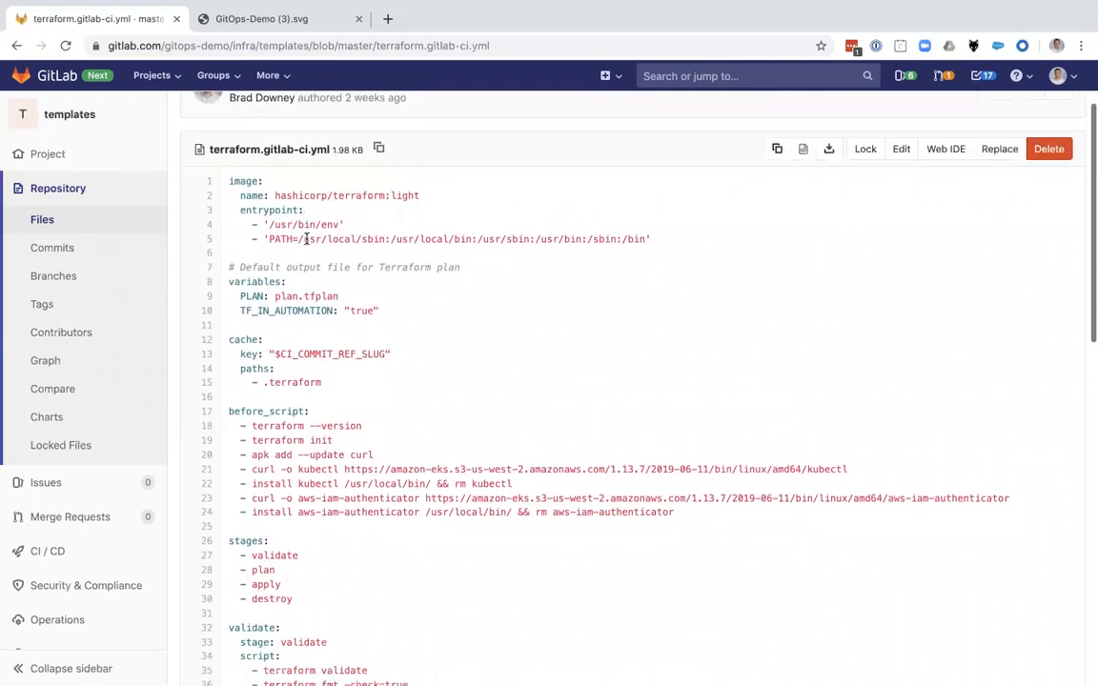
scroll(down, 3)
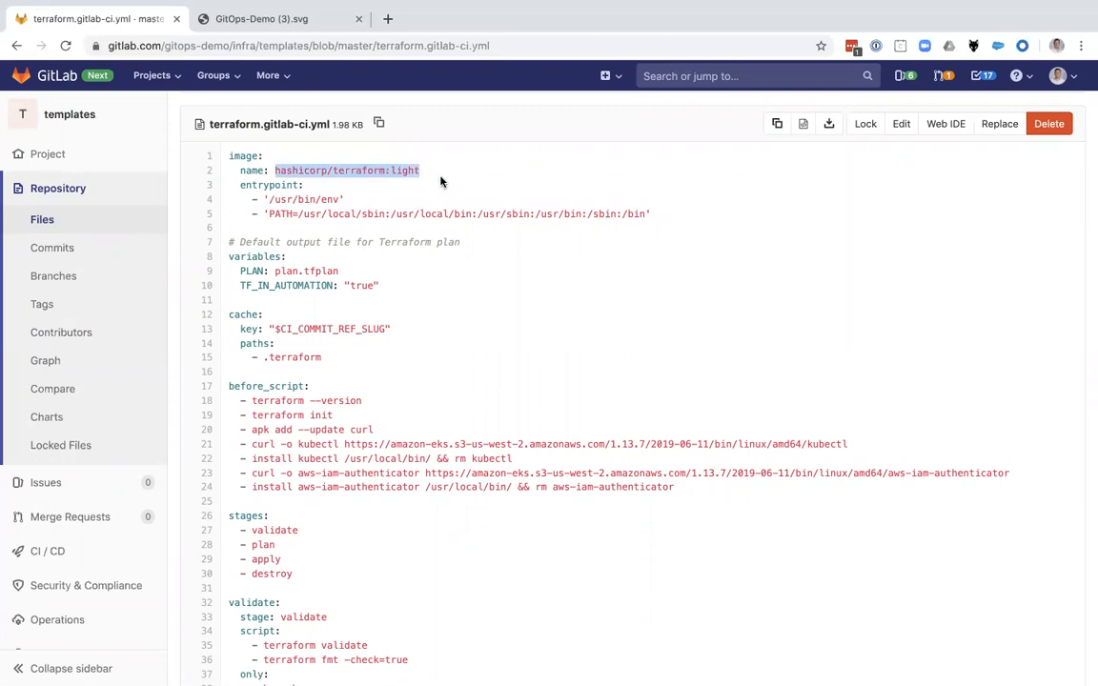
mouse_move(370, 286)
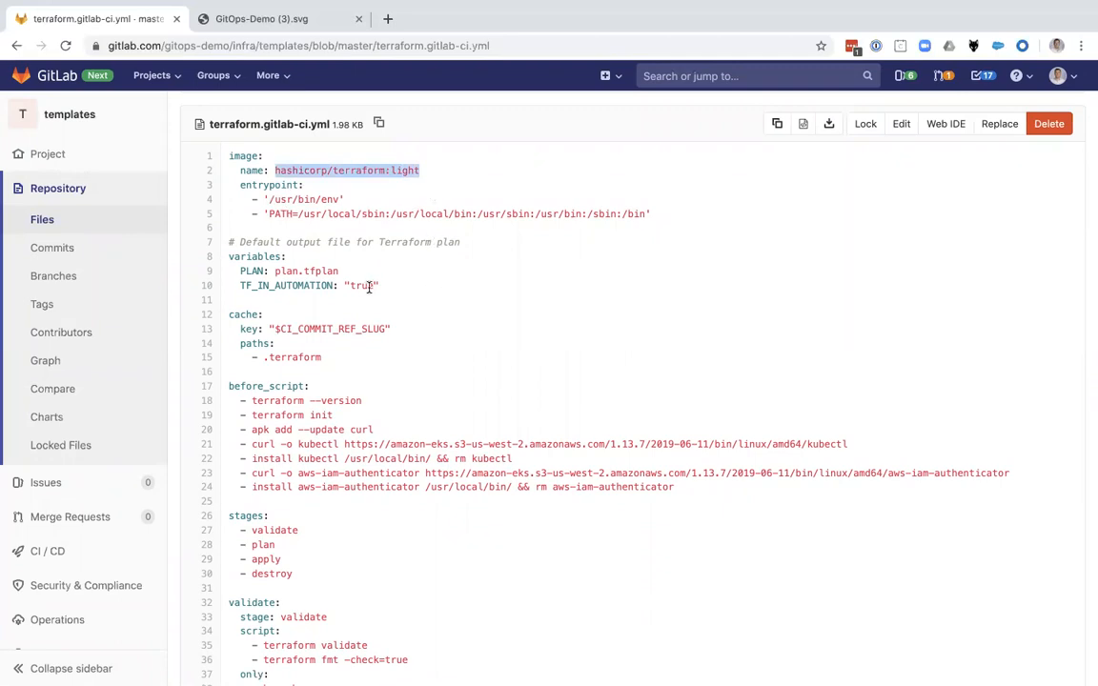
scroll(down, 3)
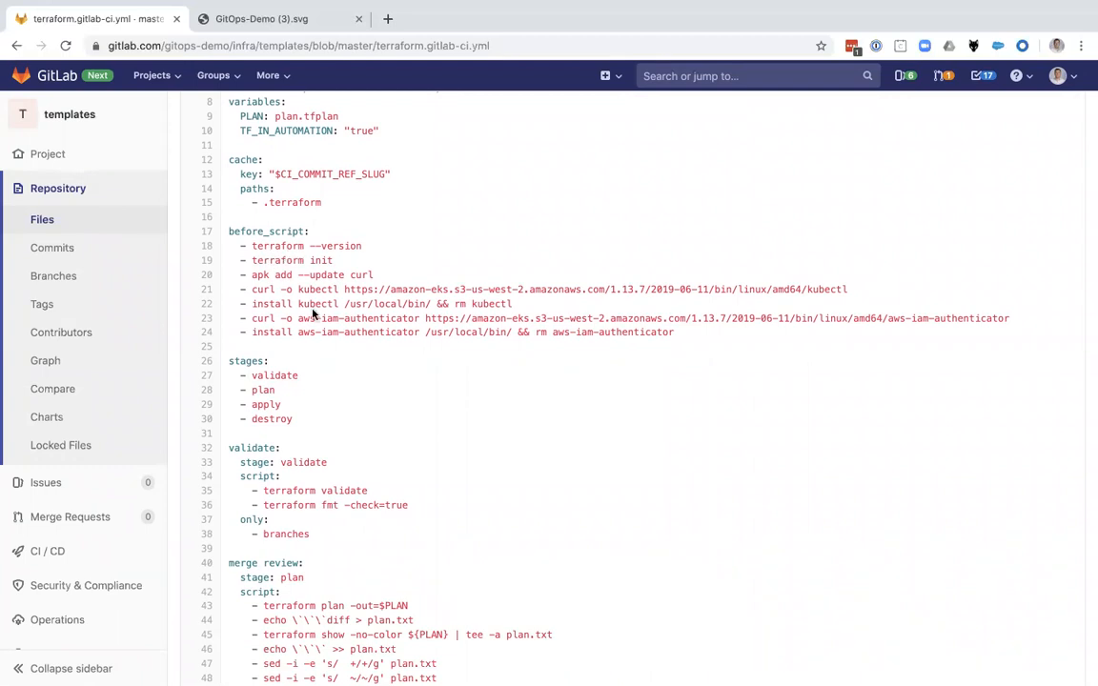
scroll(down, 3)
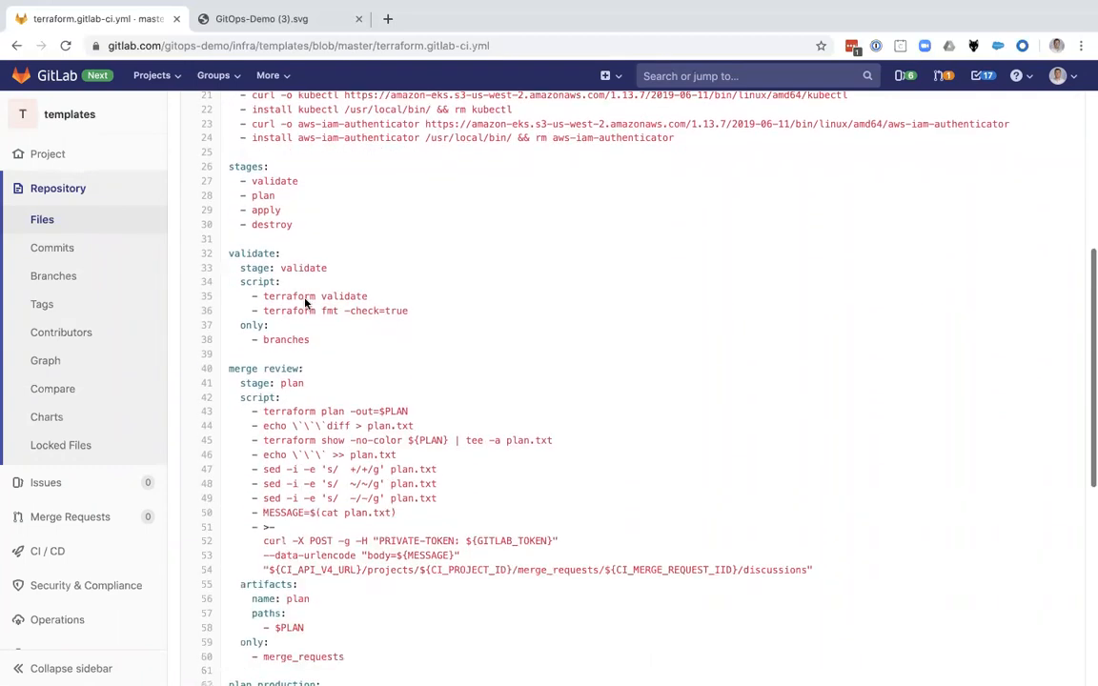
scroll(down, 3)
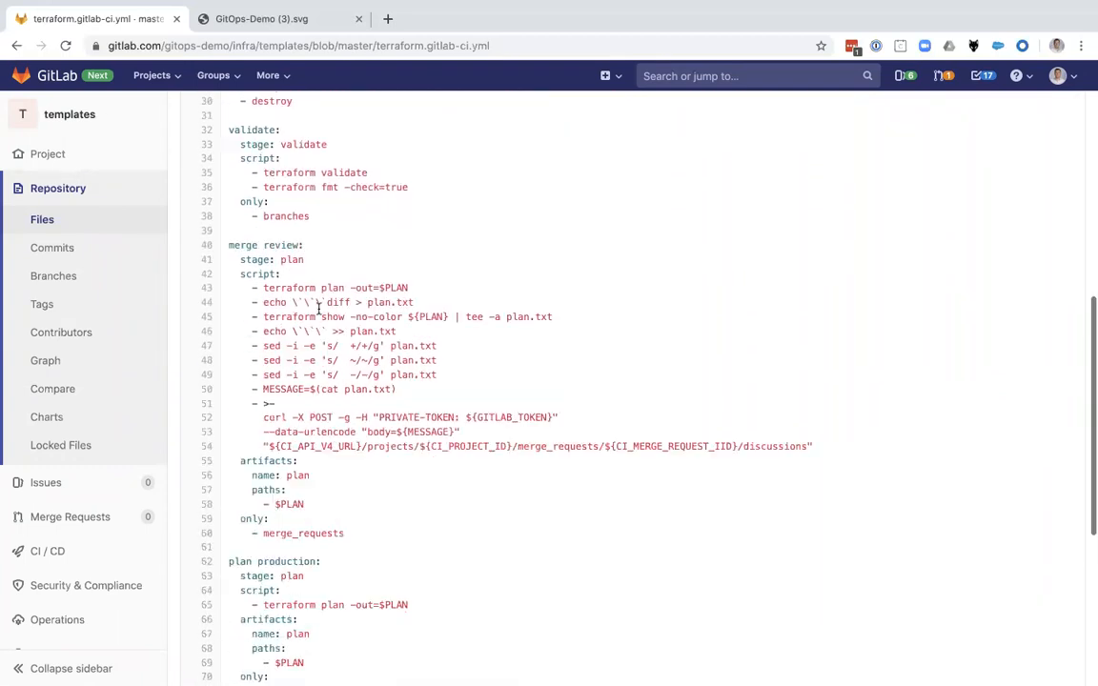
scroll(down, 3)
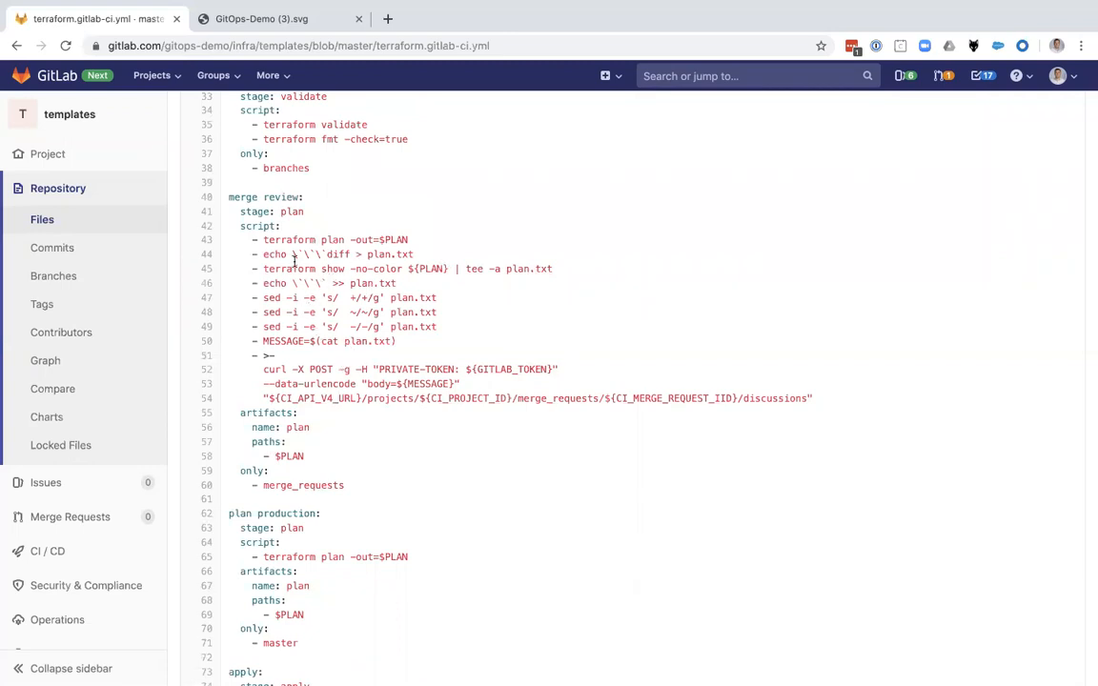
double_click(333, 240)
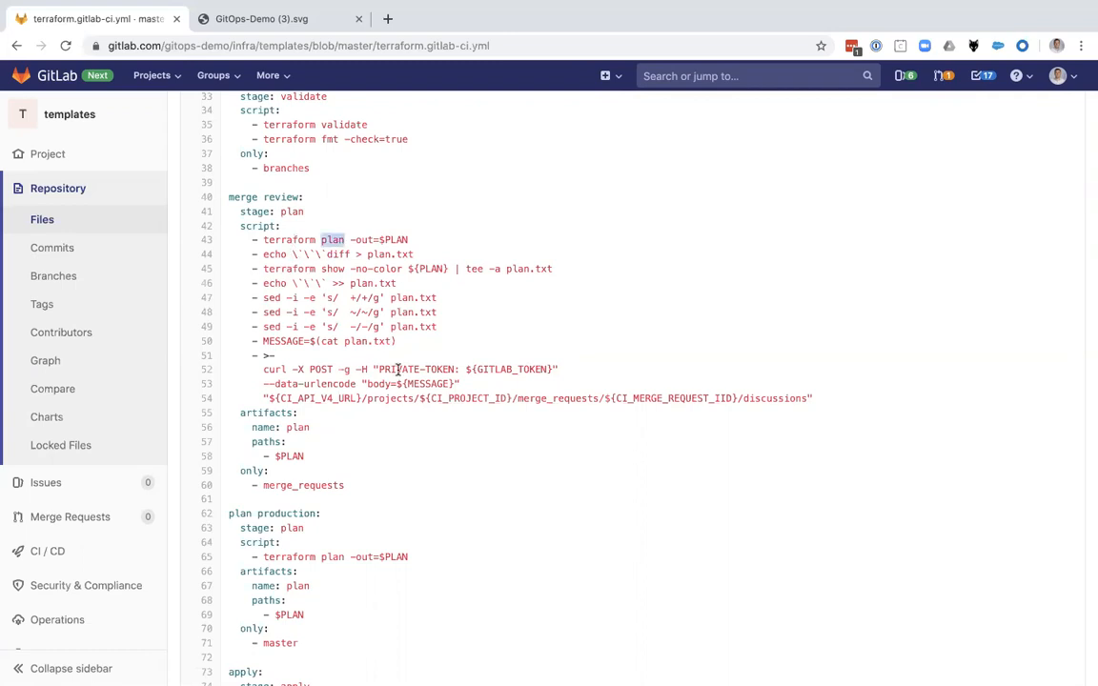
scroll(down, 3)
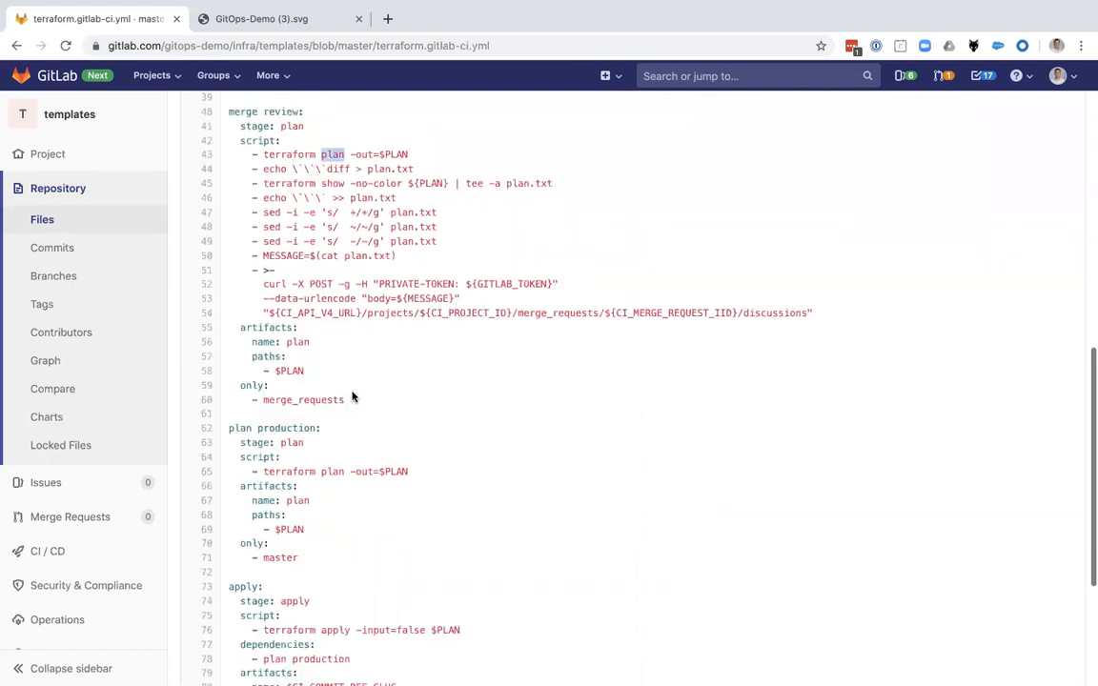
scroll(down, 3)
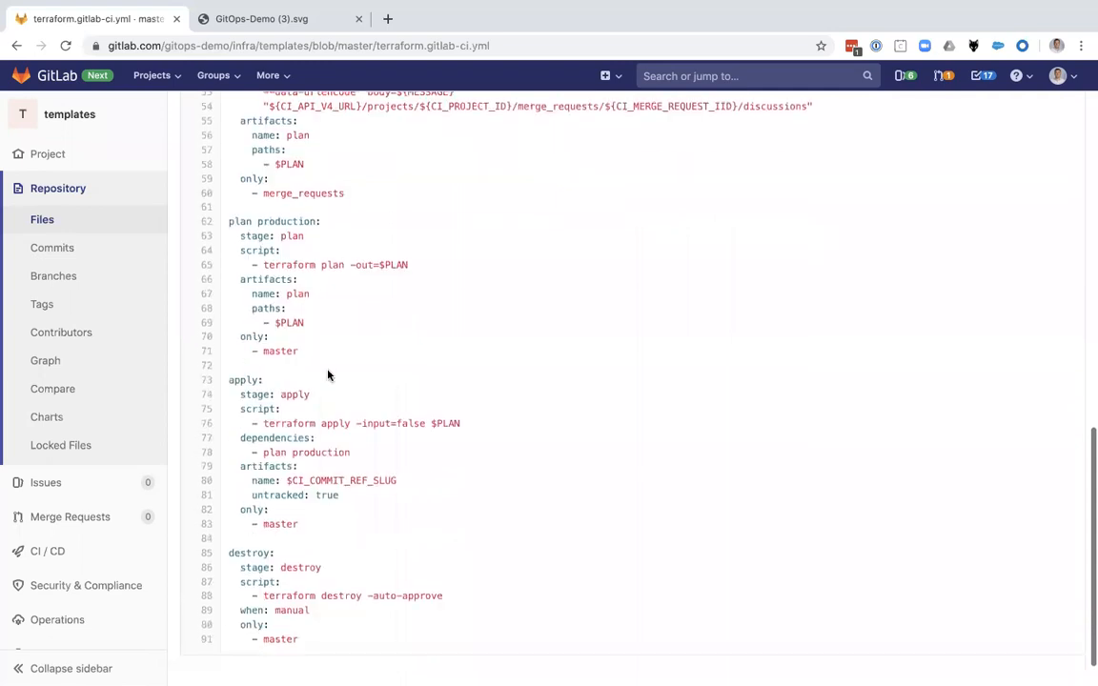
scroll(down, 3)
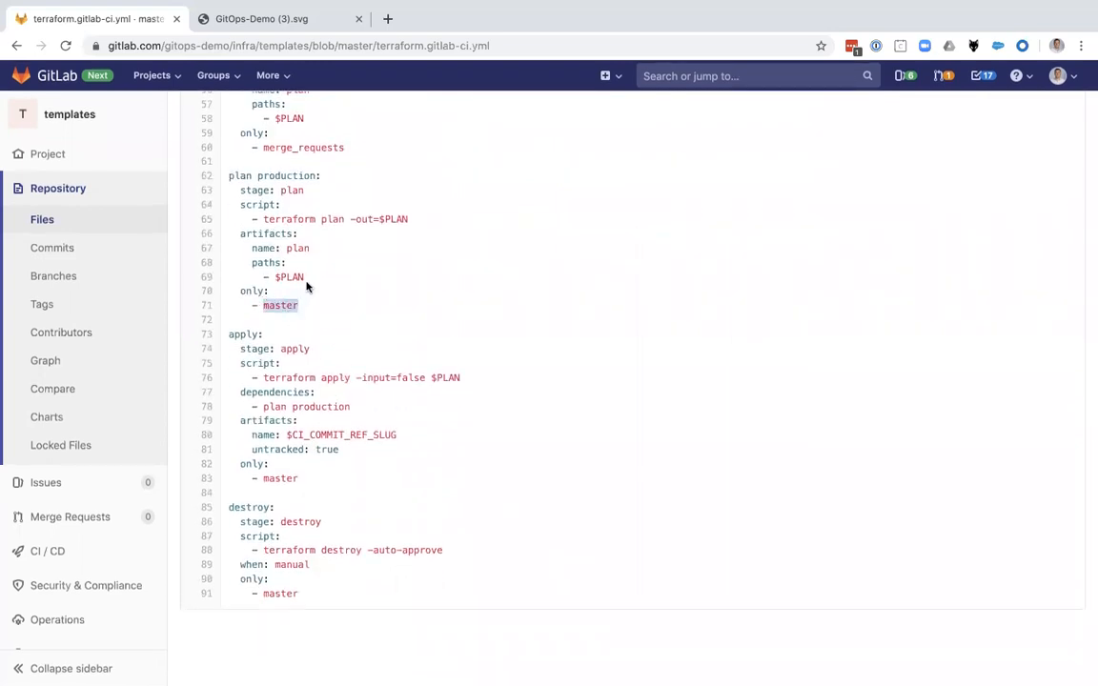
scroll(down, 3)
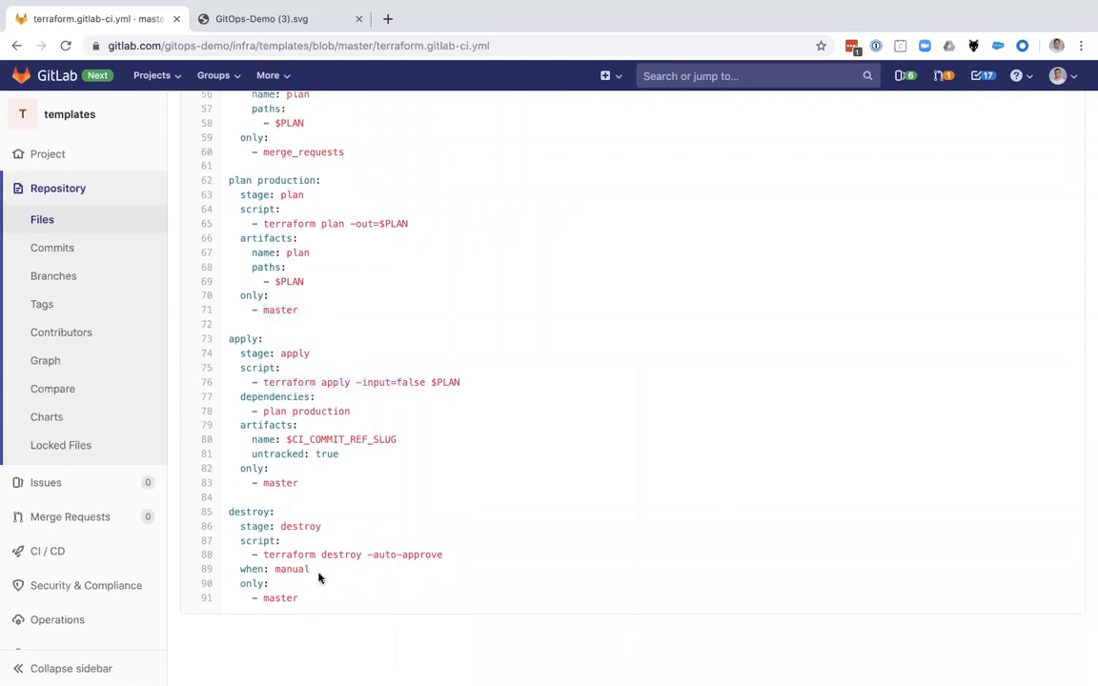
mouse_move(429, 482)
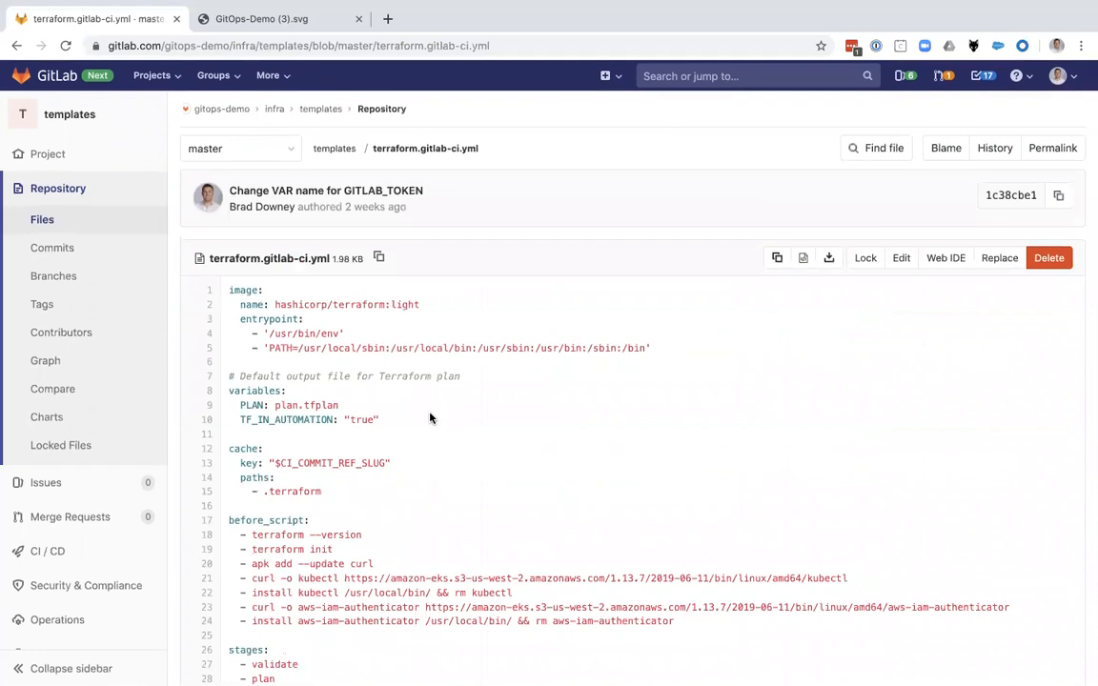
mouse_move(434, 405)
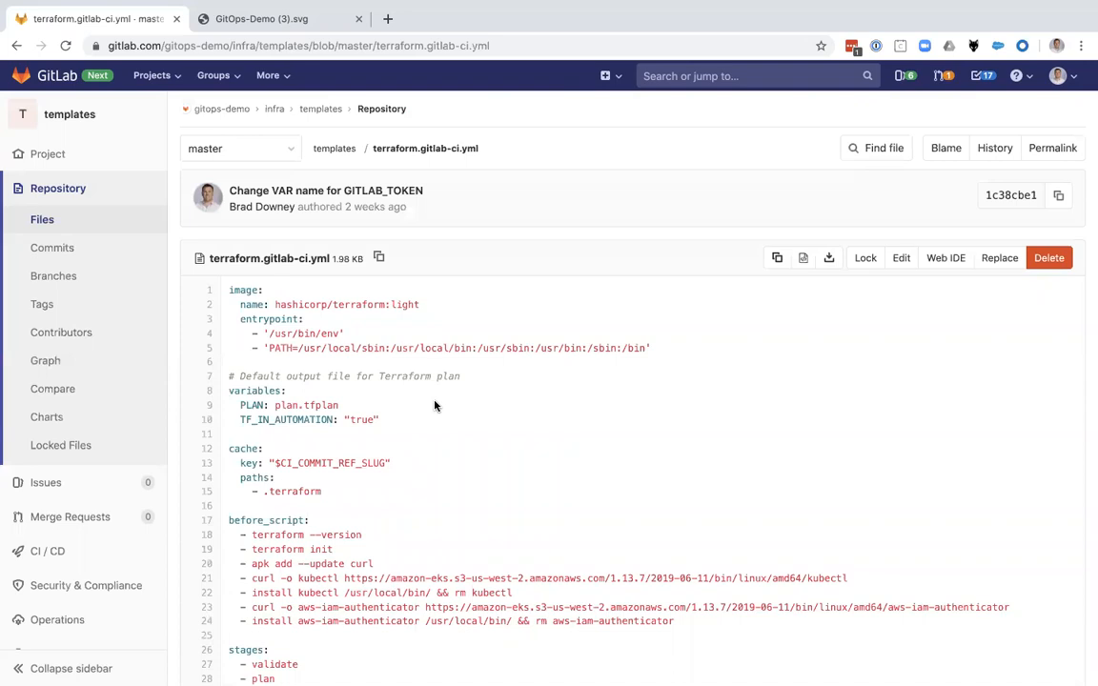
mouse_move(562, 278)
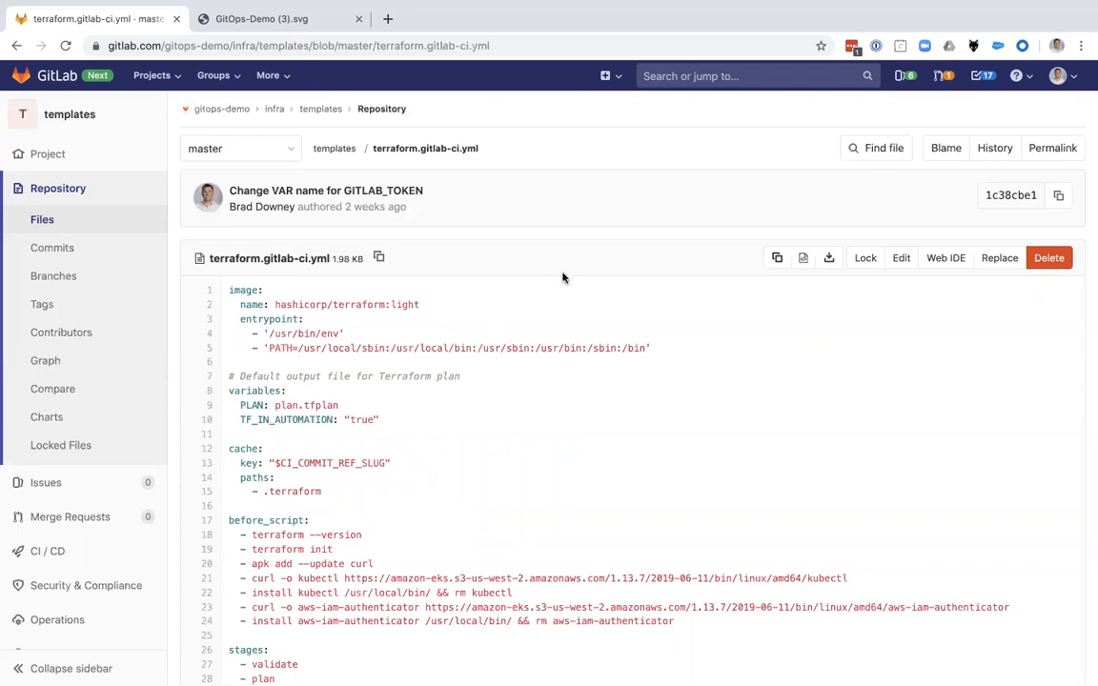